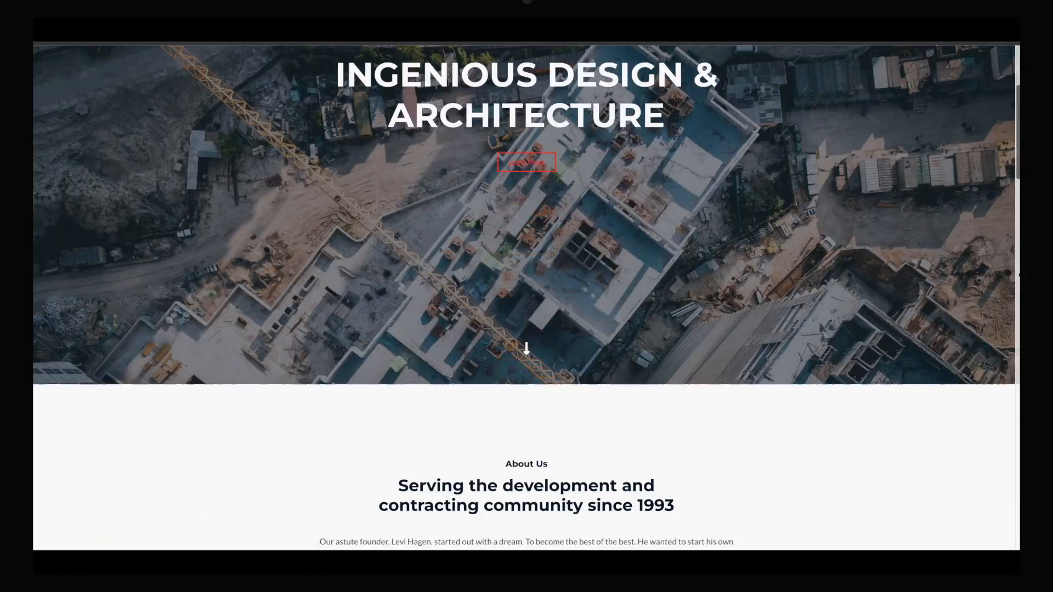
Check whether the 10minsite domain is available on Hostinger.
{"action": "scroll", "scroll_direction": "down", "scroll_amount": 3}
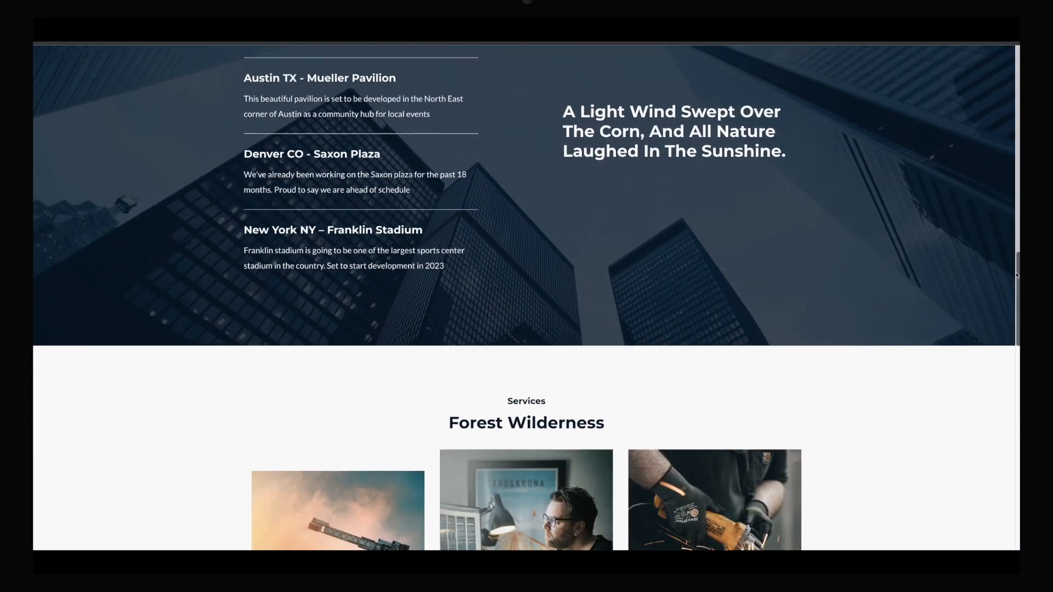
{"action": "scroll", "scroll_direction": "down", "scroll_amount": 3}
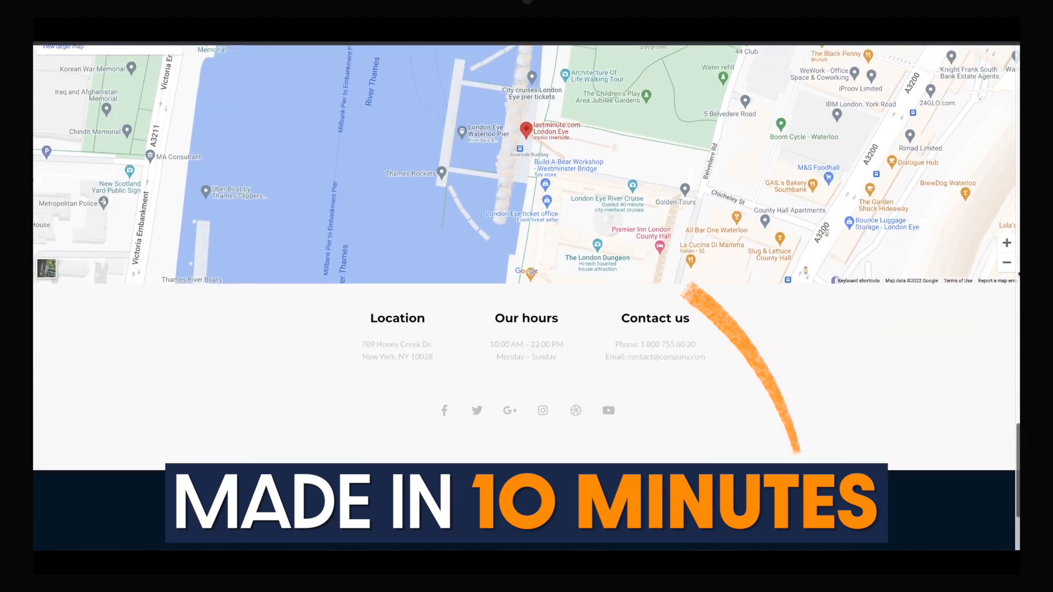
{"action": "scroll", "scroll_direction": "up", "scroll_amount": 3}
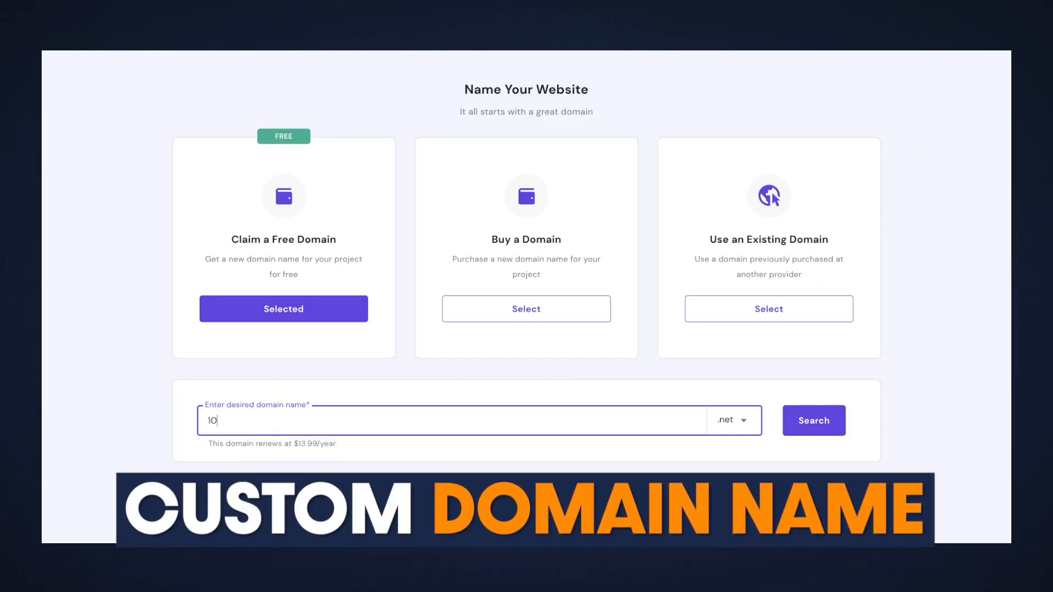
{"action": "type", "text": "minsite"}
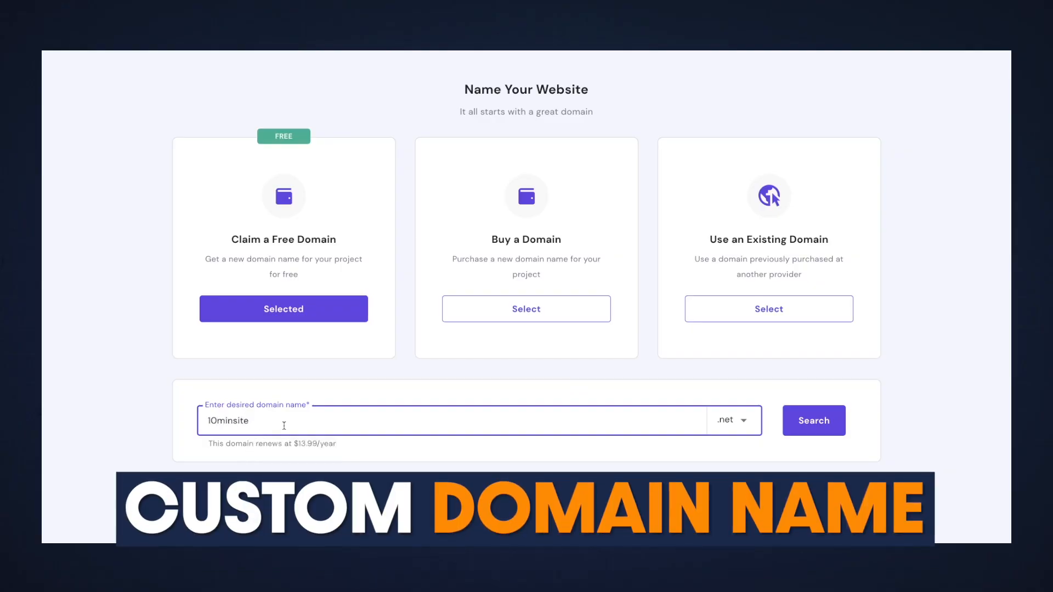
{"action": "left_click", "coordinate": [731, 419]}
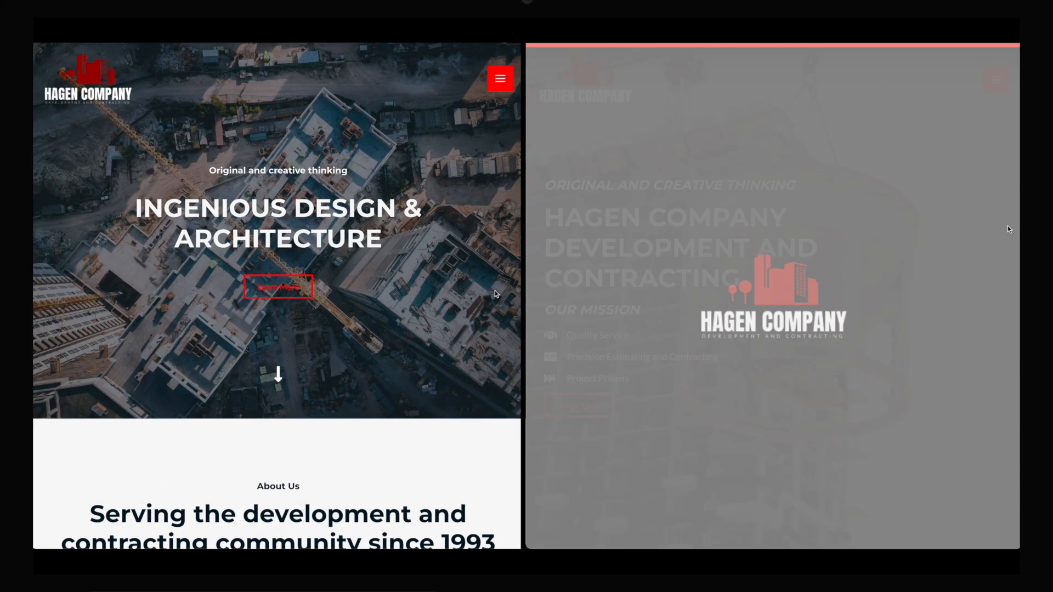
Select the Premium Shared Hosting plan from the hosting plans list.
{"action": "scroll", "scroll_direction": "down", "scroll_amount": 3}
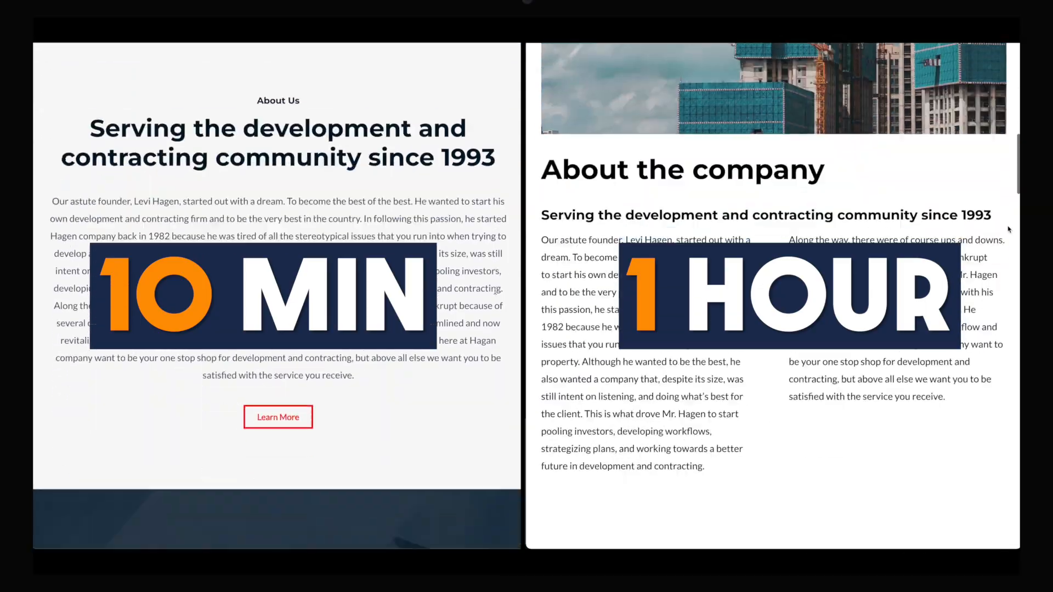
{"action": "scroll", "scroll_direction": "down", "scroll_amount": 3}
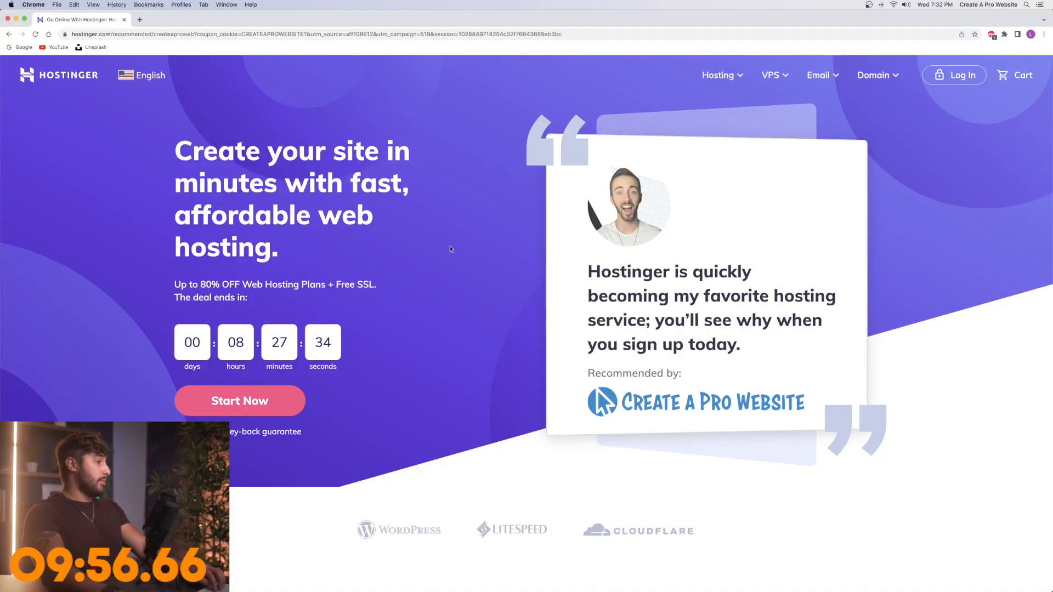
{"action": "scroll", "scroll_direction": "down", "scroll_amount": 3}
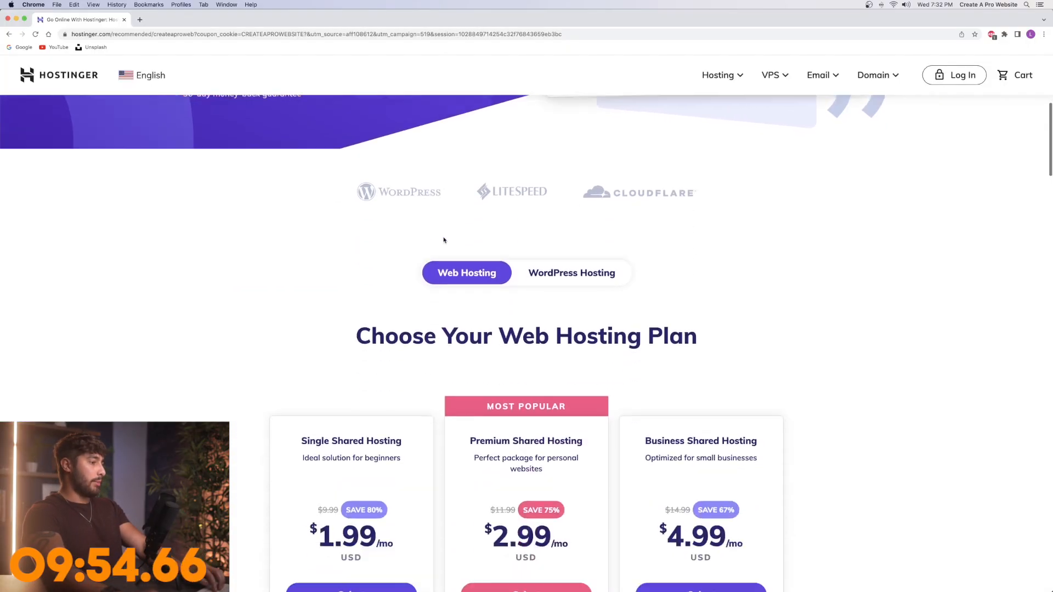
{"action": "scroll", "scroll_direction": "down", "scroll_amount": 3}
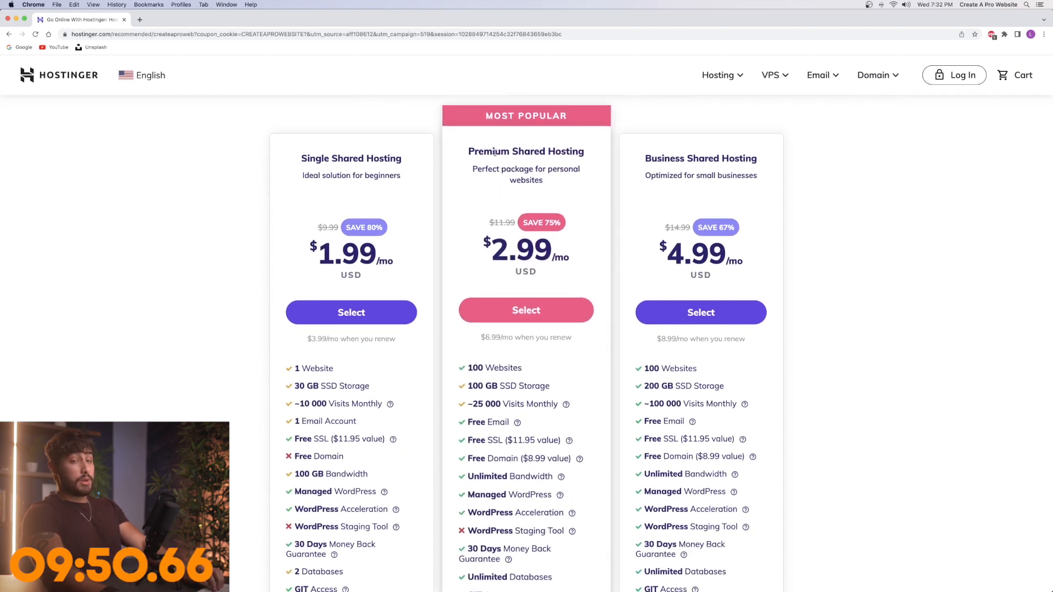
{"action": "scroll", "scroll_direction": "down", "scroll_amount": 3}
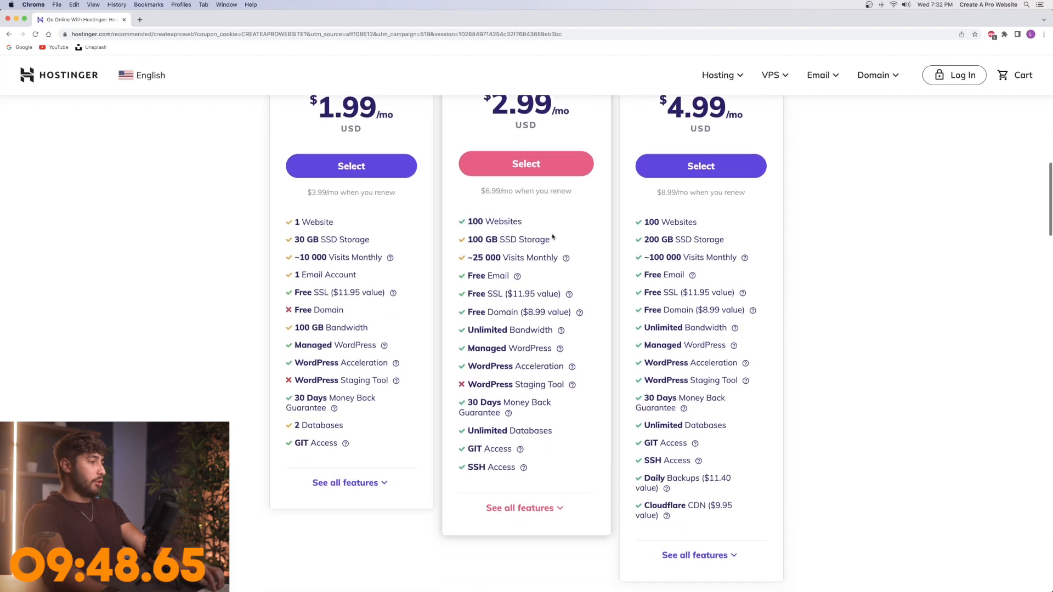
{"action": "scroll", "scroll_direction": "down", "scroll_amount": 3}
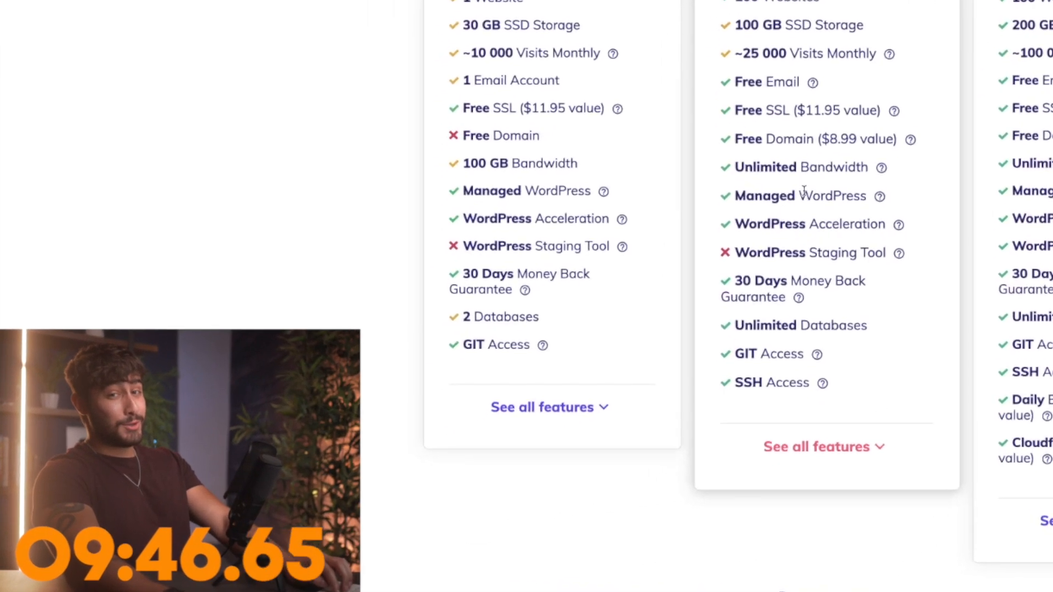
{"action": "scroll", "scroll_direction": "up", "scroll_amount": 3}
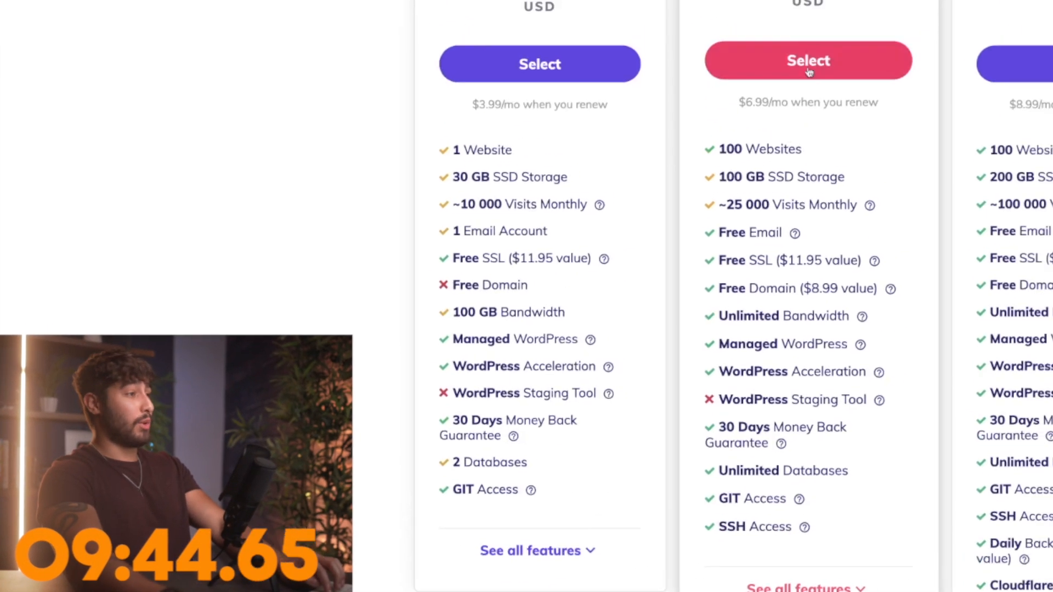
{"action": "scroll", "scroll_direction": "up", "scroll_amount": 3}
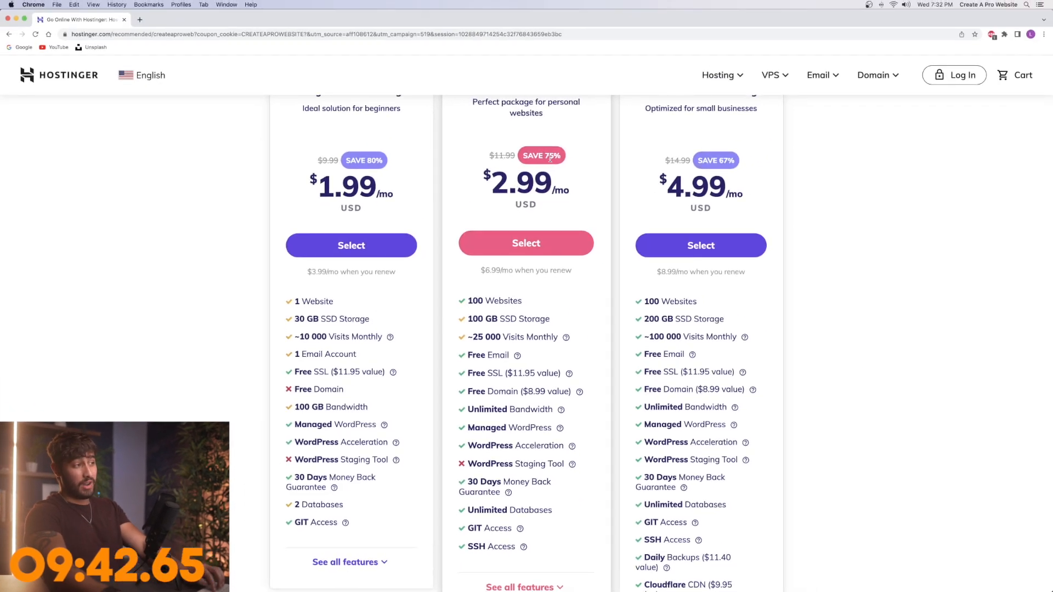
{"action": "mouse_move", "coordinate": [526, 243]}
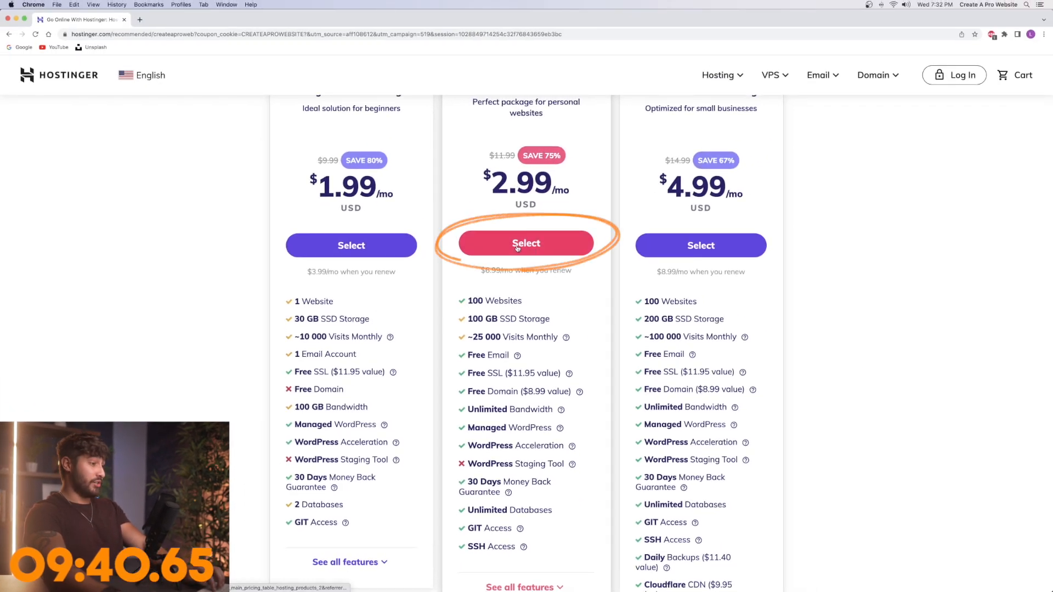
{"action": "left_click", "coordinate": [526, 243]}
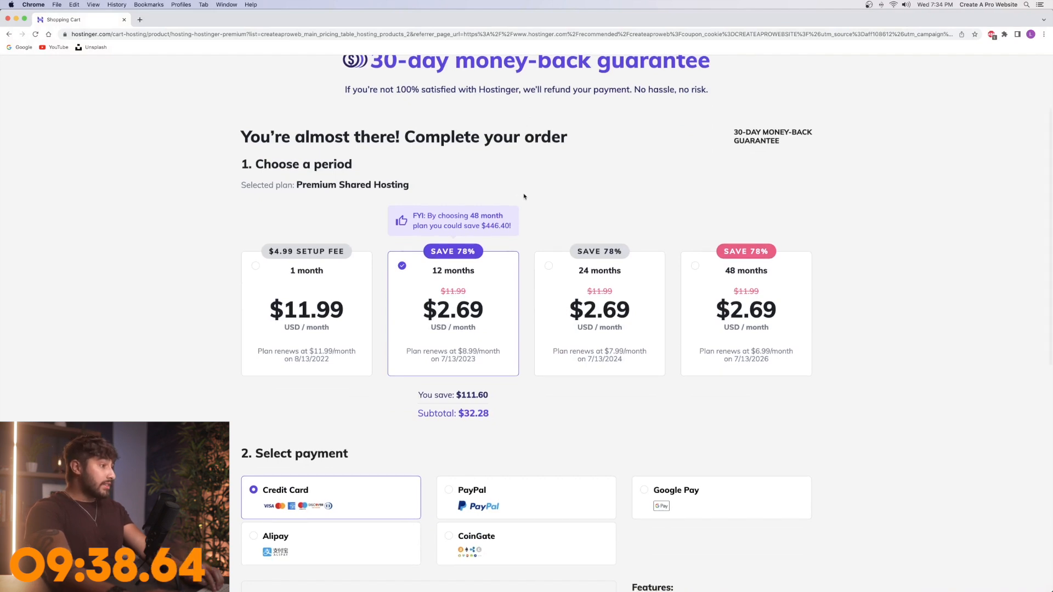
{"action": "mouse_move", "coordinate": [449, 280]}
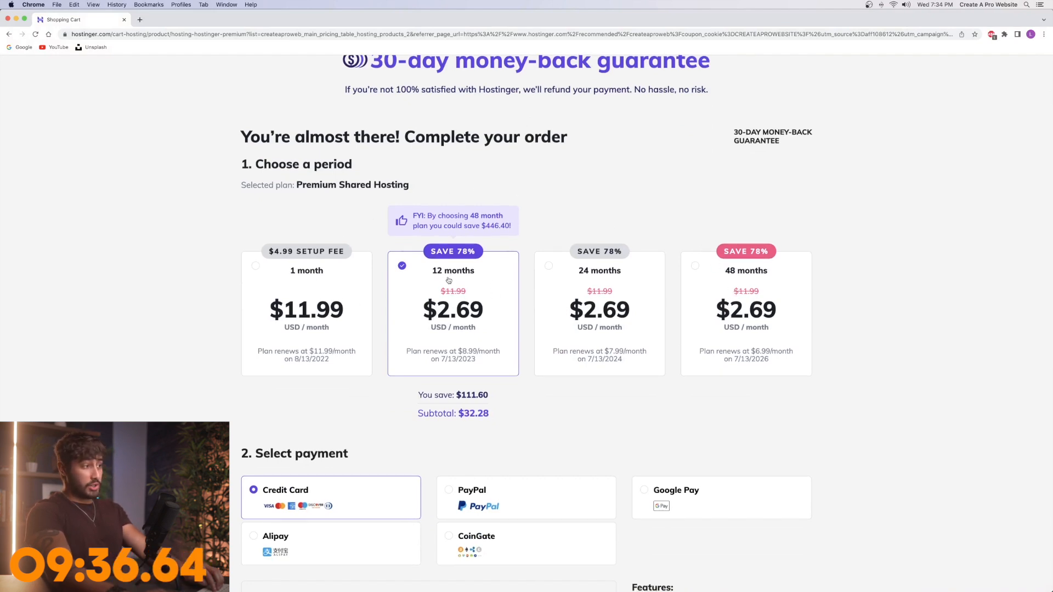
Submit secure card payment for the Premium Shared Hosting order.
{"action": "scroll", "scroll_direction": "down", "scroll_amount": 3}
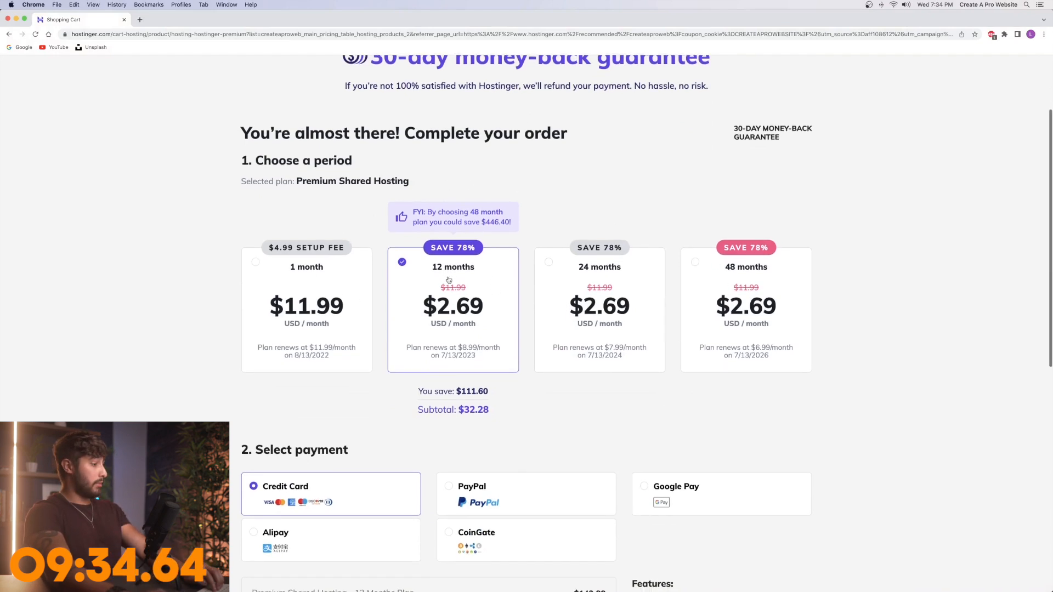
{"action": "scroll", "scroll_direction": "down", "scroll_amount": 3}
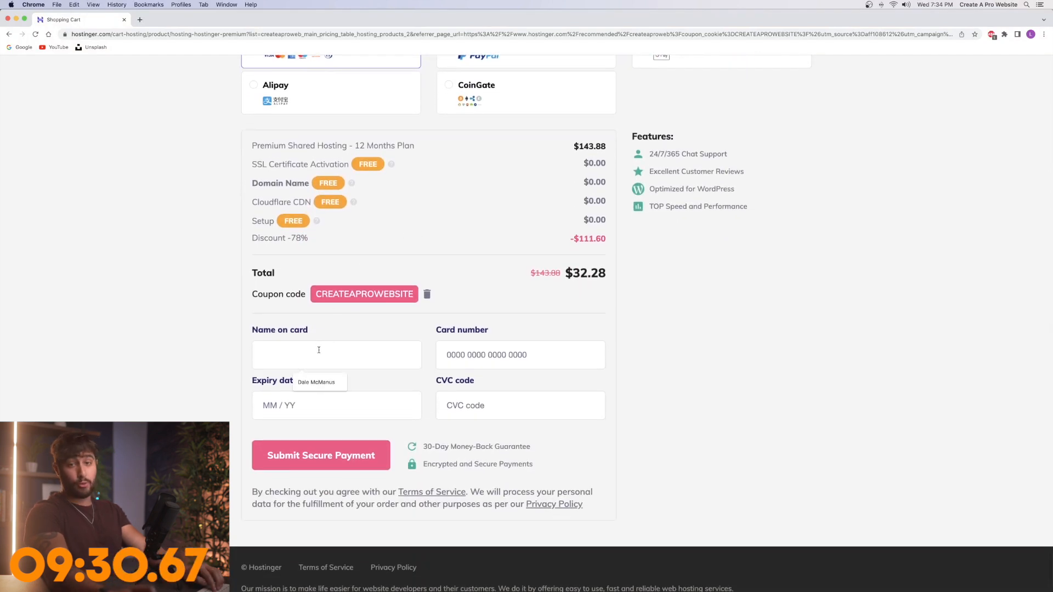
{"action": "left_click", "coordinate": [320, 455]}
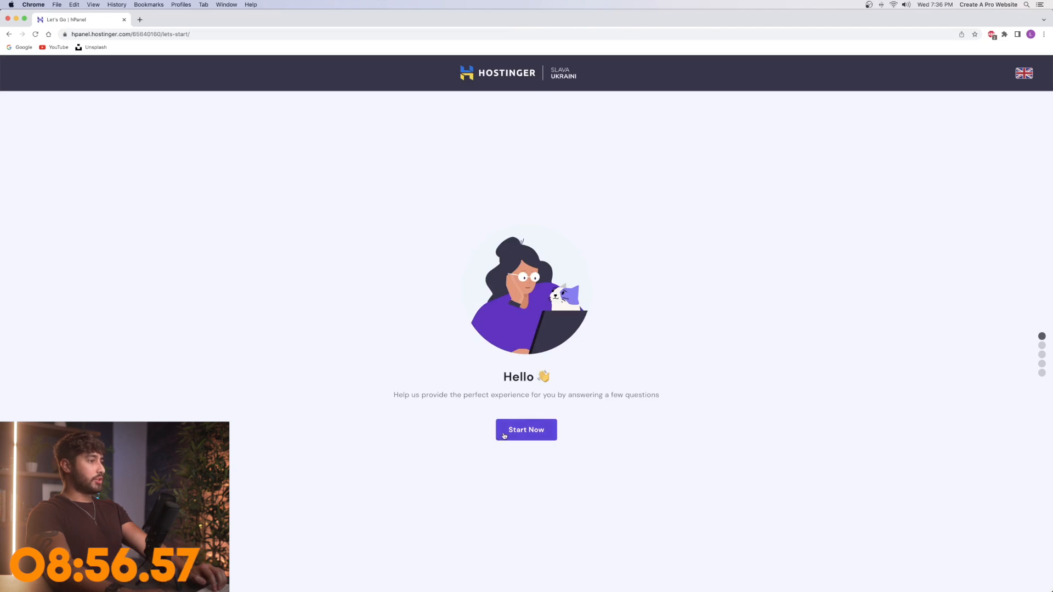
Skip the survey, choose WordPress, set the admin password, and skip templates.
{"action": "left_click", "coordinate": [527, 430]}
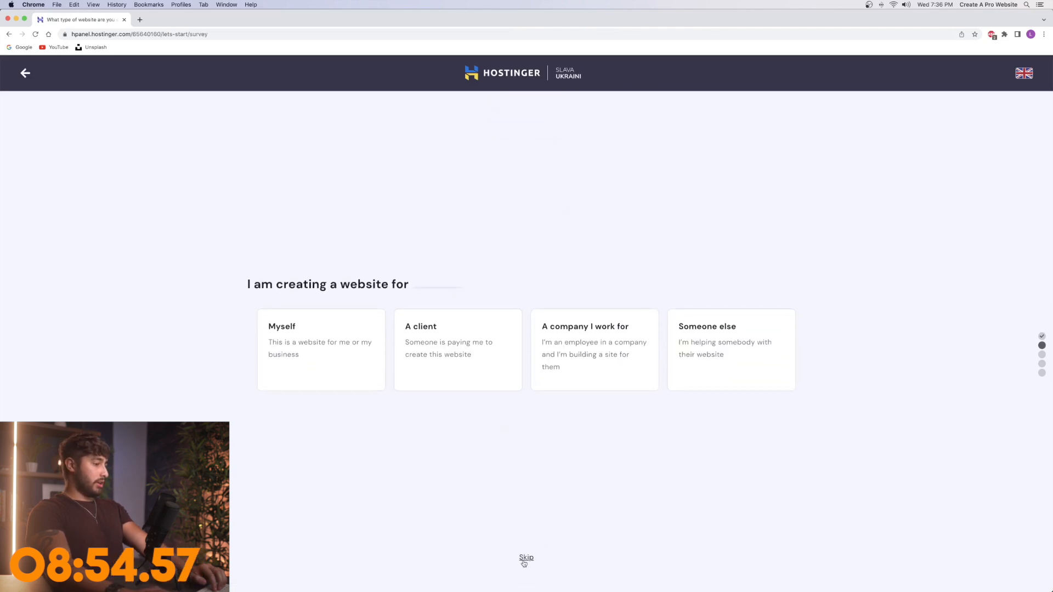
{"action": "left_click", "coordinate": [527, 557]}
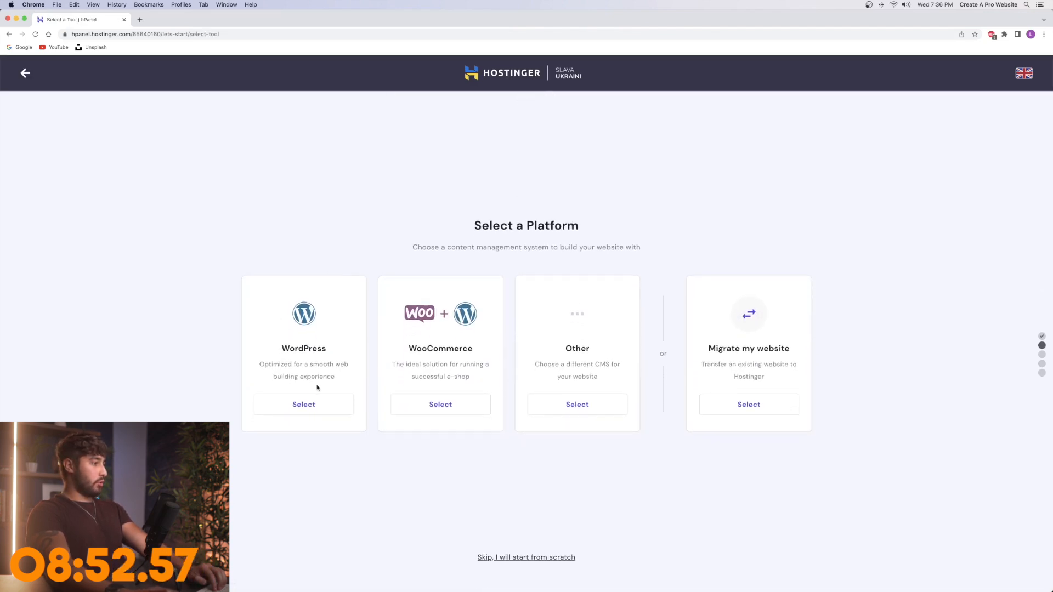
{"action": "left_click", "coordinate": [303, 404]}
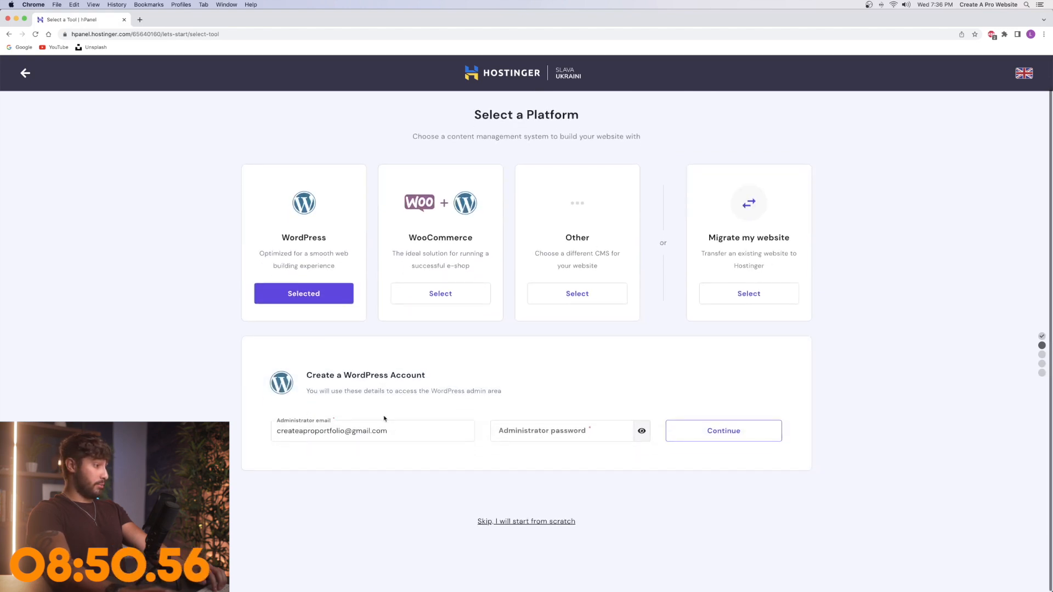
{"action": "left_click", "coordinate": [548, 430]}
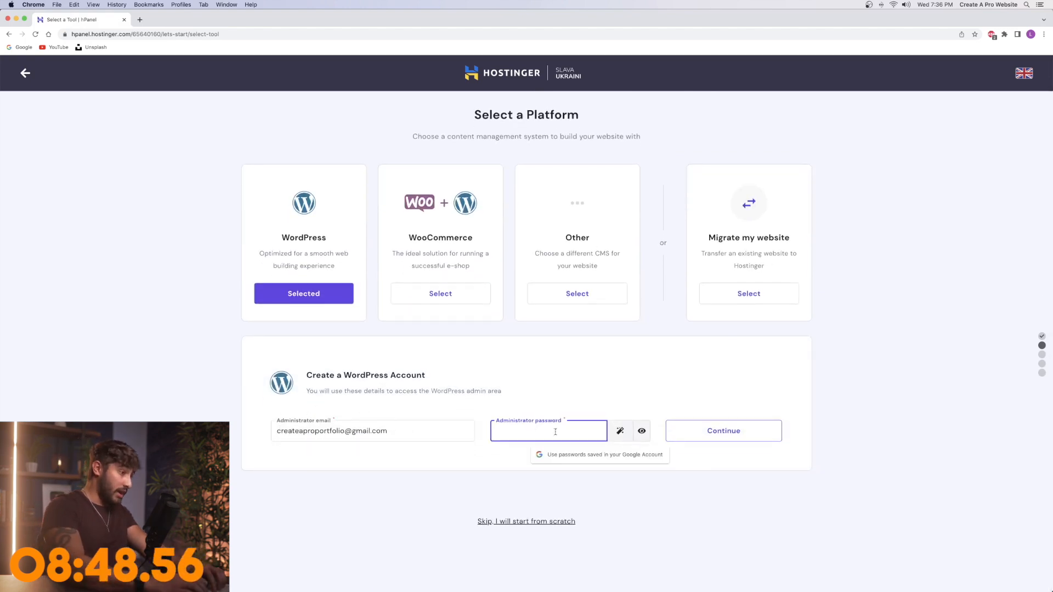
{"action": "type", "text": "password"}
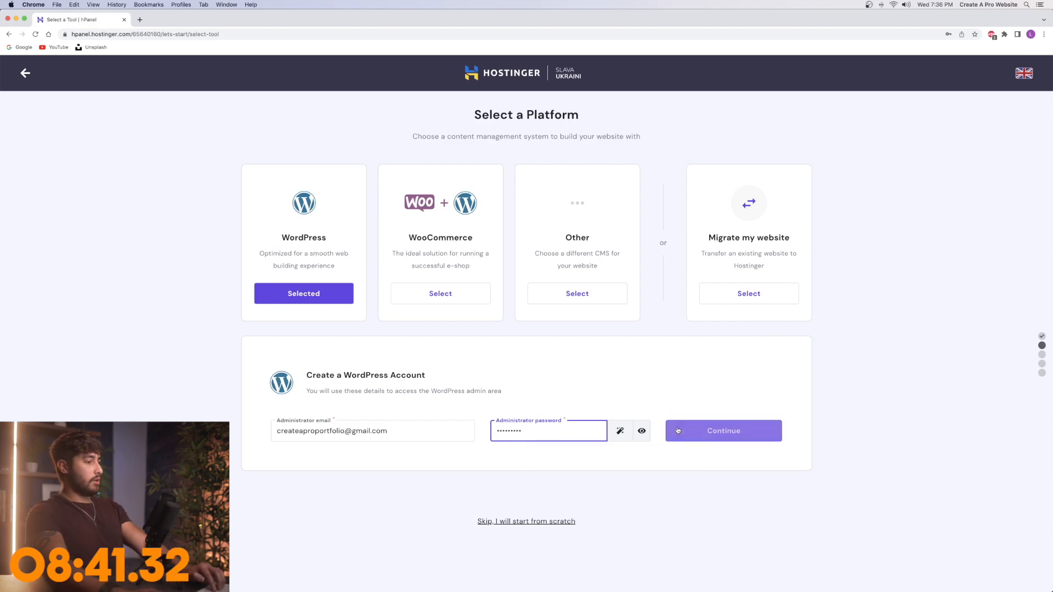
{"action": "left_click", "coordinate": [723, 430]}
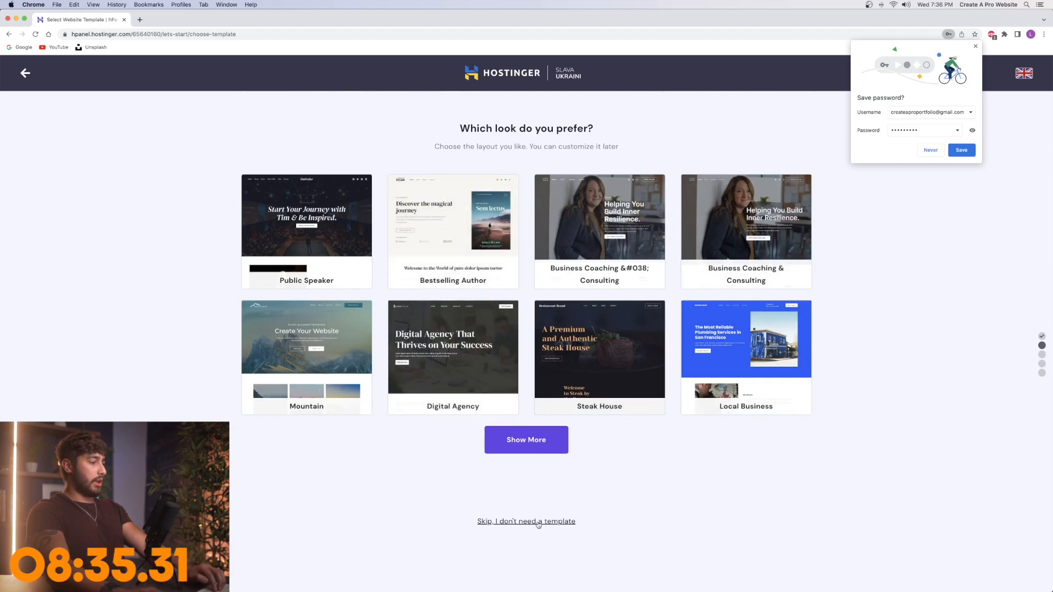
{"action": "left_click", "coordinate": [526, 521]}
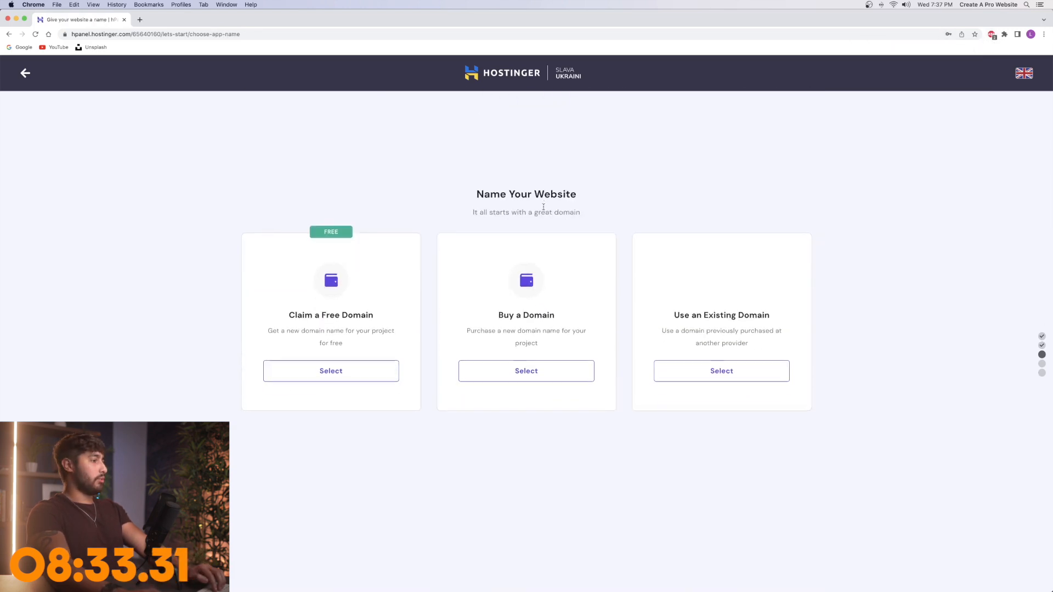
Search and claim free domain 10minsite.com, then finish the website setup.
{"action": "left_click", "coordinate": [330, 371]}
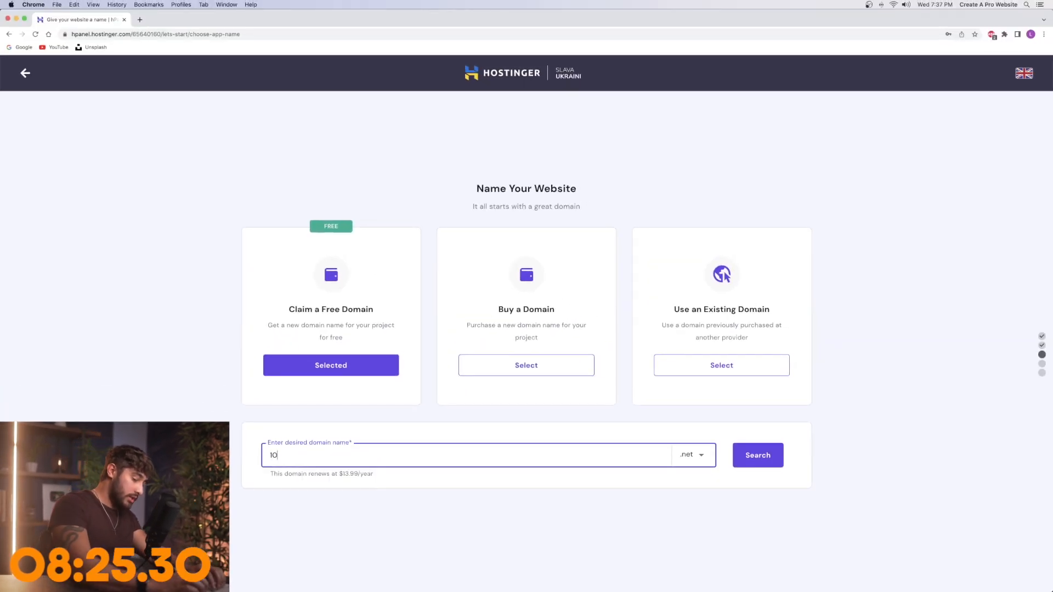
{"action": "type", "text": "minsite"}
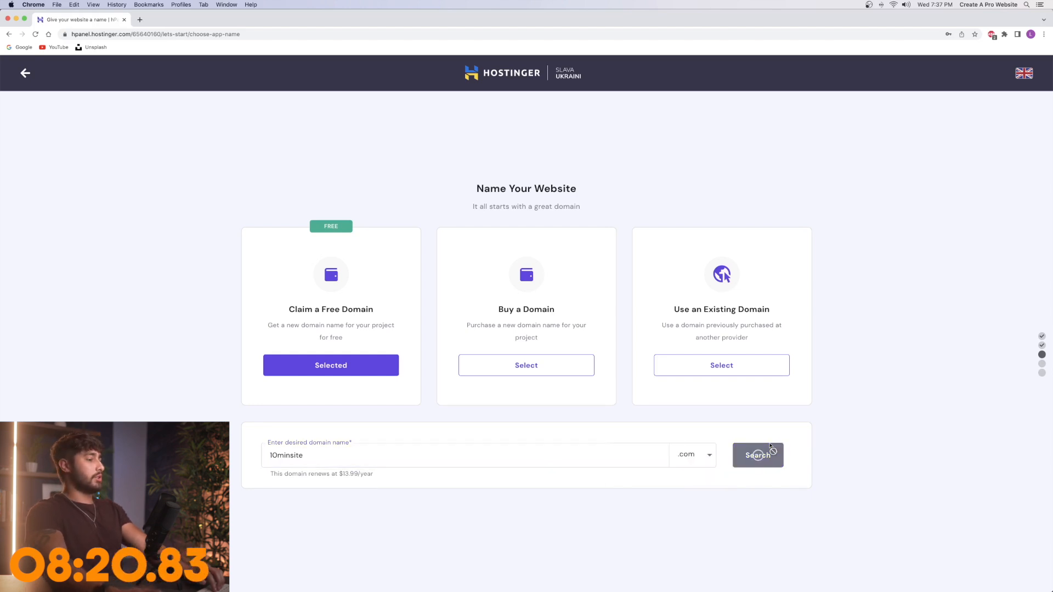
{"action": "left_click", "coordinate": [757, 455]}
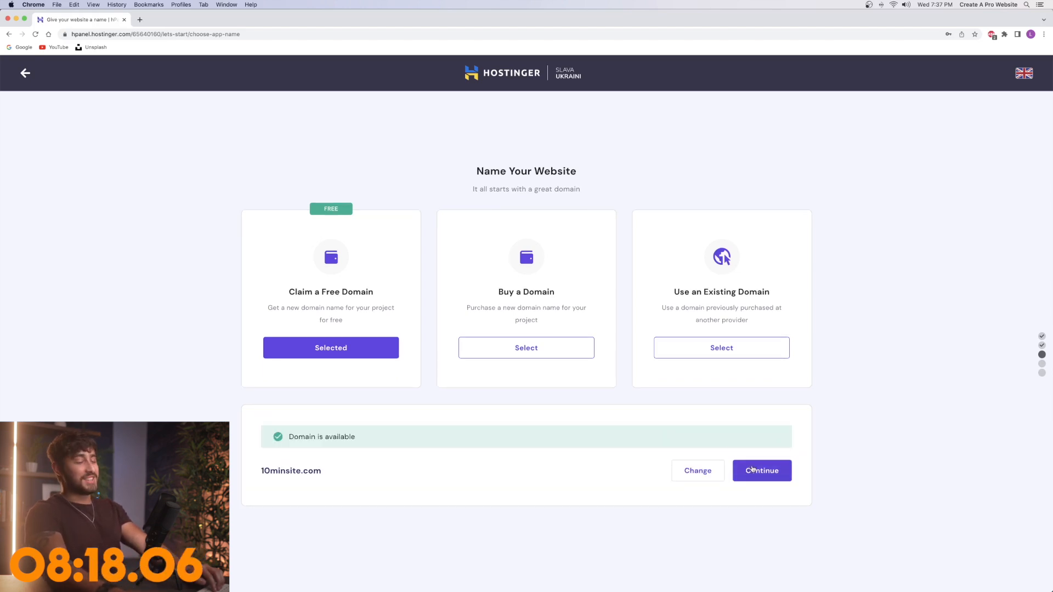
{"action": "left_click", "coordinate": [761, 470]}
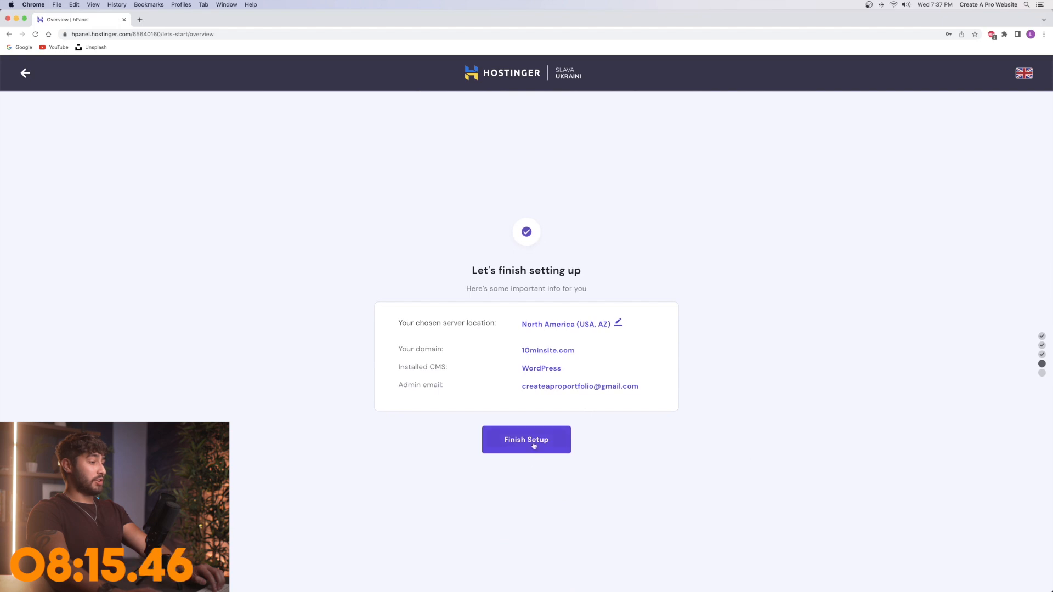
{"action": "left_click", "coordinate": [526, 440]}
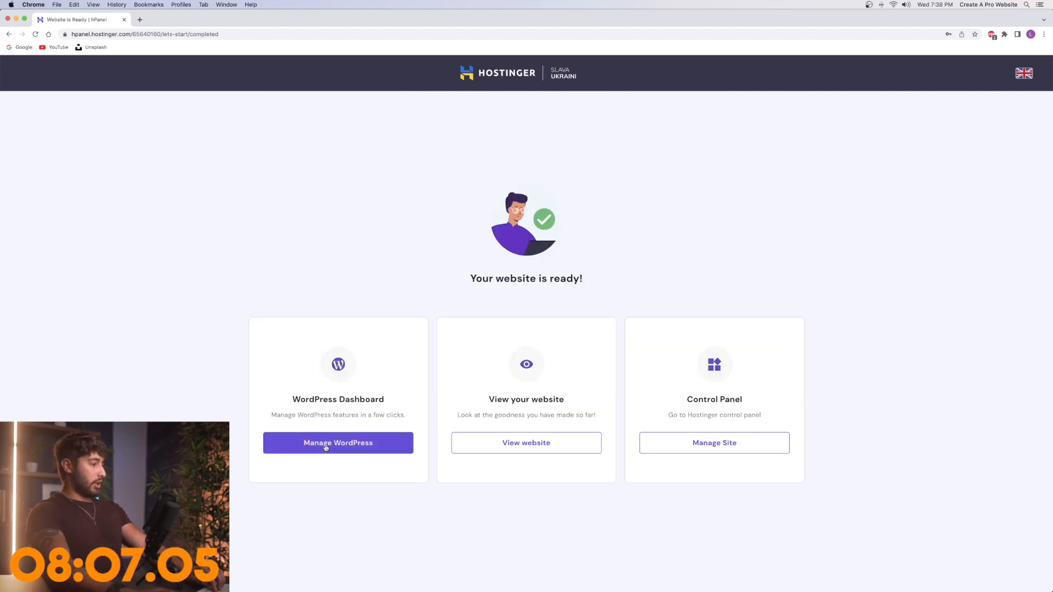
Install the SSL certificate for 10minsite.com, then open the WordPress admin.
{"action": "left_click", "coordinate": [338, 443]}
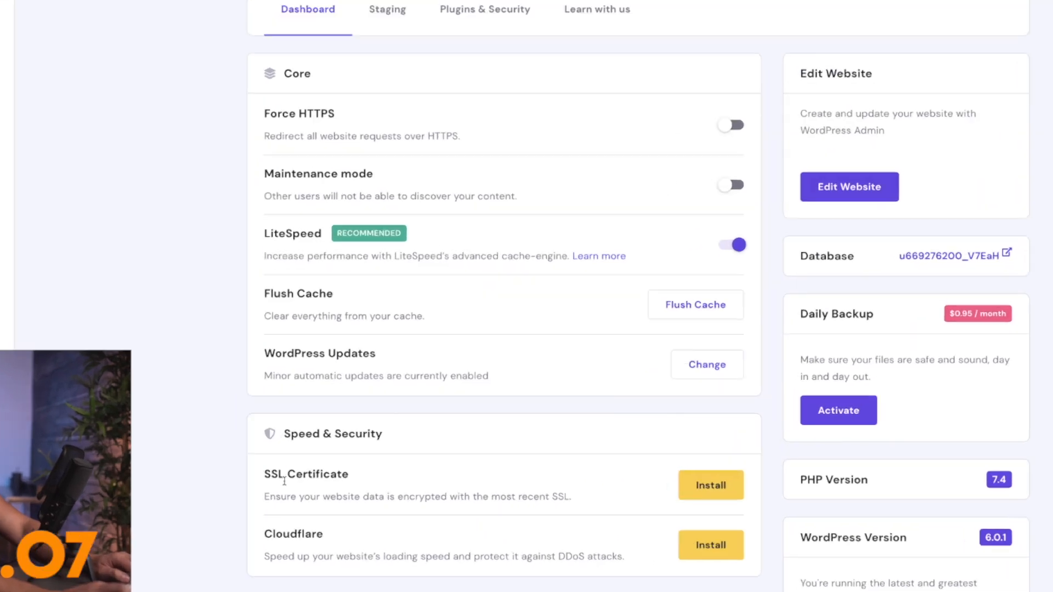
{"action": "left_click", "coordinate": [711, 485]}
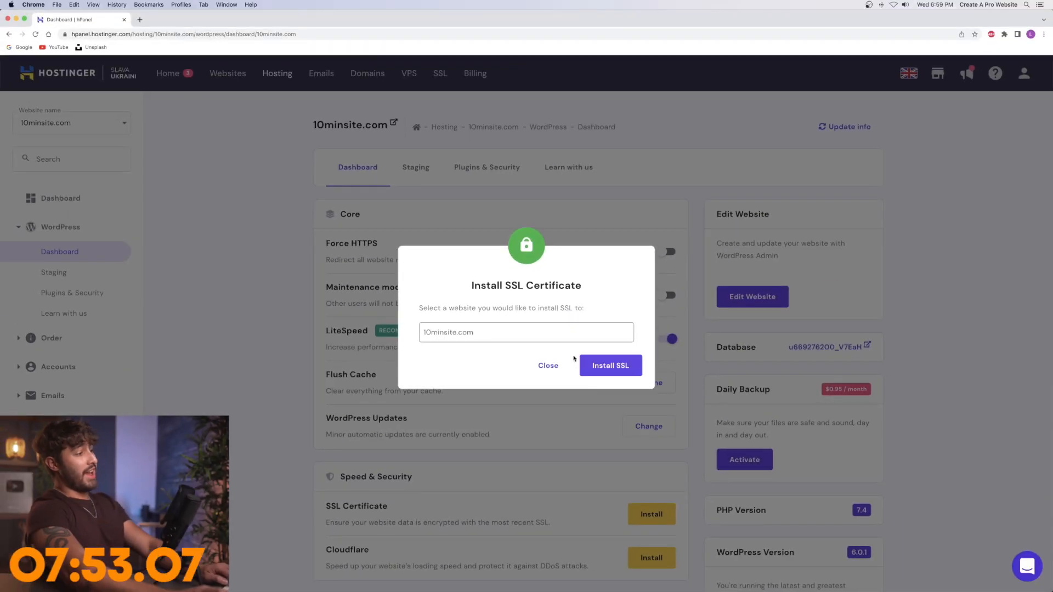
{"action": "left_click", "coordinate": [610, 365]}
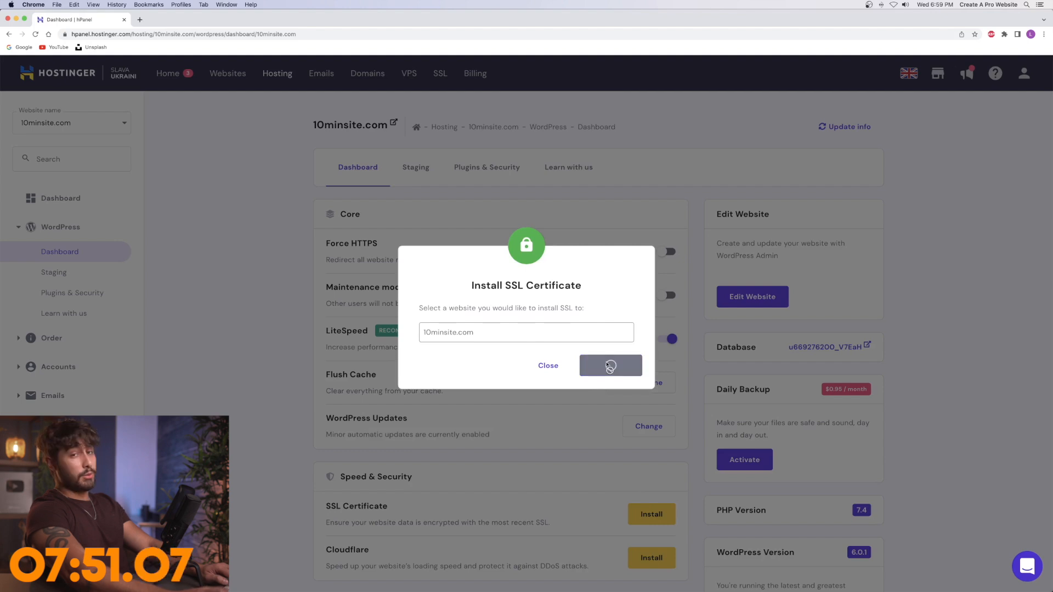
{"action": "left_click", "coordinate": [609, 366]}
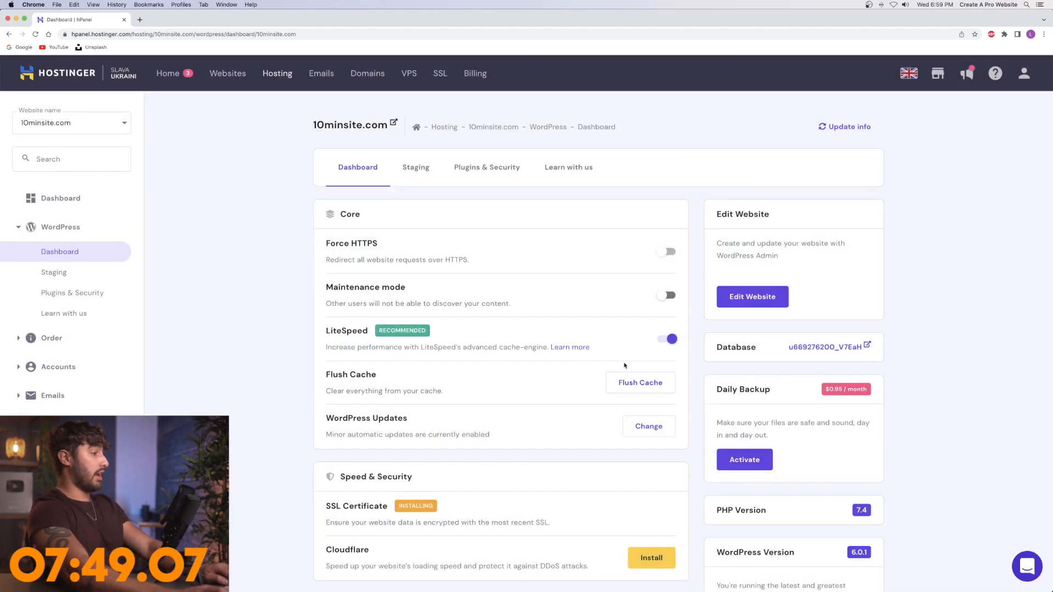
{"action": "mouse_move", "coordinate": [752, 297]}
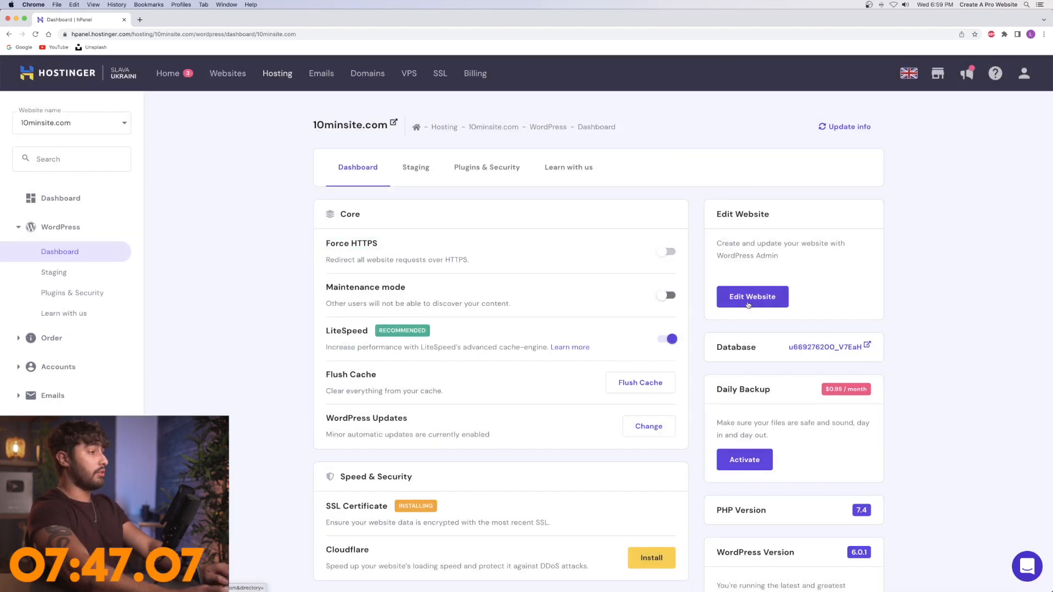
{"action": "left_click", "coordinate": [751, 296]}
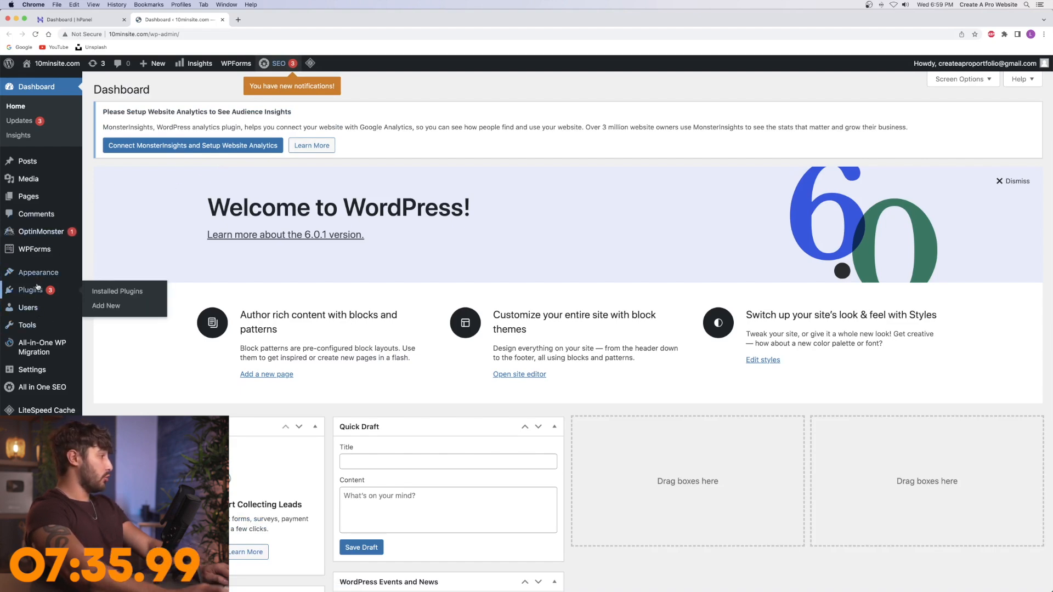
Search plugins for 'starter templates', then install and activate Brainstorm Force's plugin.
{"action": "left_click", "coordinate": [105, 306]}
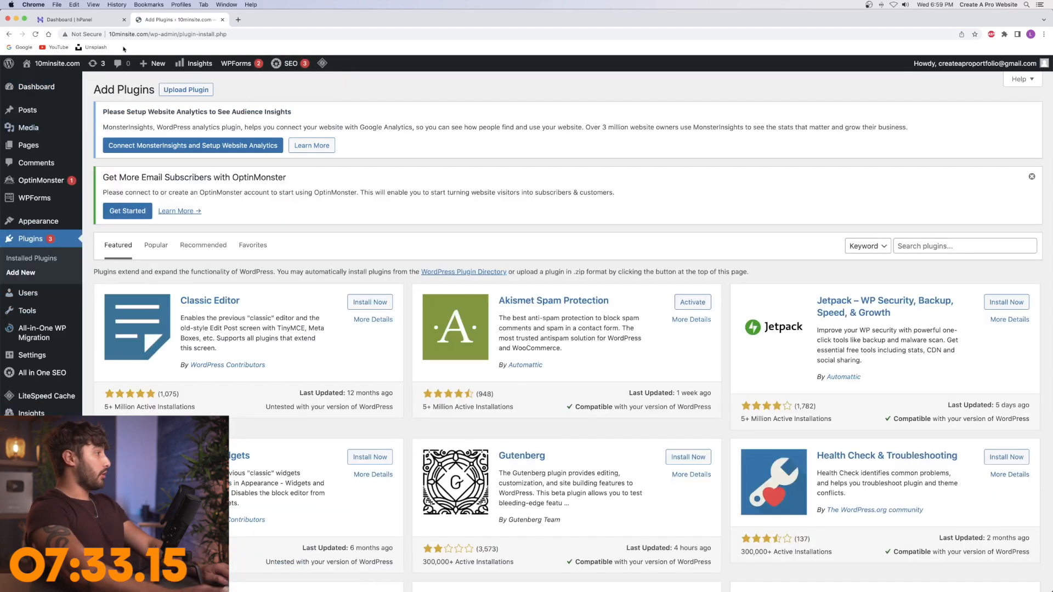
{"action": "left_click", "coordinate": [961, 246]}
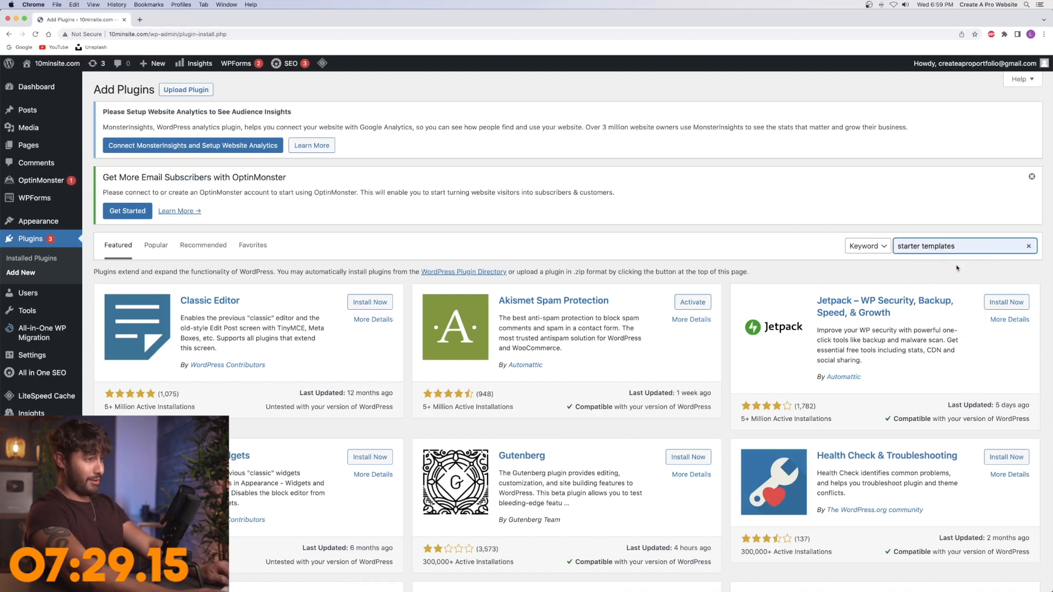
{"action": "key", "text": "Return"}
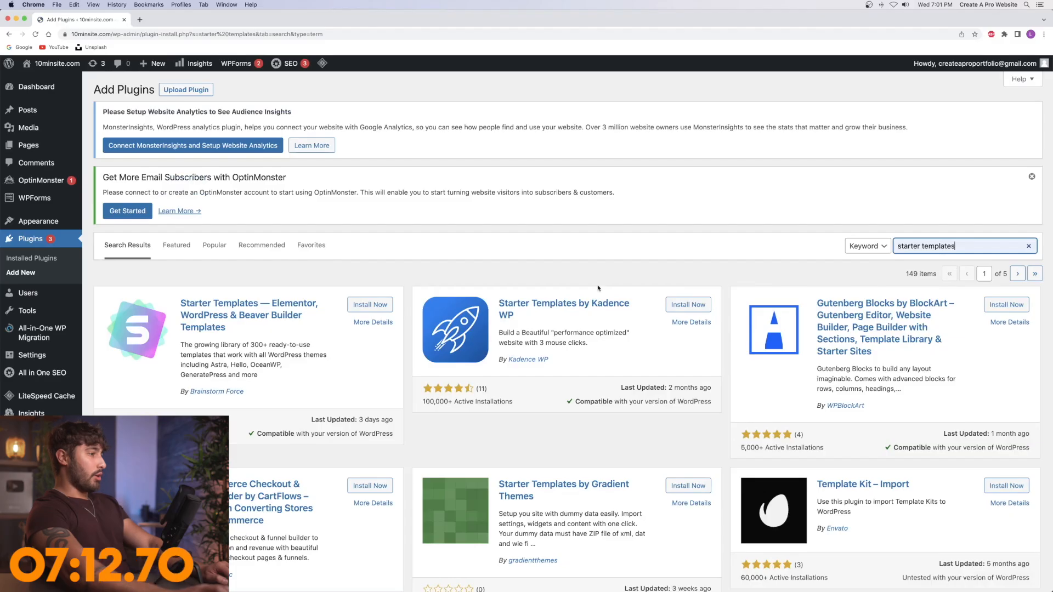
{"action": "left_click", "coordinate": [370, 304]}
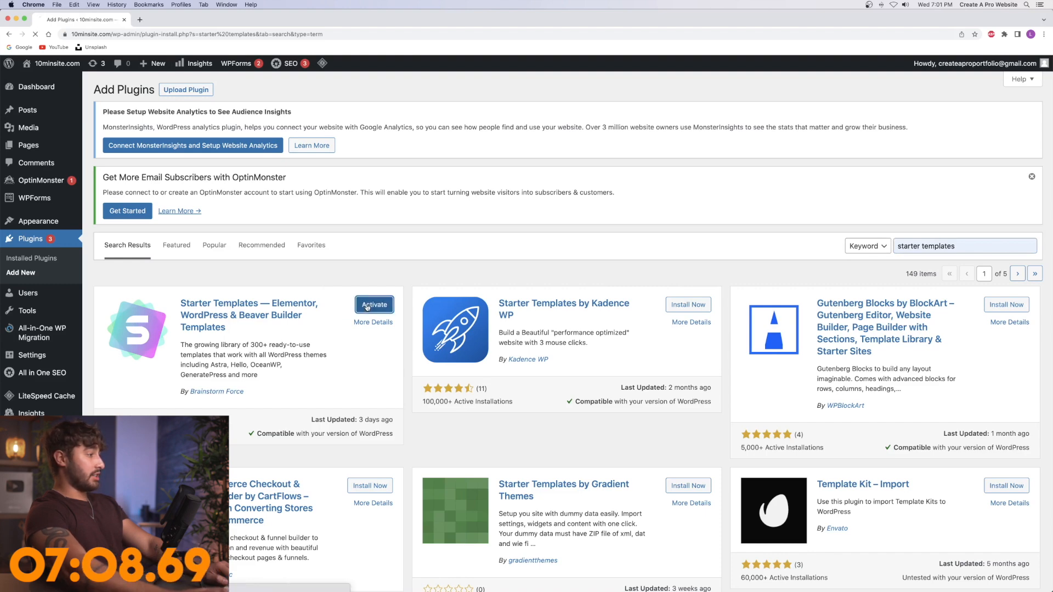
{"action": "left_click", "coordinate": [374, 304]}
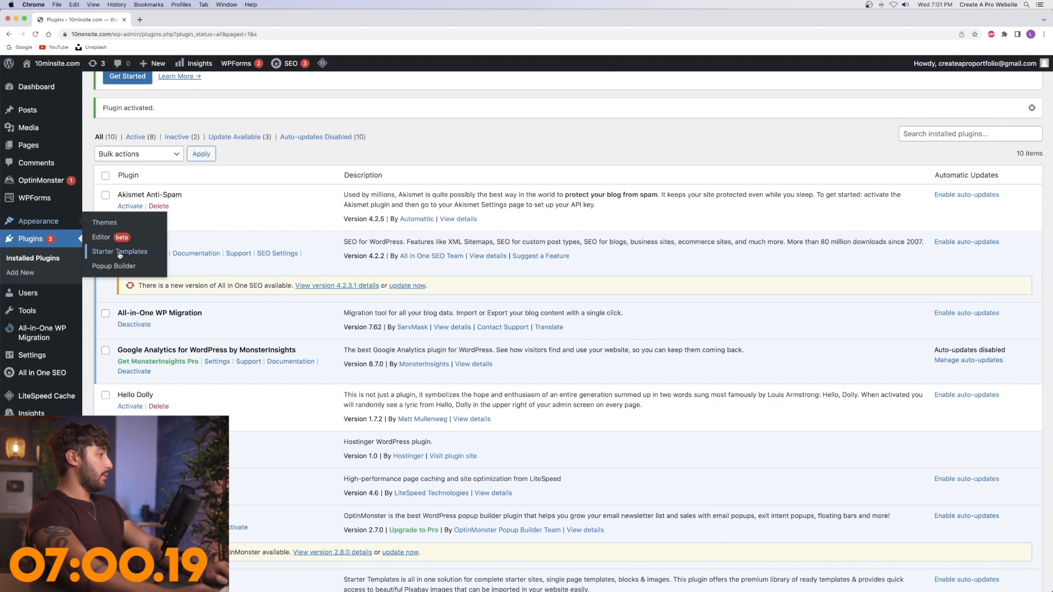
Build with Elementor and pick the Sierra Natural Park template via search 'sierra'.
{"action": "left_click", "coordinate": [119, 251]}
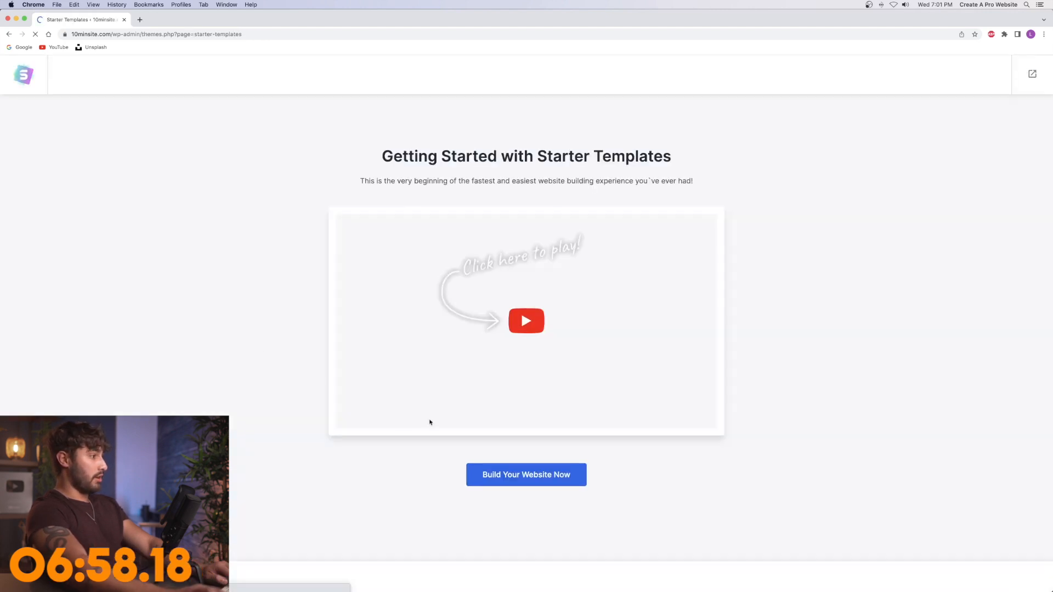
{"action": "left_click", "coordinate": [526, 476]}
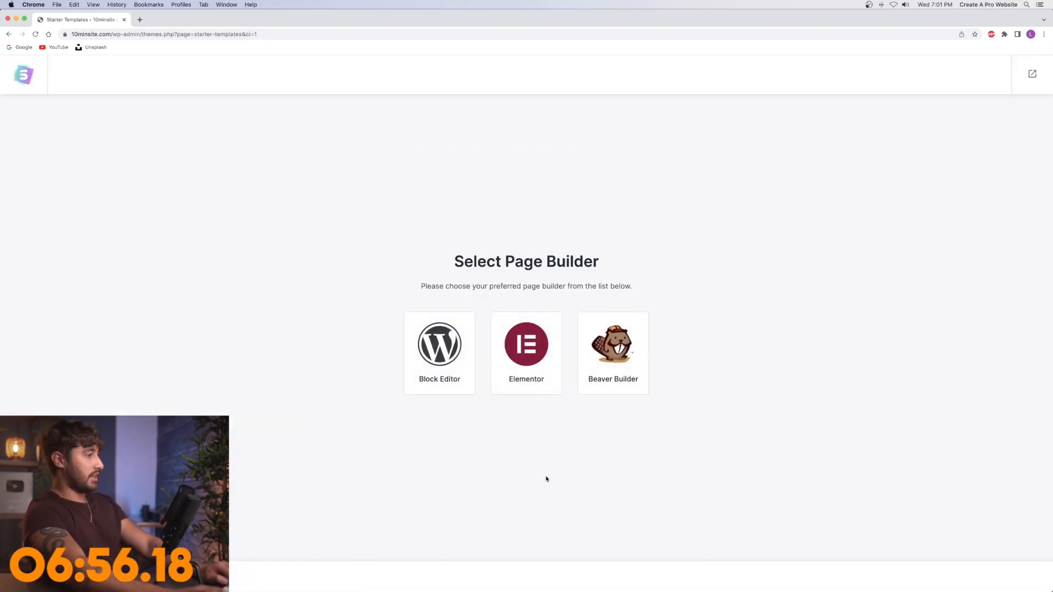
{"action": "mouse_move", "coordinate": [527, 352]}
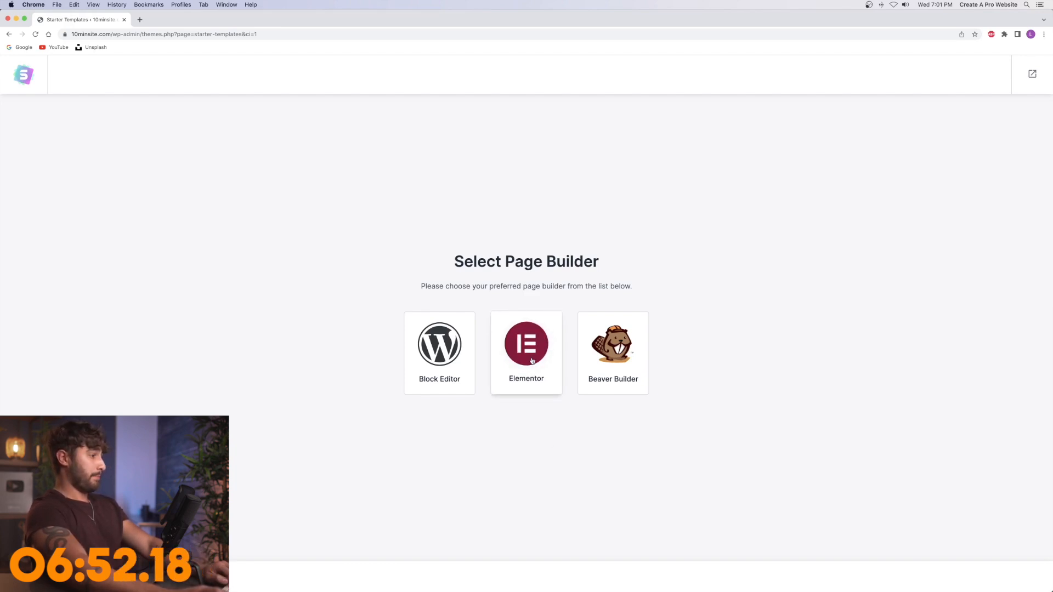
{"action": "left_click", "coordinate": [526, 344]}
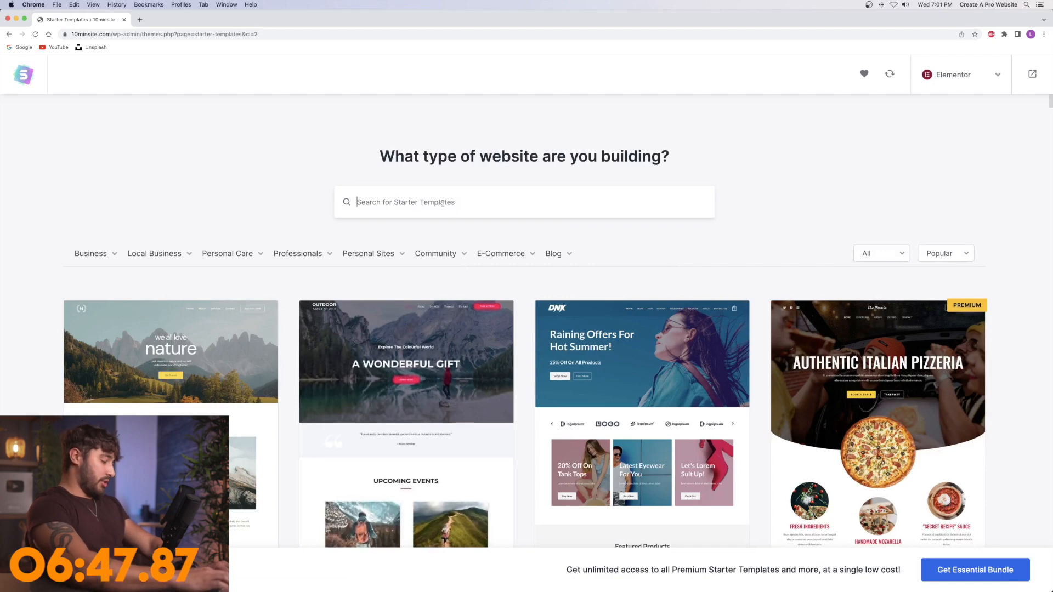
{"action": "type", "text": "sierra"}
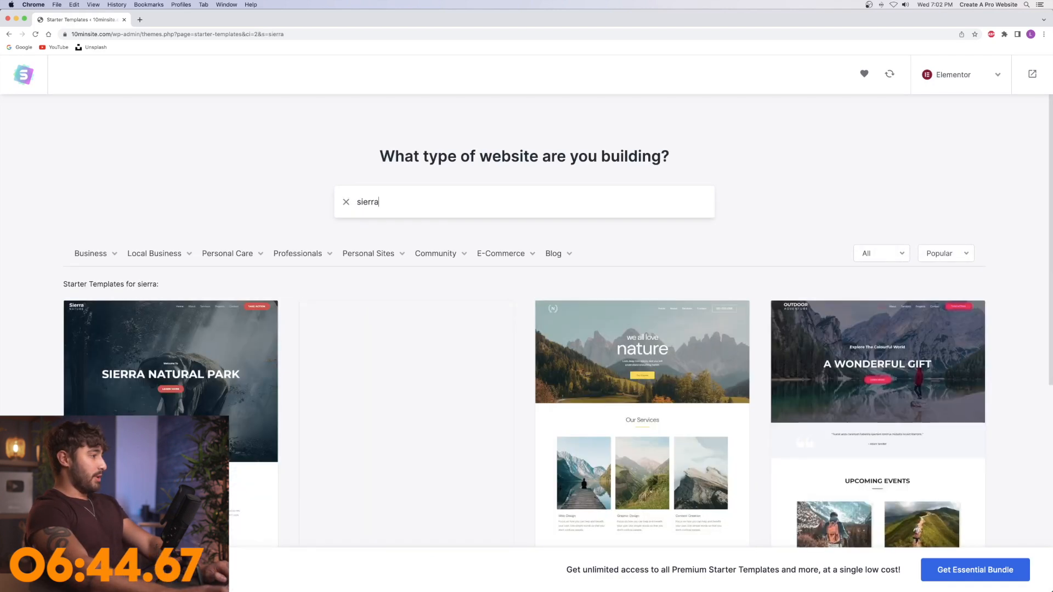
{"action": "left_click", "coordinate": [170, 381]}
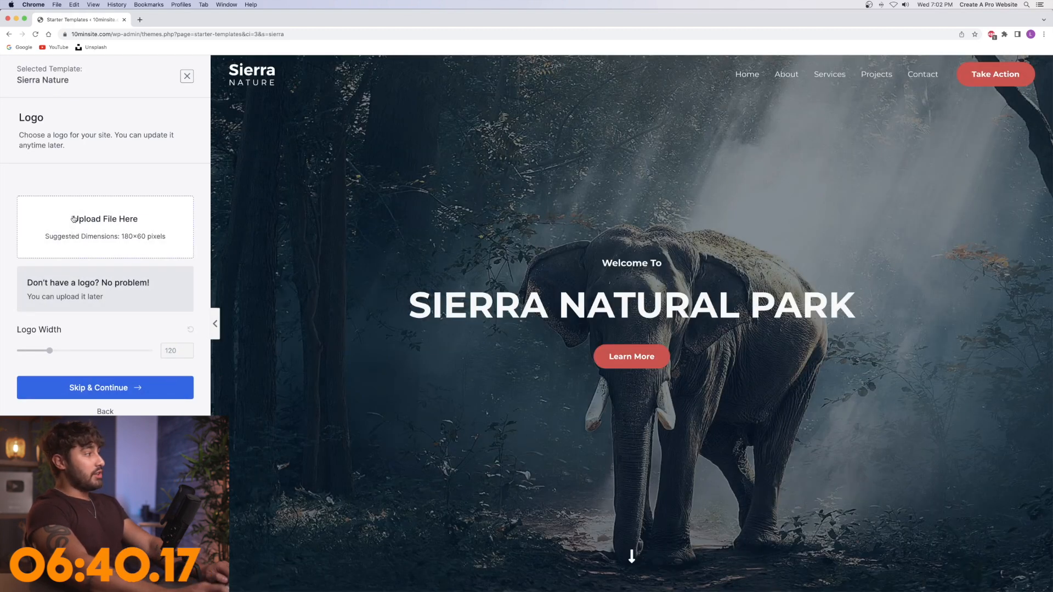
Upload the Hagen Company logo PNGs, apply the white logo, and continue.
{"action": "left_click", "coordinate": [104, 219]}
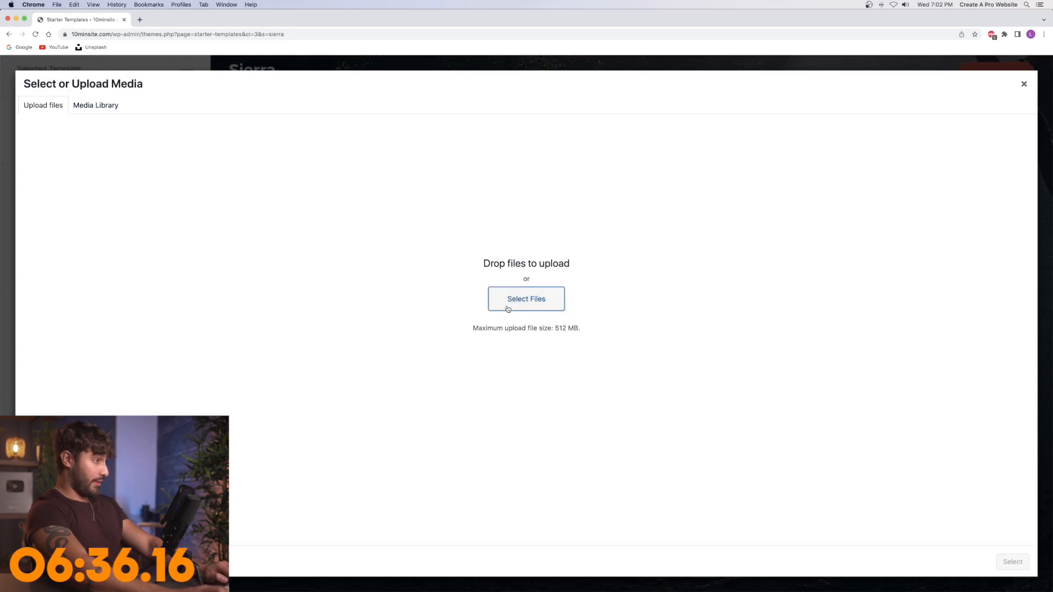
{"action": "left_click", "coordinate": [526, 298]}
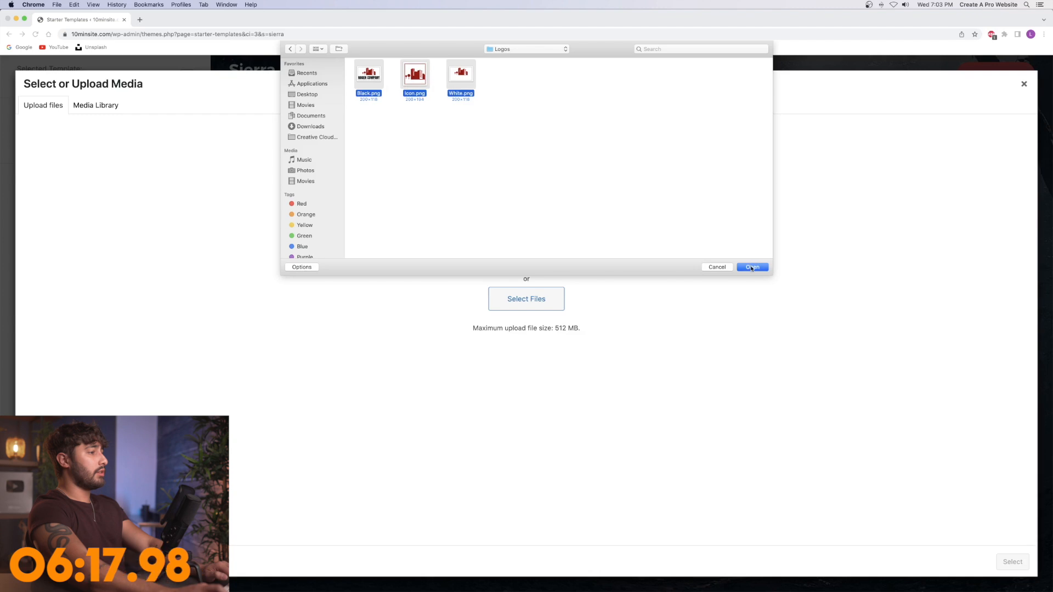
{"action": "left_click", "coordinate": [752, 266]}
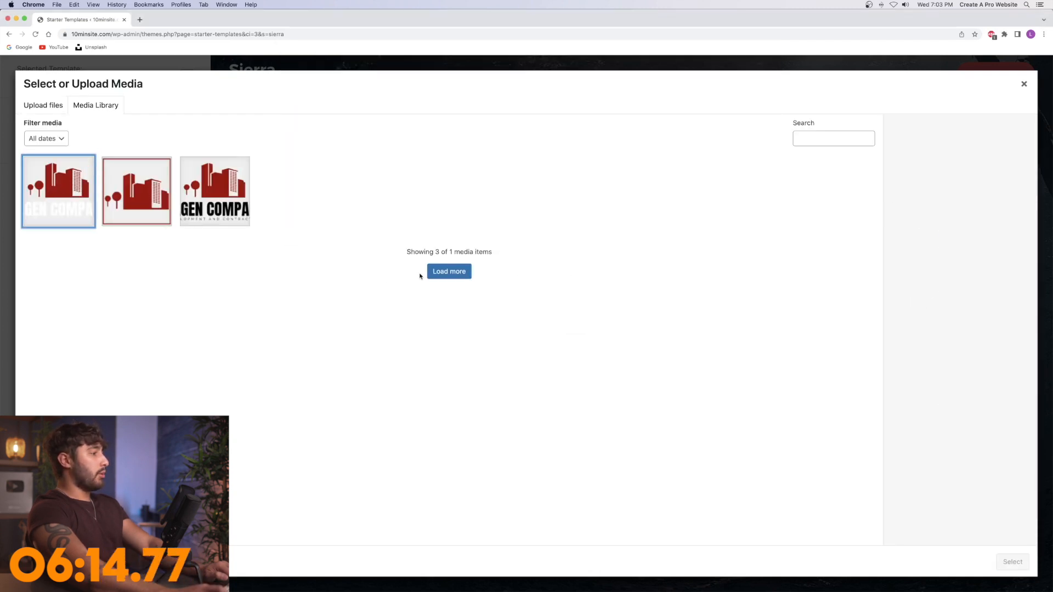
{"action": "left_click", "coordinate": [1012, 562]}
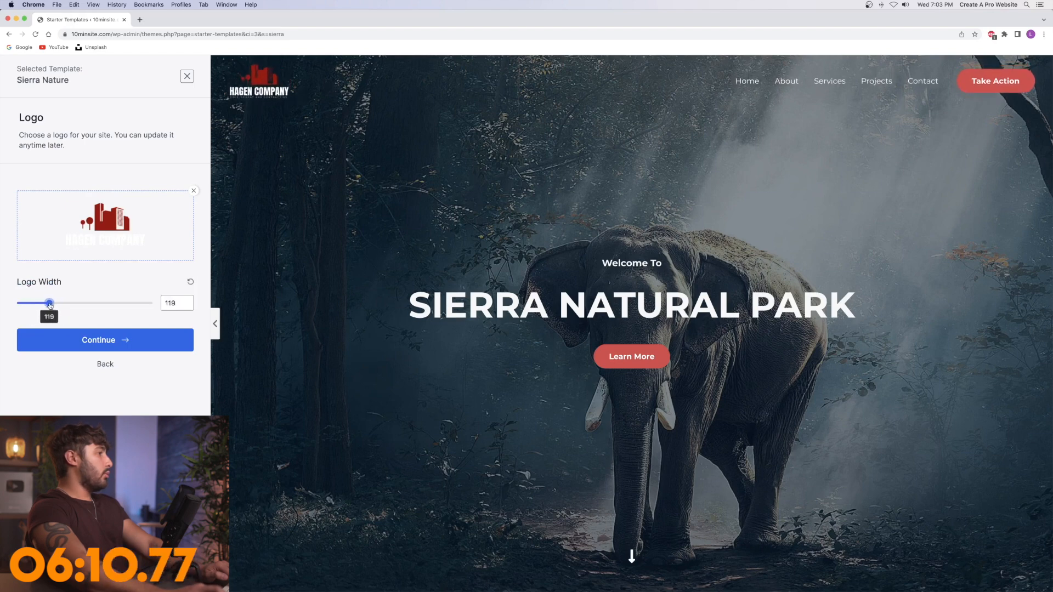
{"action": "left_click", "coordinate": [105, 340]}
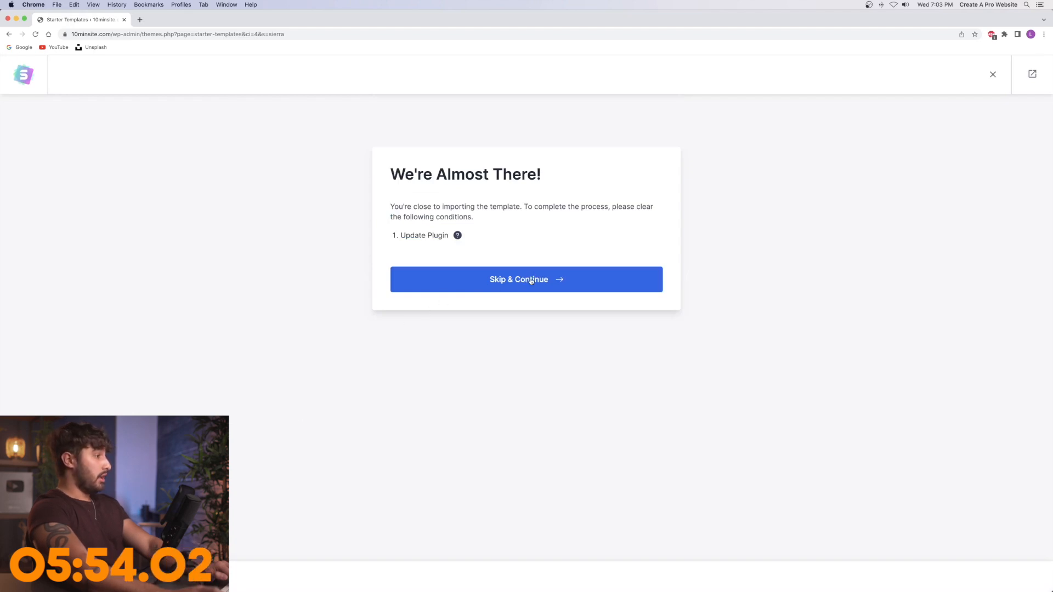
Skip the plugin update, opt out of data sharing, build, and exit to Dashboard.
{"action": "left_click", "coordinate": [526, 279]}
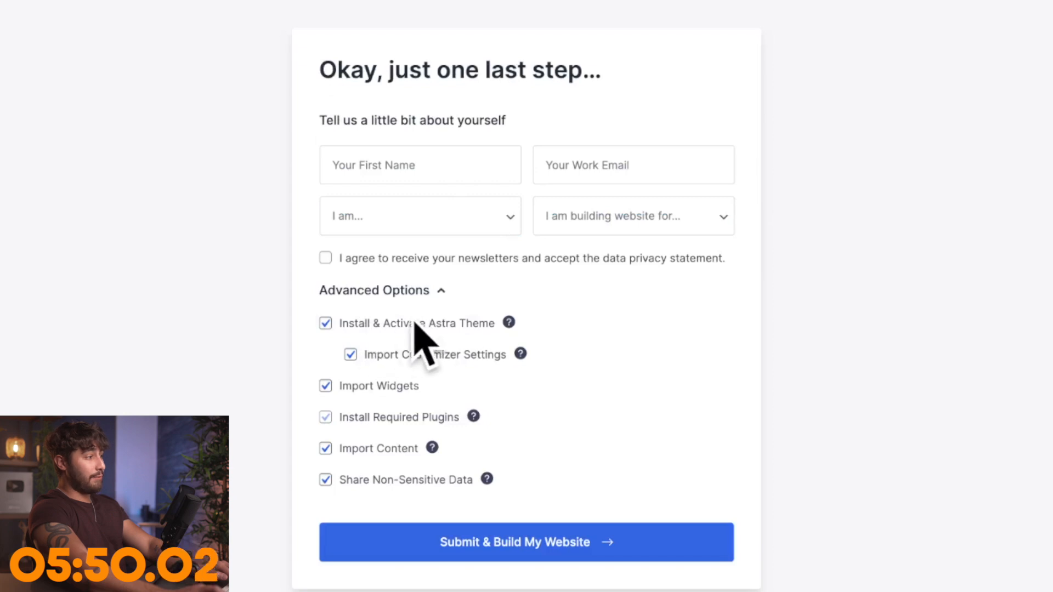
{"action": "left_click", "coordinate": [325, 479]}
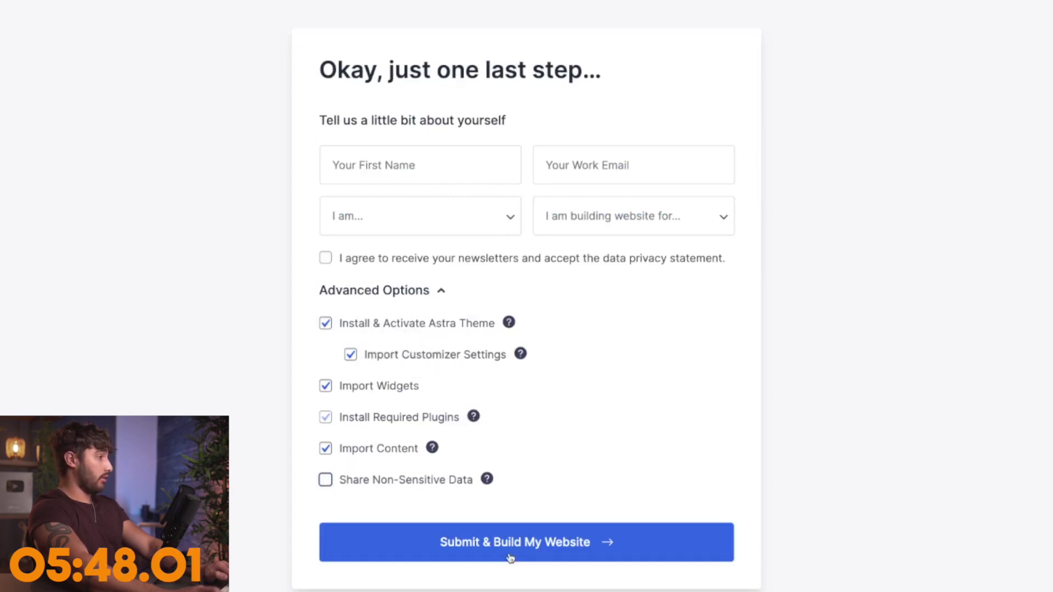
{"action": "left_click", "coordinate": [526, 542]}
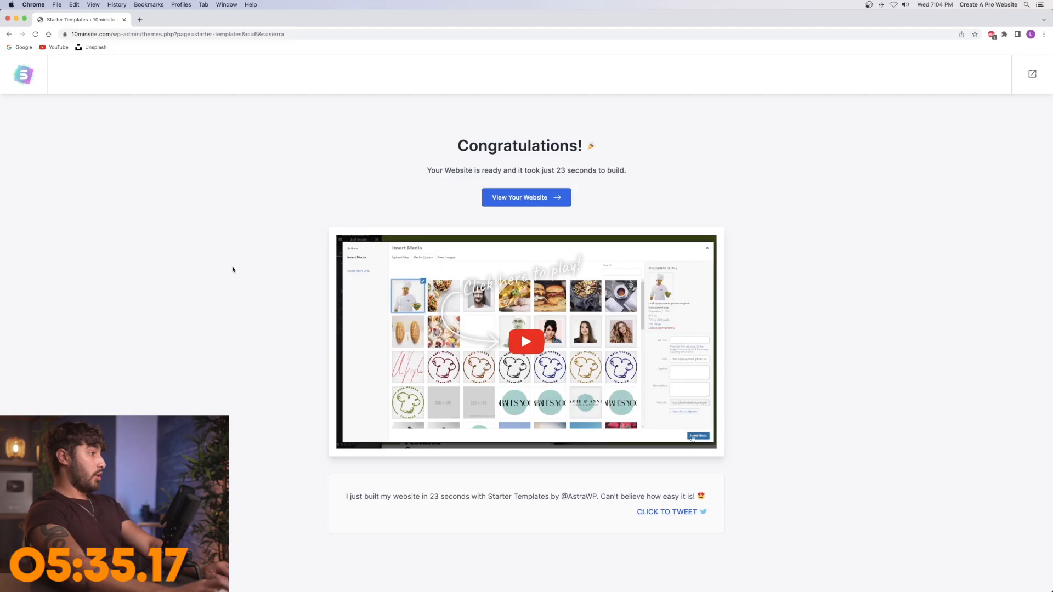
{"action": "left_click", "coordinate": [526, 197]}
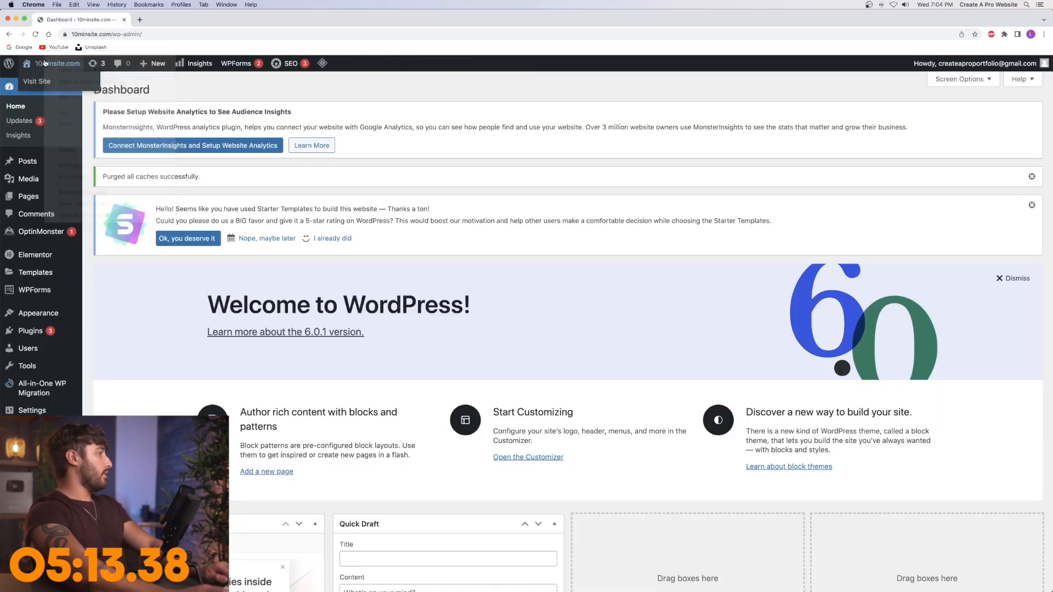
In the Customizer, adjust the first global colour, apply outline buttons, and publish.
{"action": "left_click", "coordinate": [36, 81]}
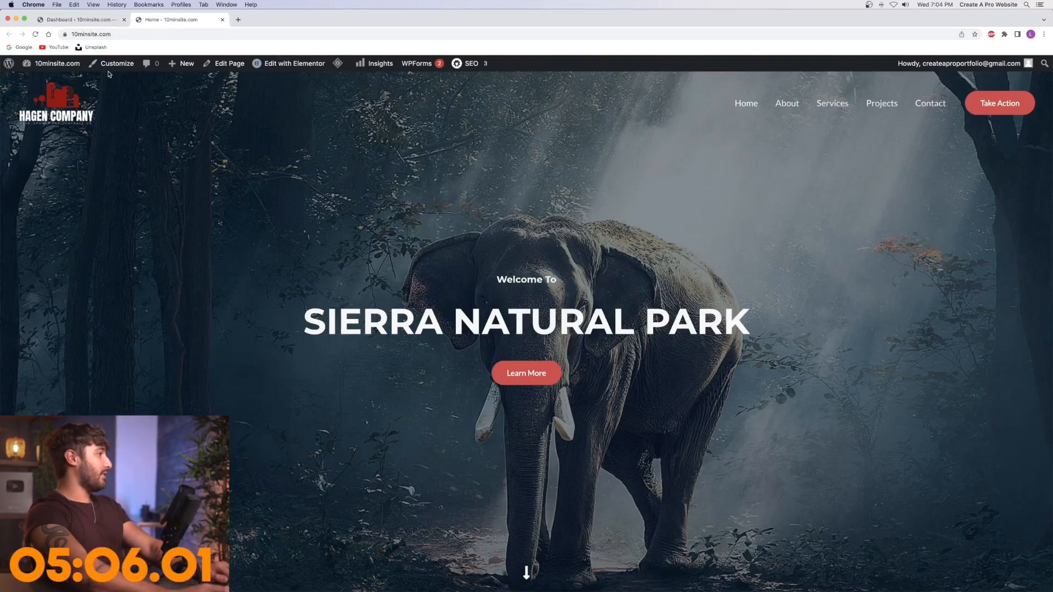
{"action": "left_click", "coordinate": [116, 63]}
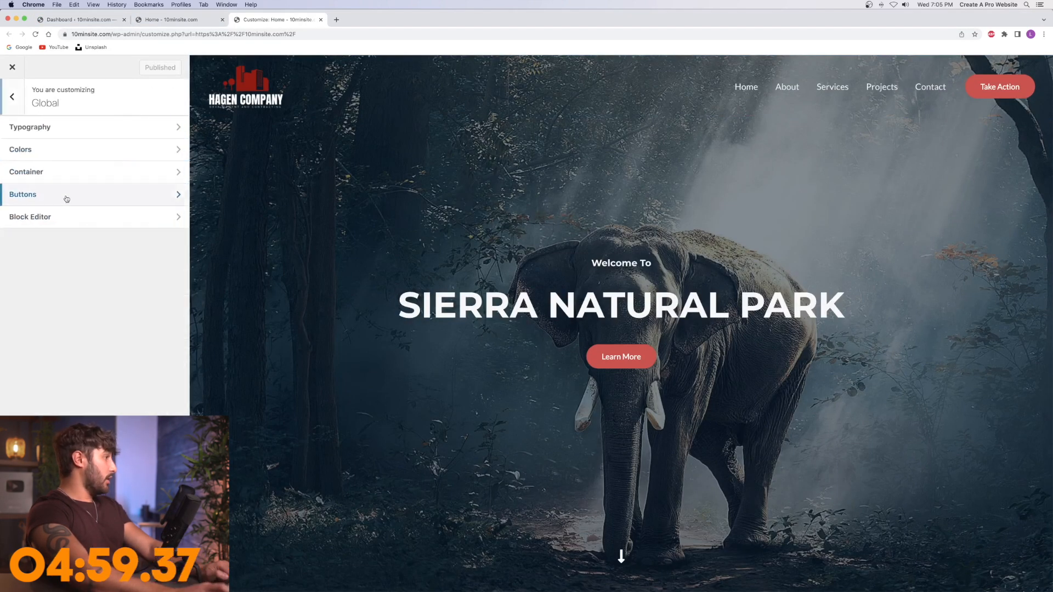
{"action": "left_click", "coordinate": [20, 150]}
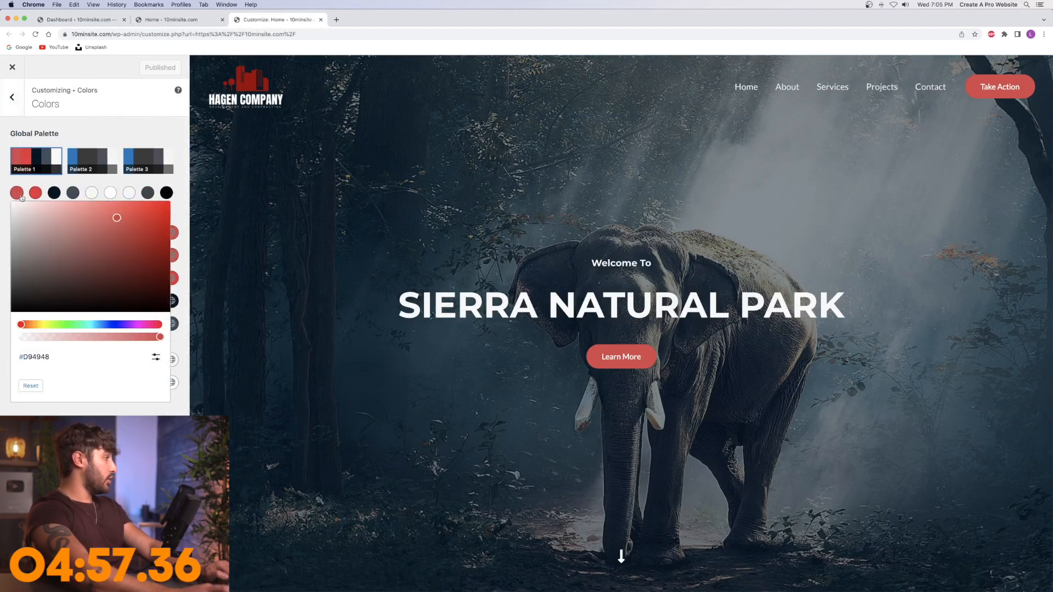
{"action": "left_click_drag", "start_coordinate": [116, 218], "coordinate": [134, 212]}
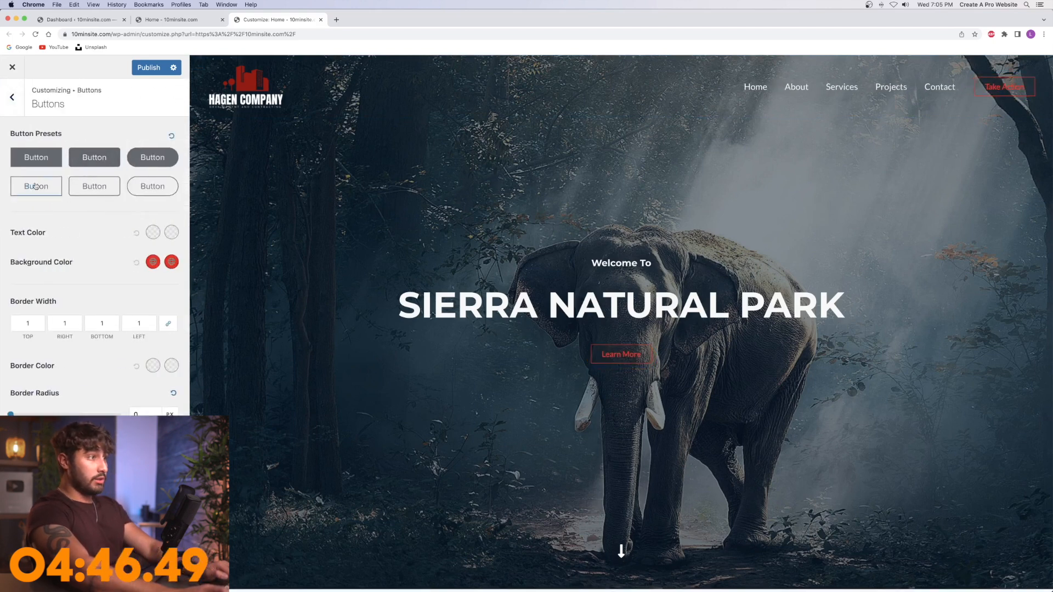
{"action": "left_click", "coordinate": [35, 186]}
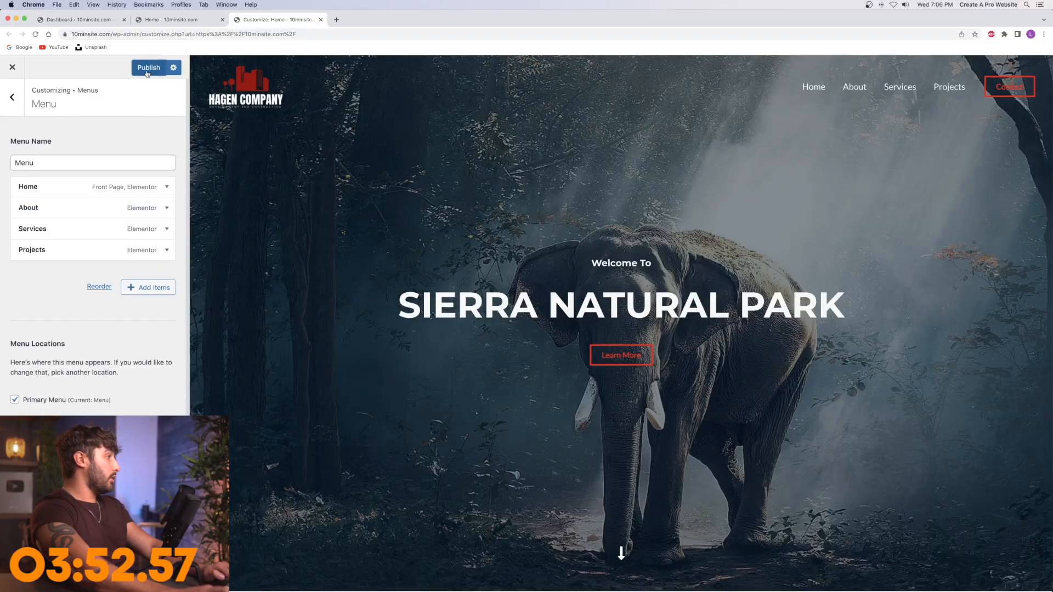
{"action": "left_click", "coordinate": [12, 67]}
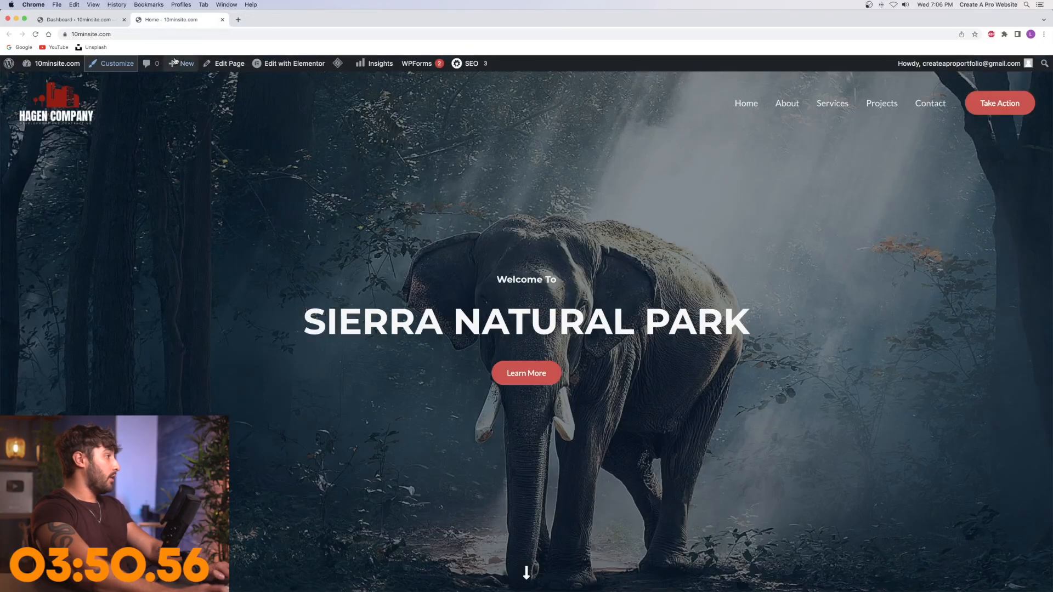
Open the home page in Elementor and set the hero background to the aerial construction photo.
{"action": "left_click", "coordinate": [293, 63]}
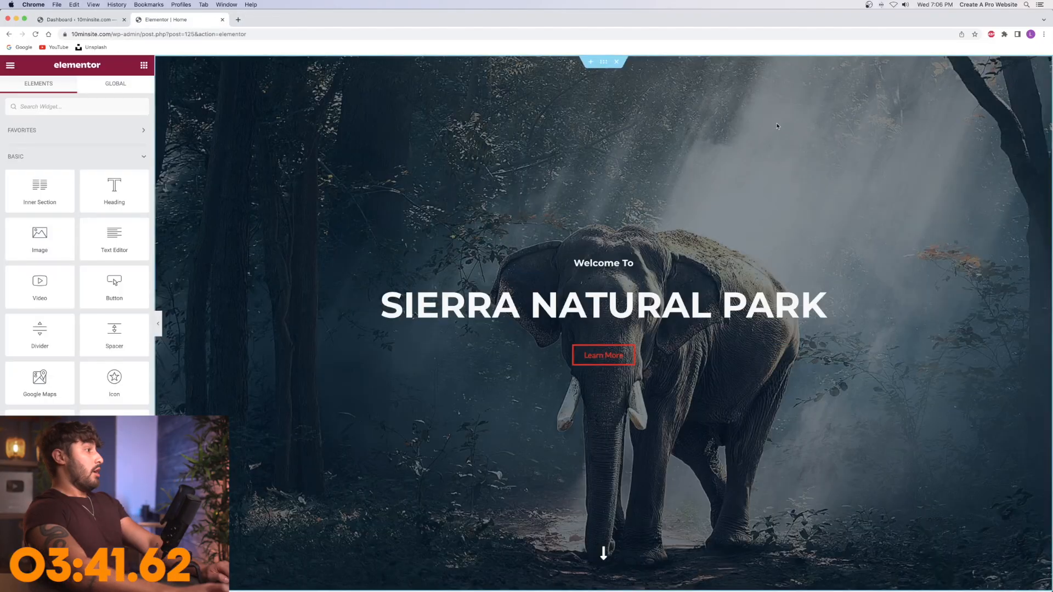
{"action": "mouse_move", "coordinate": [603, 62]}
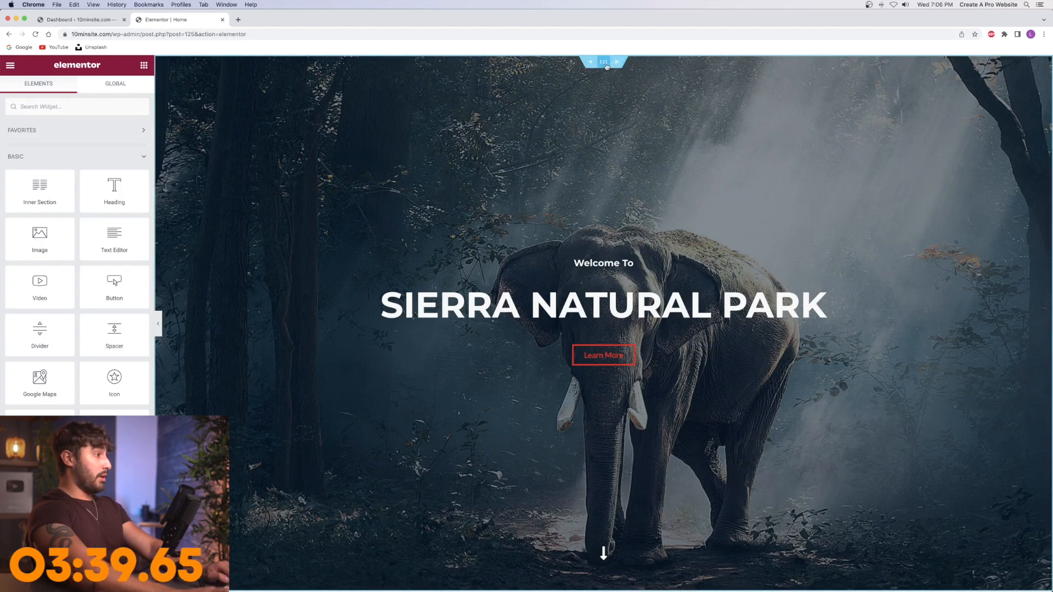
{"action": "left_click", "coordinate": [602, 62]}
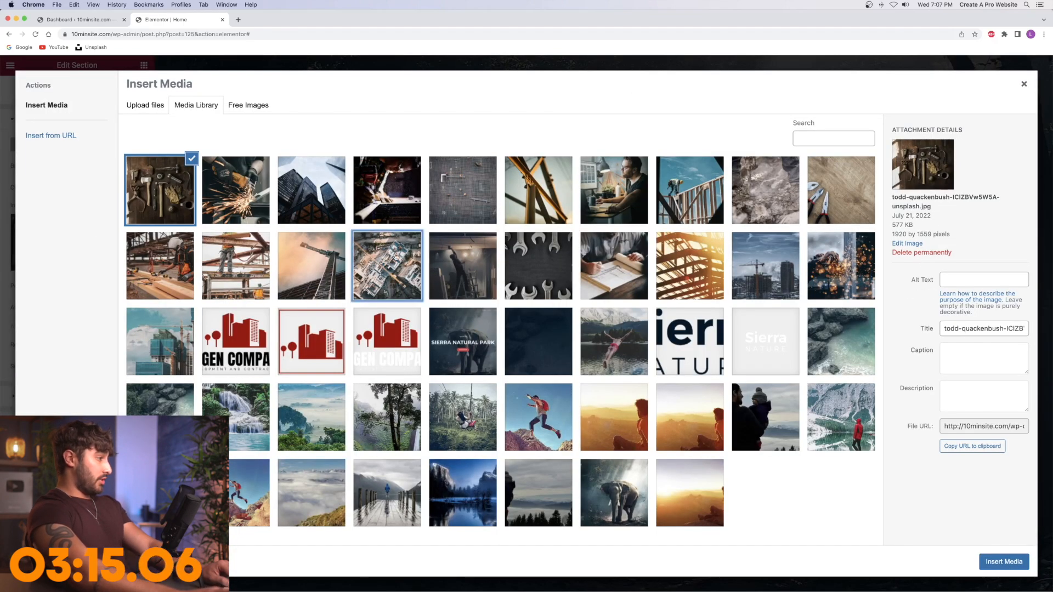
{"action": "left_click", "coordinate": [1004, 562]}
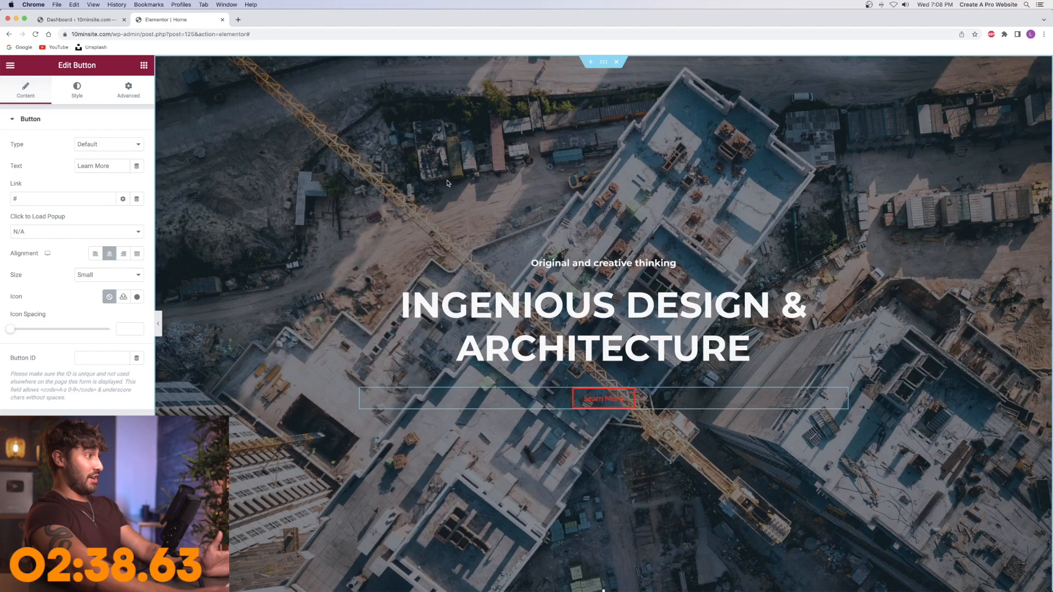
Scroll to the dark section and select its Services label and entries for rewriting as projects.
{"action": "scroll", "scroll_direction": "down", "scroll_amount": 3}
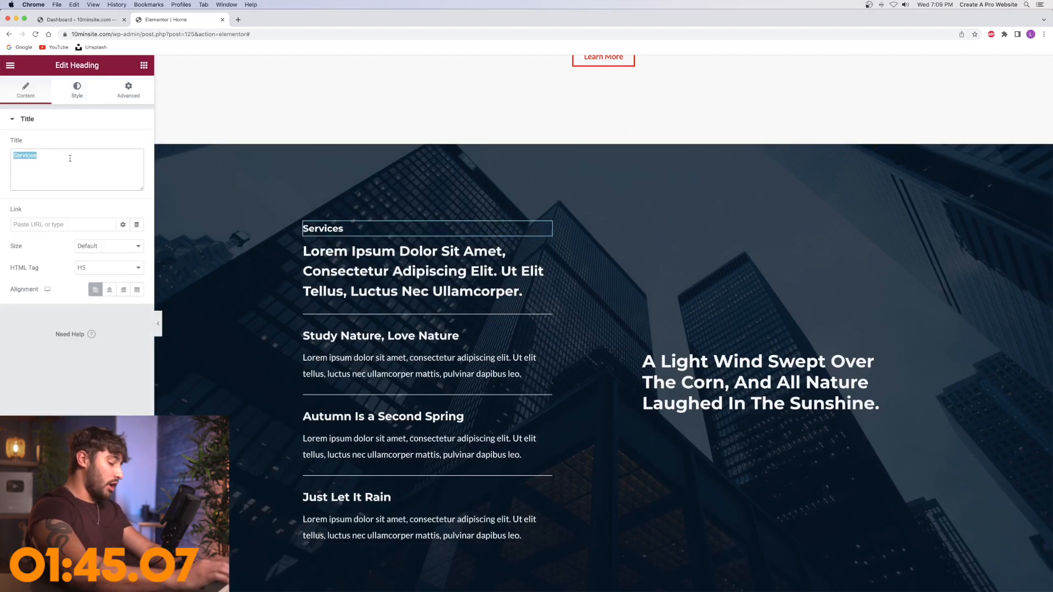
{"action": "left_click", "coordinate": [427, 313]}
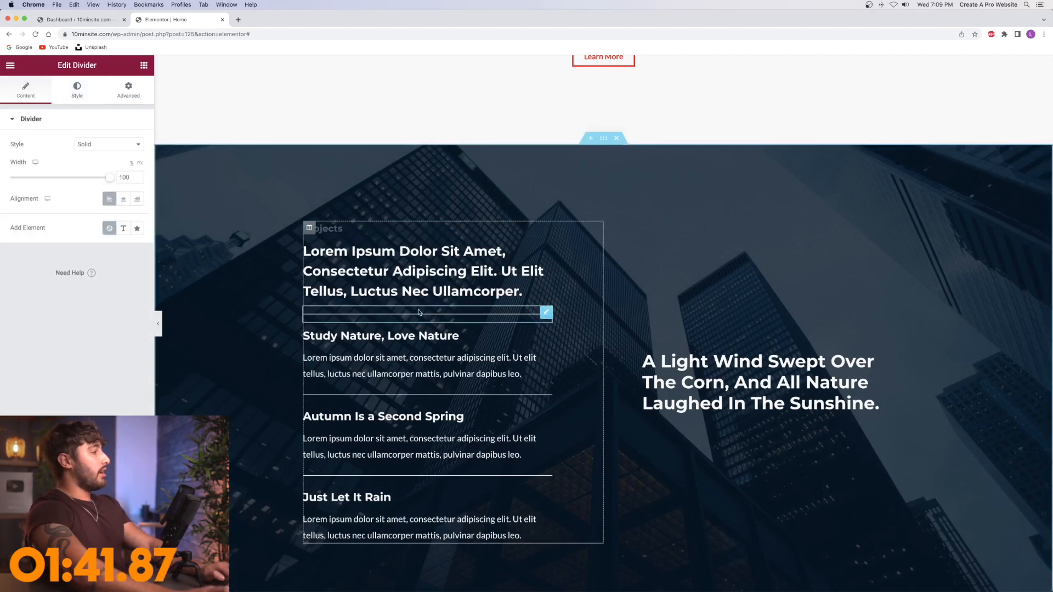
{"action": "left_click", "coordinate": [404, 270]}
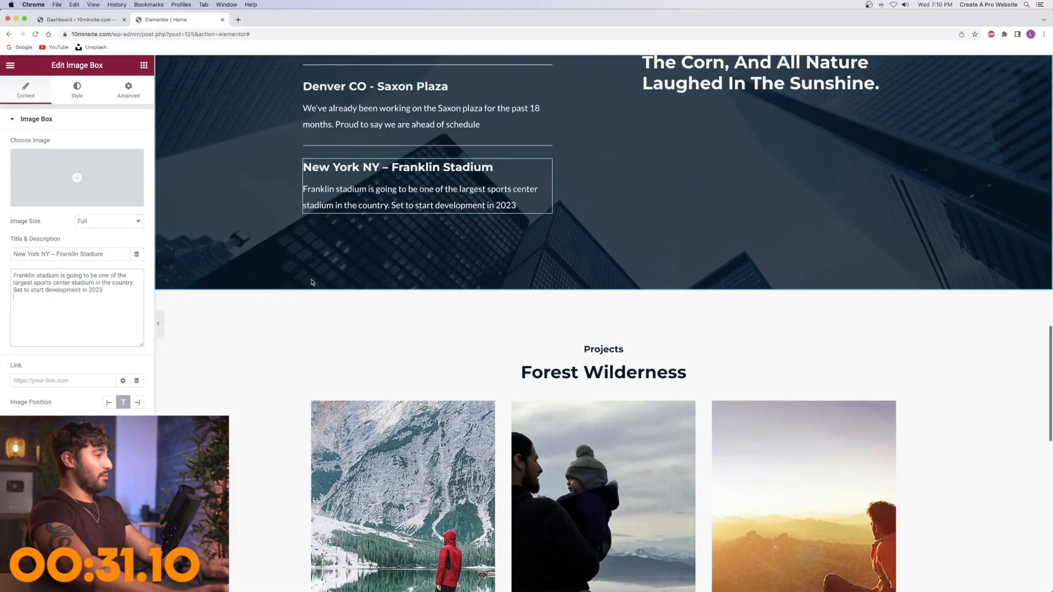
Relabel the Projects heading Services and replace the first card's photo with the sparks image.
{"action": "scroll", "scroll_direction": "down", "scroll_amount": 3}
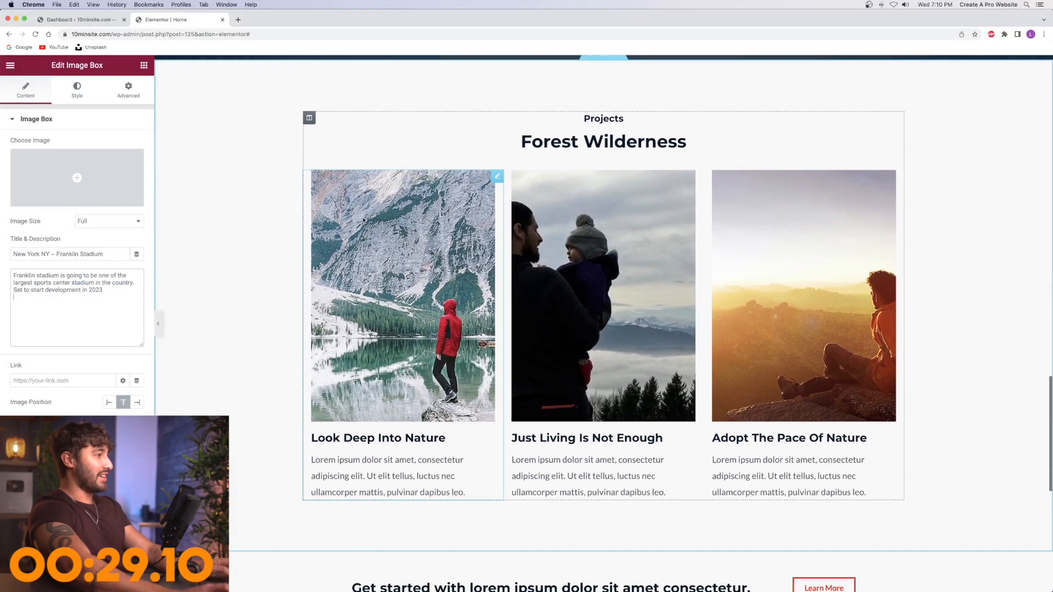
{"action": "left_click", "coordinate": [602, 119]}
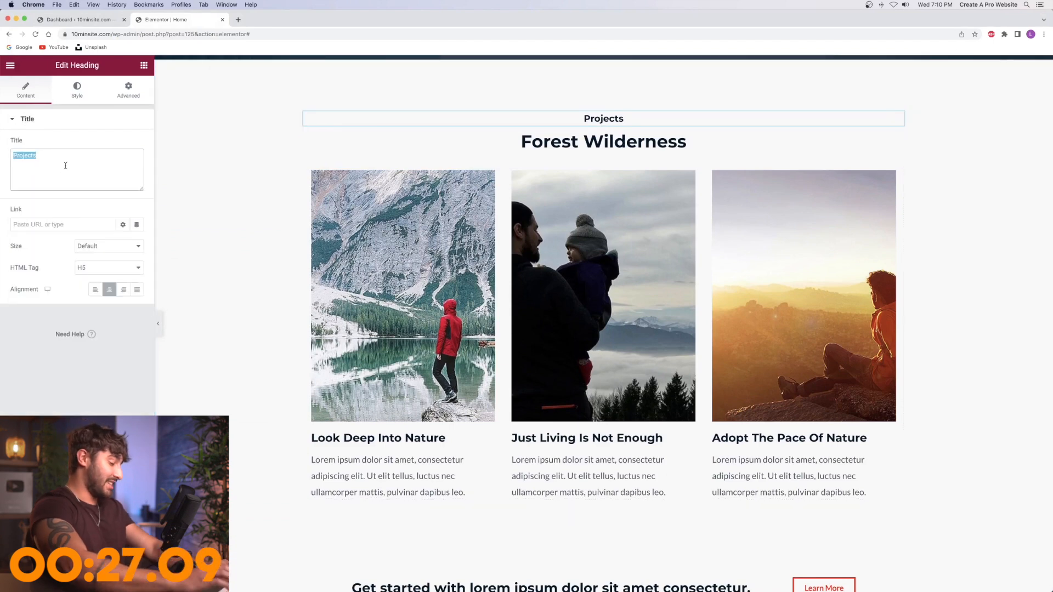
{"action": "left_click", "coordinate": [402, 297]}
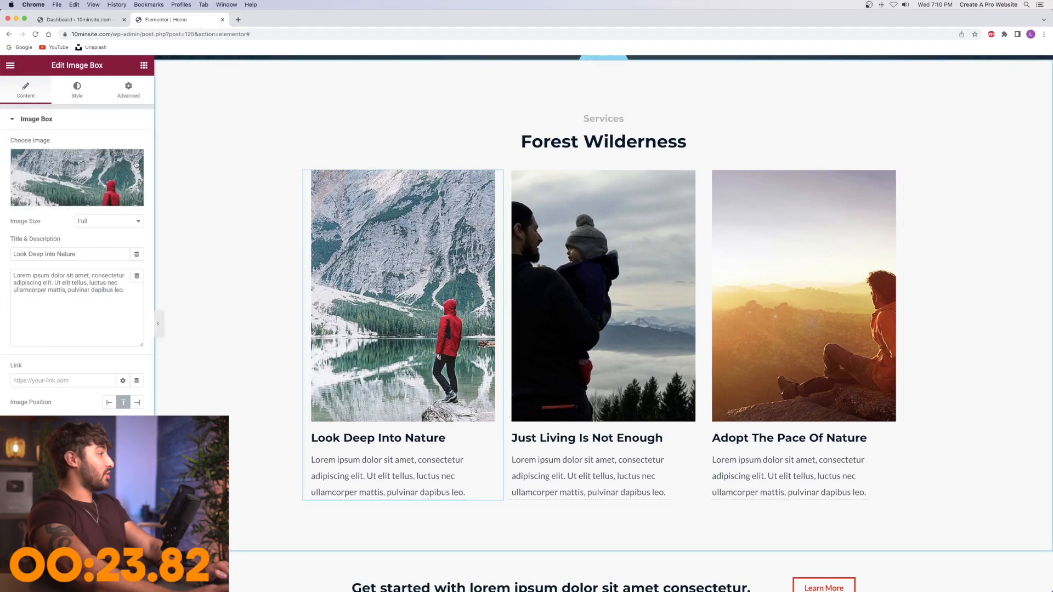
{"action": "left_click", "coordinate": [77, 90]}
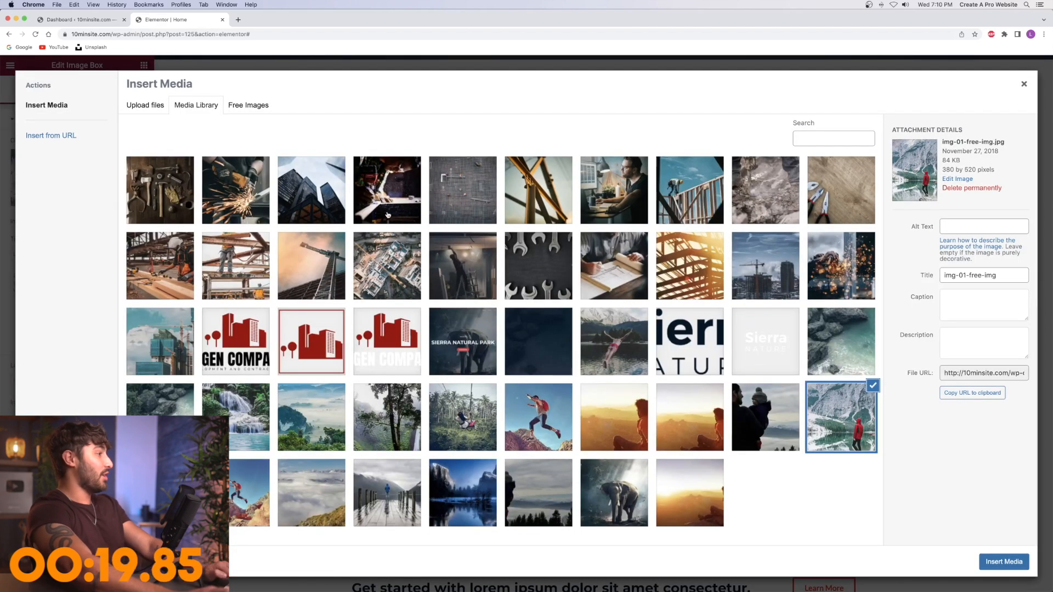
{"action": "left_click", "coordinate": [690, 416]}
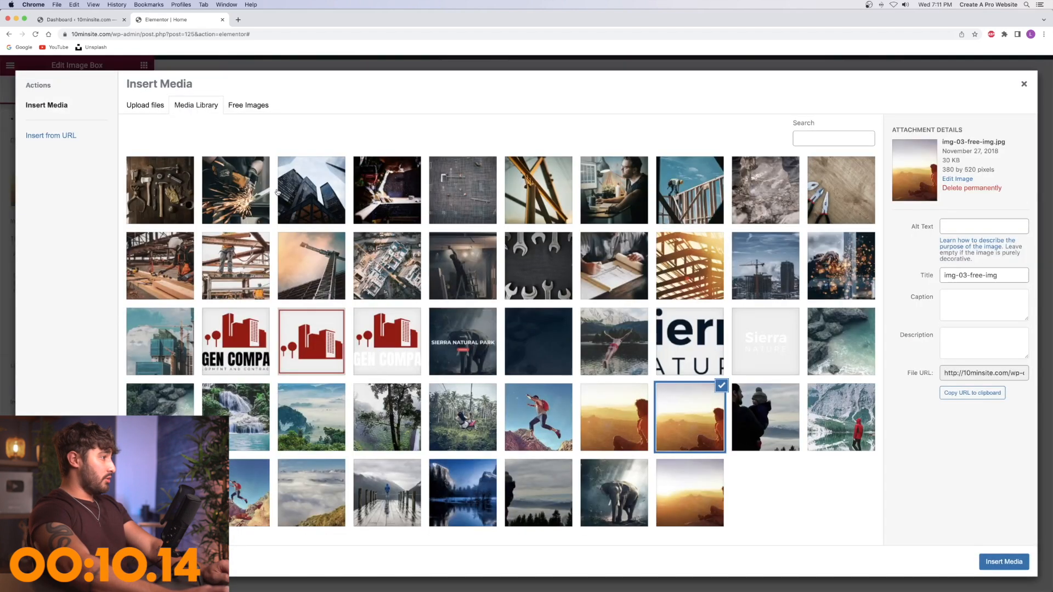
{"action": "left_click", "coordinate": [236, 190]}
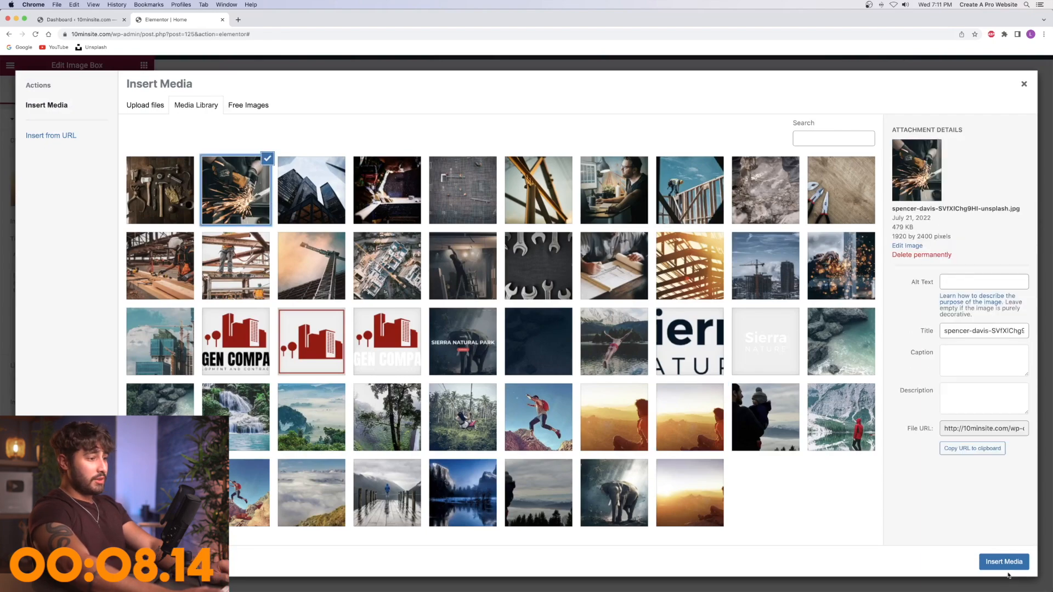
{"action": "left_click", "coordinate": [1003, 562]}
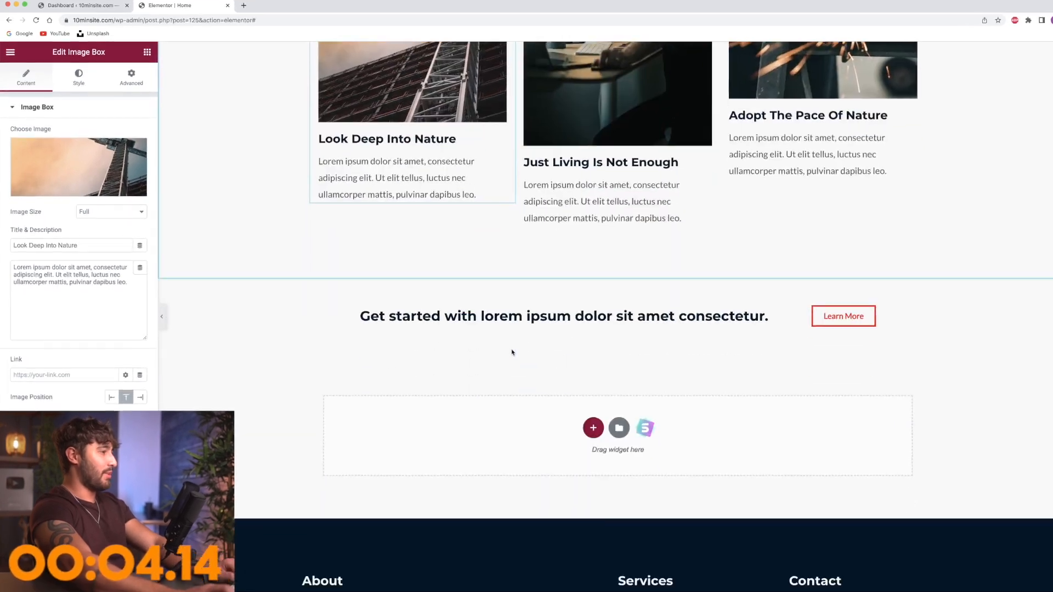
{"action": "scroll", "scroll_direction": "down", "scroll_amount": 3}
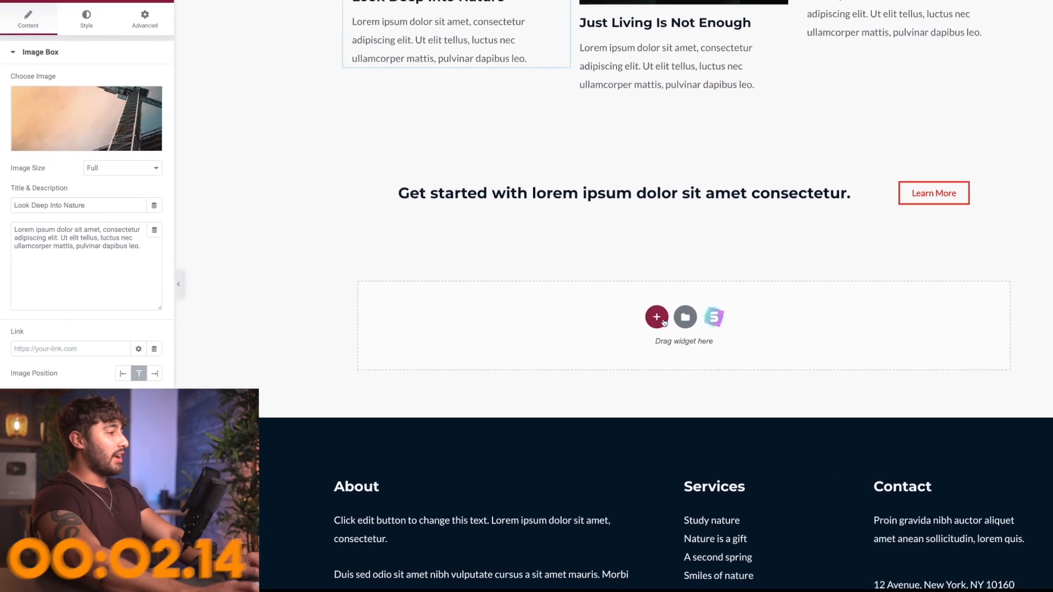
{"action": "left_click", "coordinate": [657, 316]}
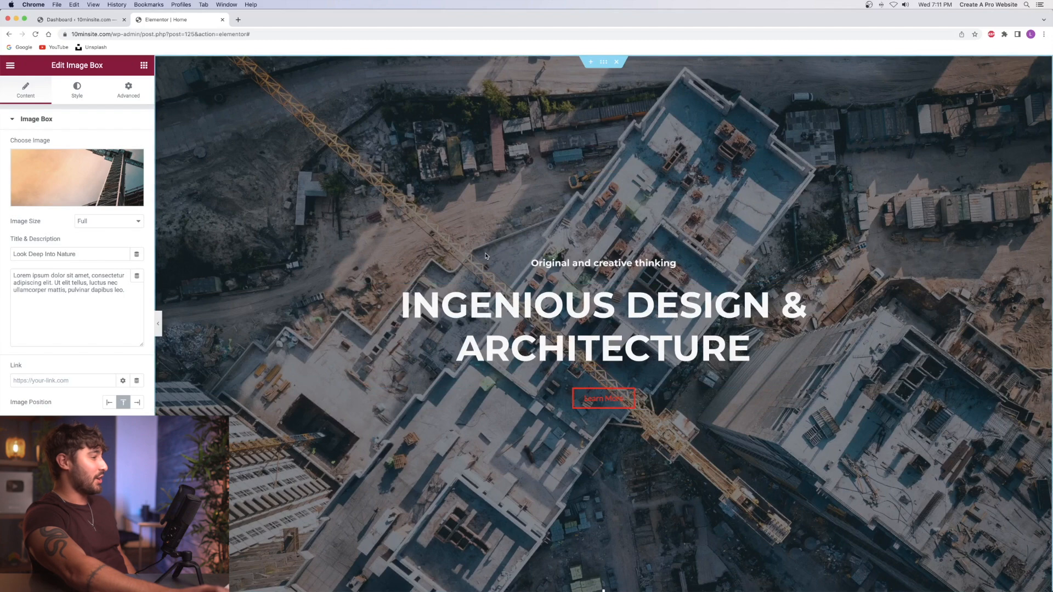
{"action": "mouse_move", "coordinate": [796, 226]}
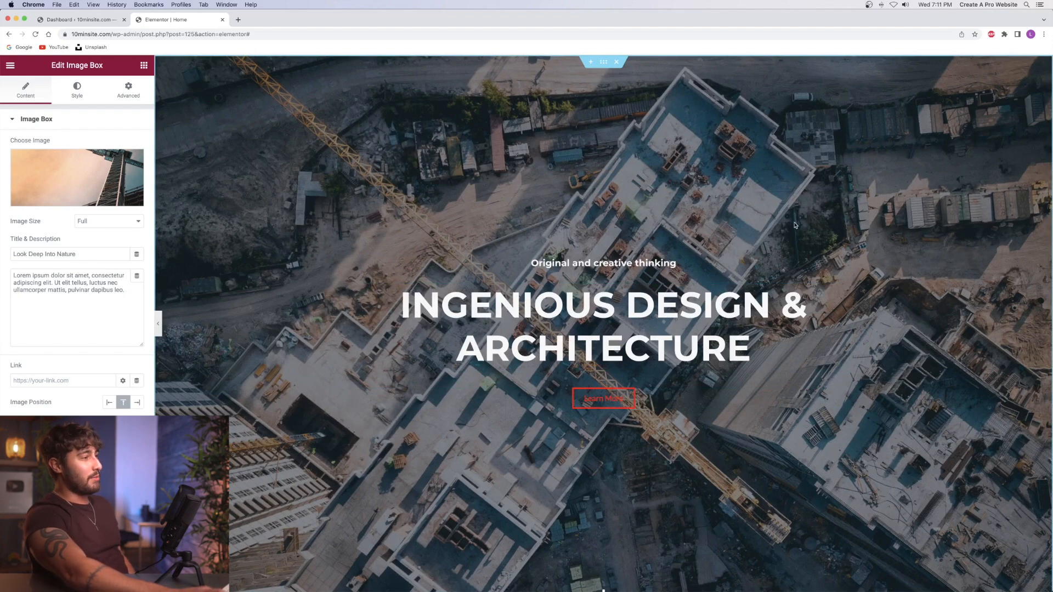
{"action": "scroll", "scroll_direction": "down", "scroll_amount": 3}
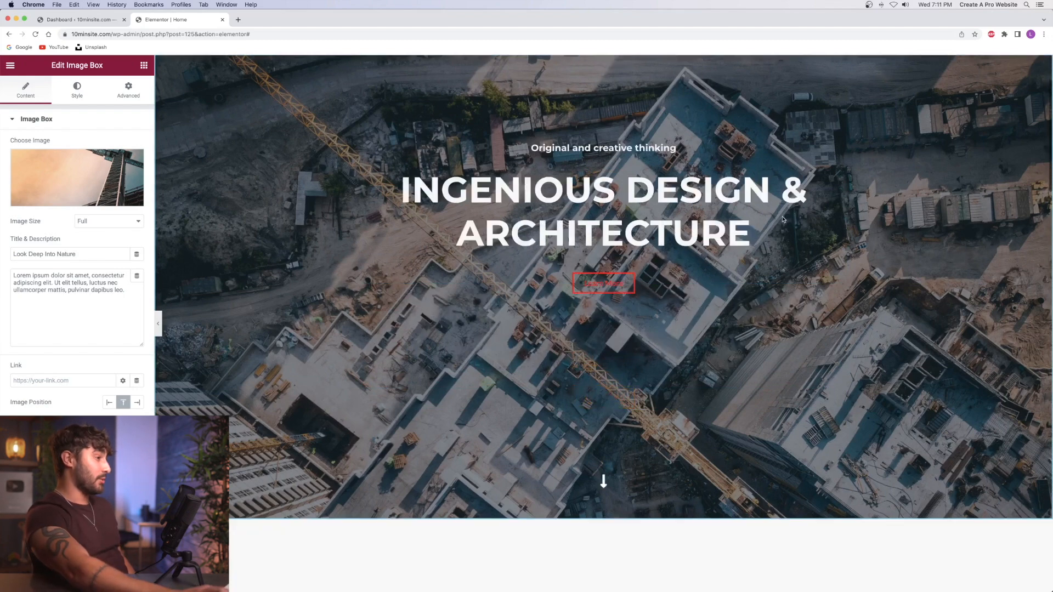
{"action": "scroll", "scroll_direction": "down", "scroll_amount": 3}
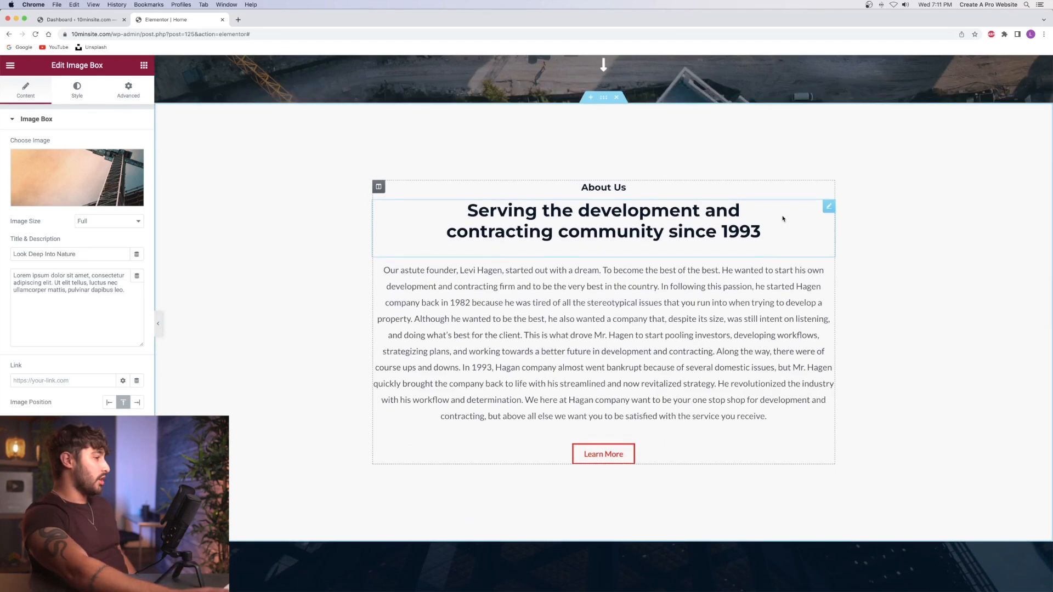
{"action": "scroll", "scroll_direction": "down", "scroll_amount": 3}
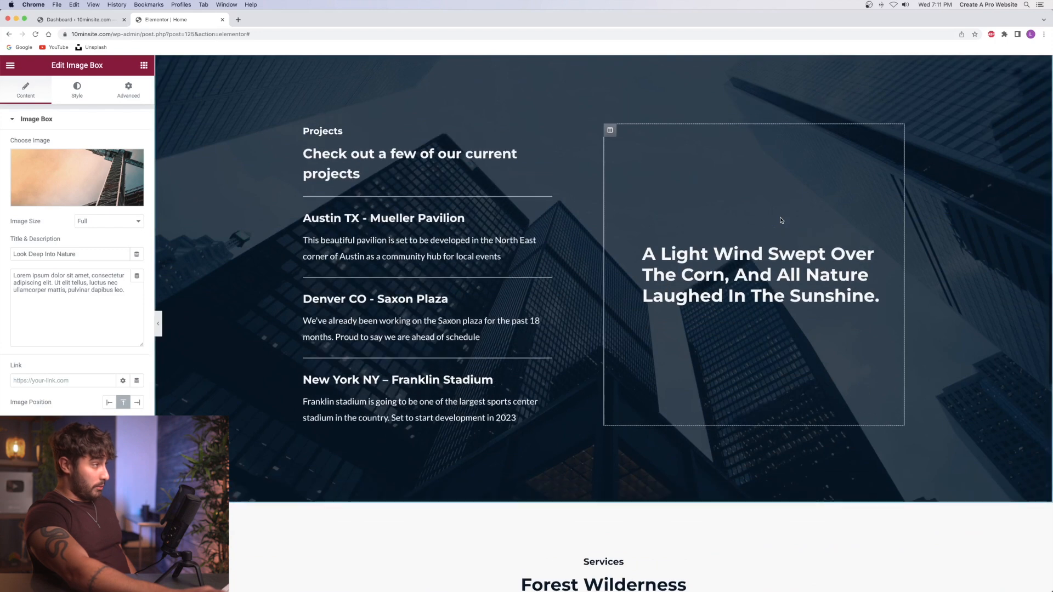
{"action": "scroll", "scroll_direction": "down", "scroll_amount": 3}
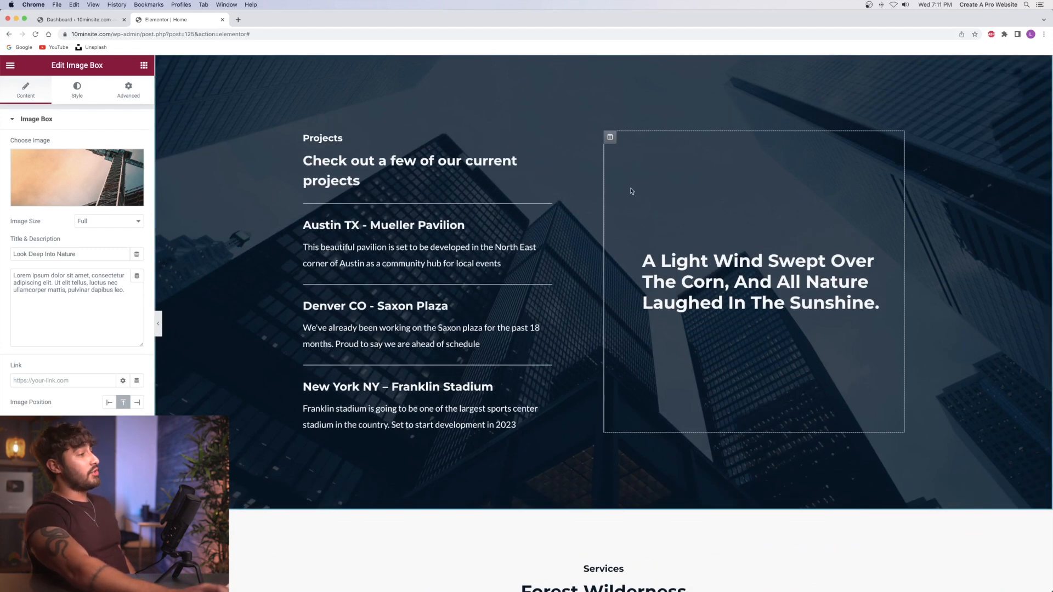
{"action": "left_click", "coordinate": [759, 282]}
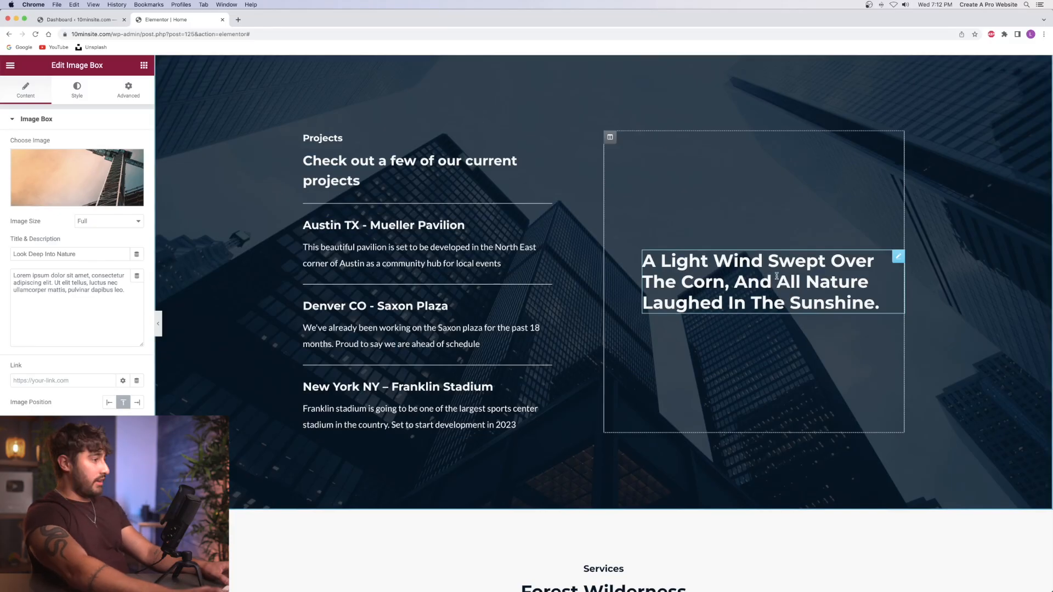
{"action": "scroll", "scroll_direction": "down", "scroll_amount": 3}
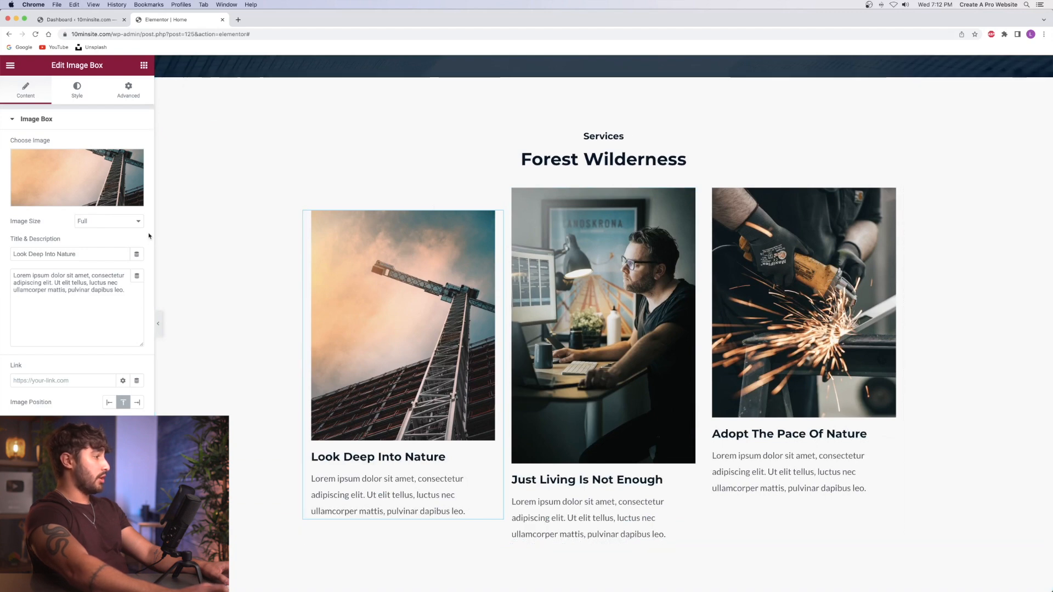
Insert the desk-worker photo into the 'Just Living Is Not Enough' card, then return from the copy doc.
{"action": "left_click", "coordinate": [77, 177]}
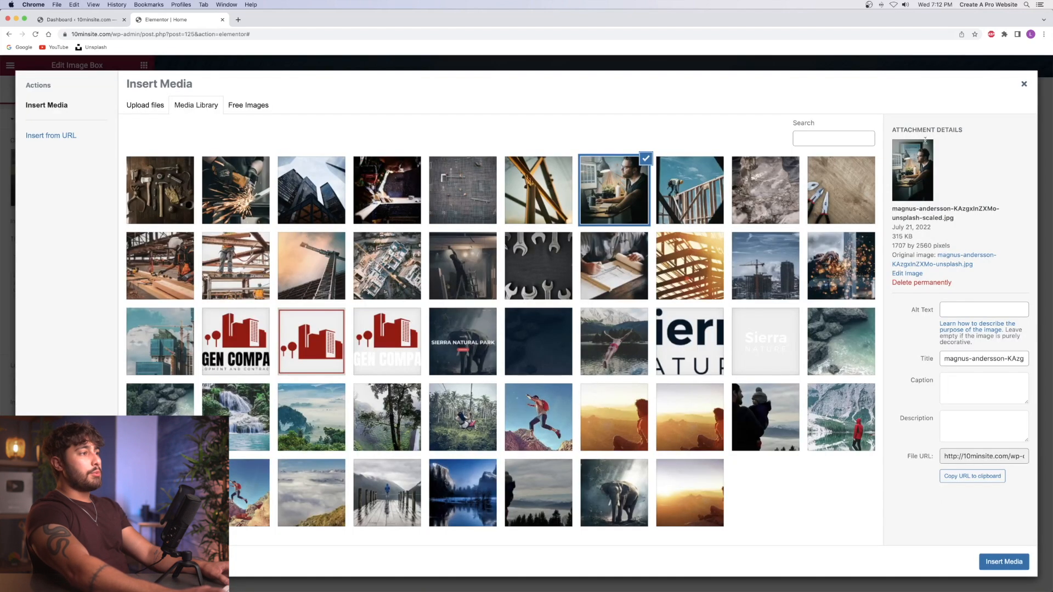
{"action": "left_click", "coordinate": [1004, 562]}
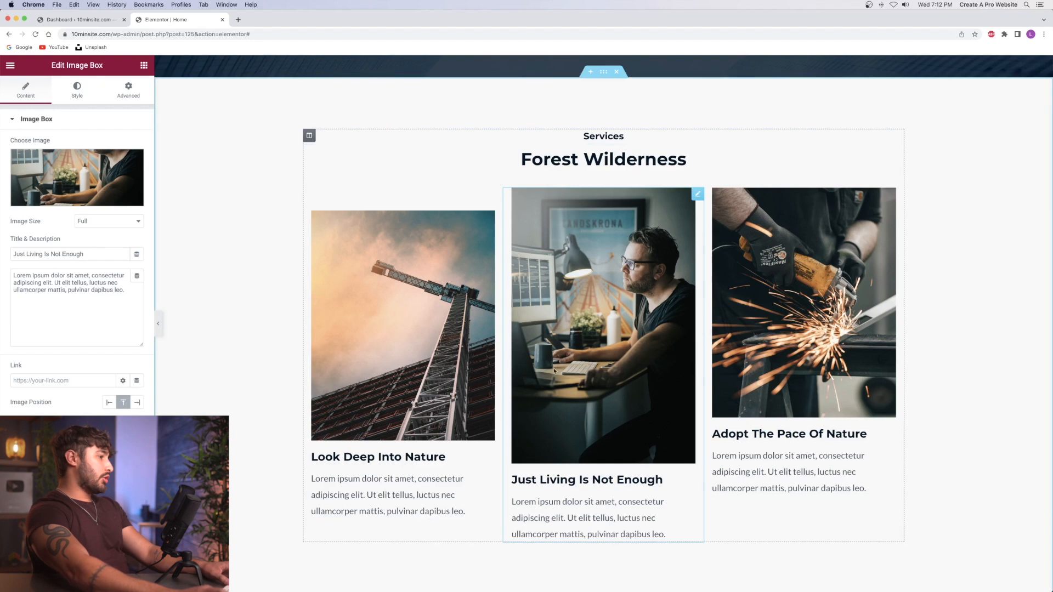
{"action": "mouse_move", "coordinate": [437, 203]}
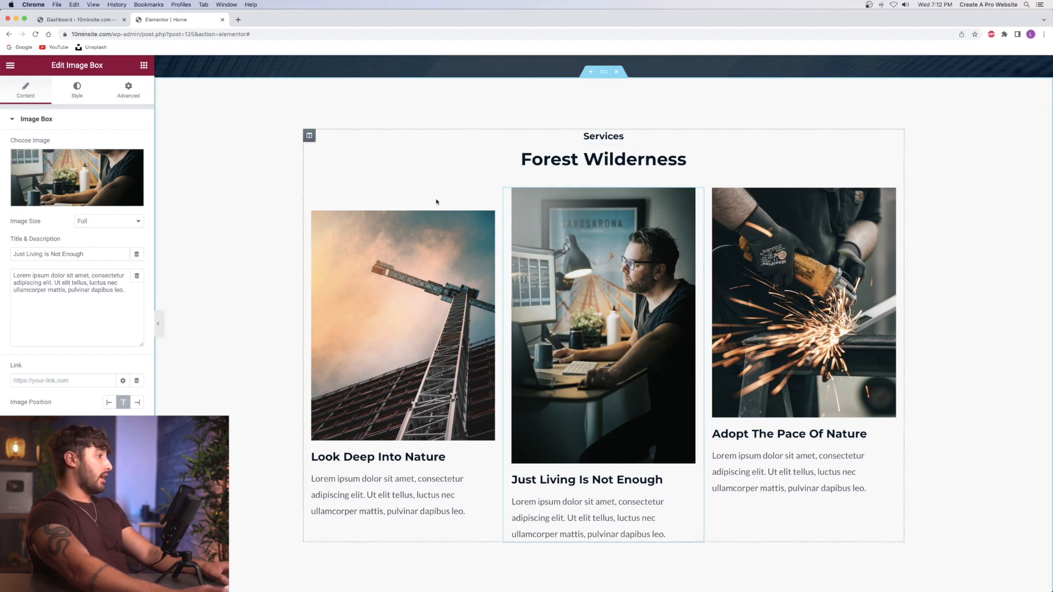
{"action": "scroll", "scroll_direction": "down", "scroll_amount": 3}
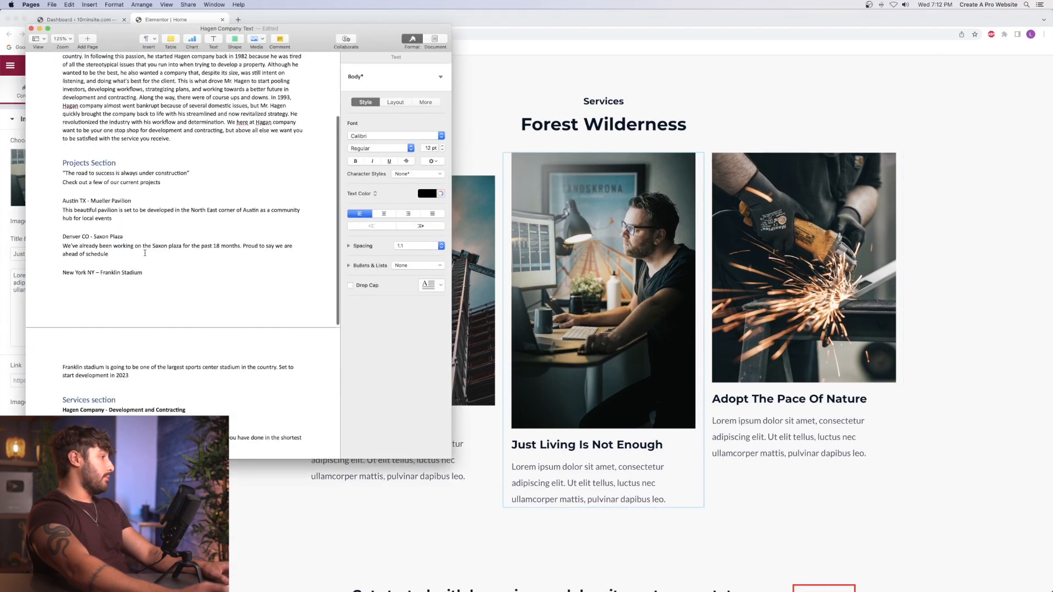
{"action": "left_click", "coordinate": [178, 19]}
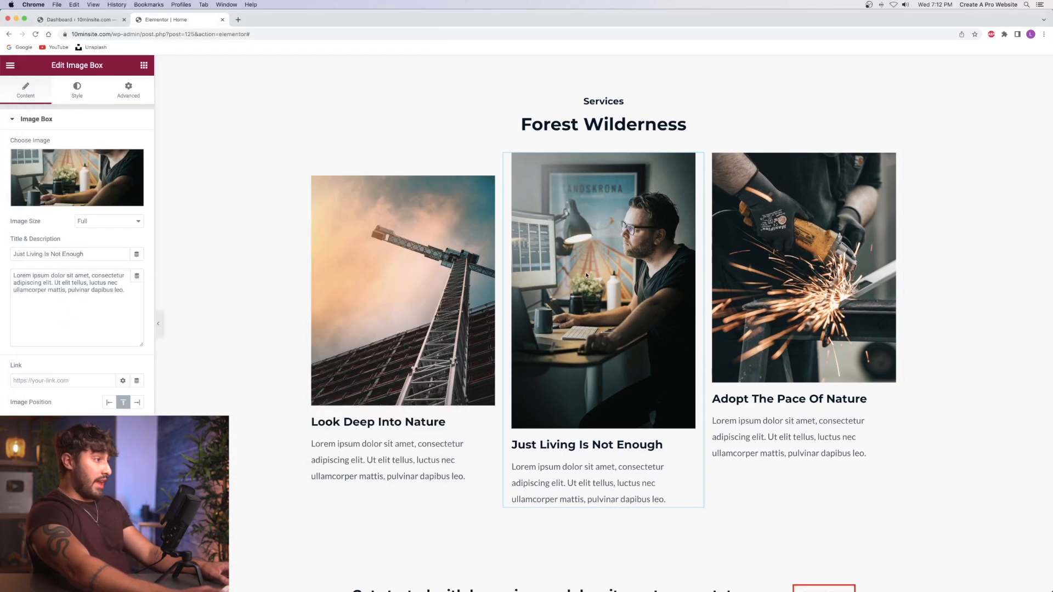
Add a single-column section and filter the Template Library blocks to Contact designs.
{"action": "scroll", "scroll_direction": "down", "scroll_amount": 3}
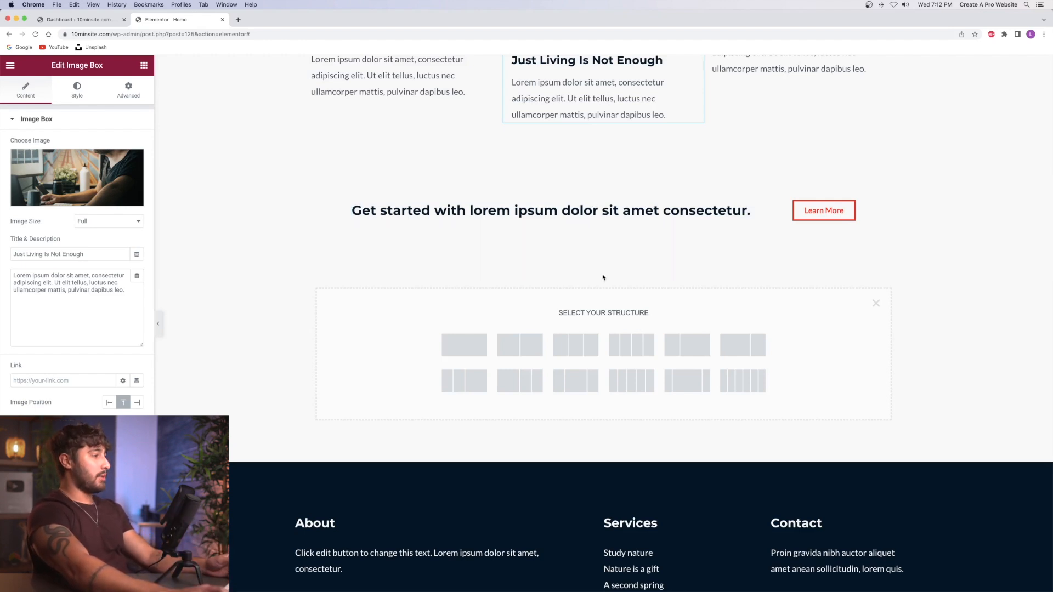
{"action": "left_click", "coordinate": [876, 303]}
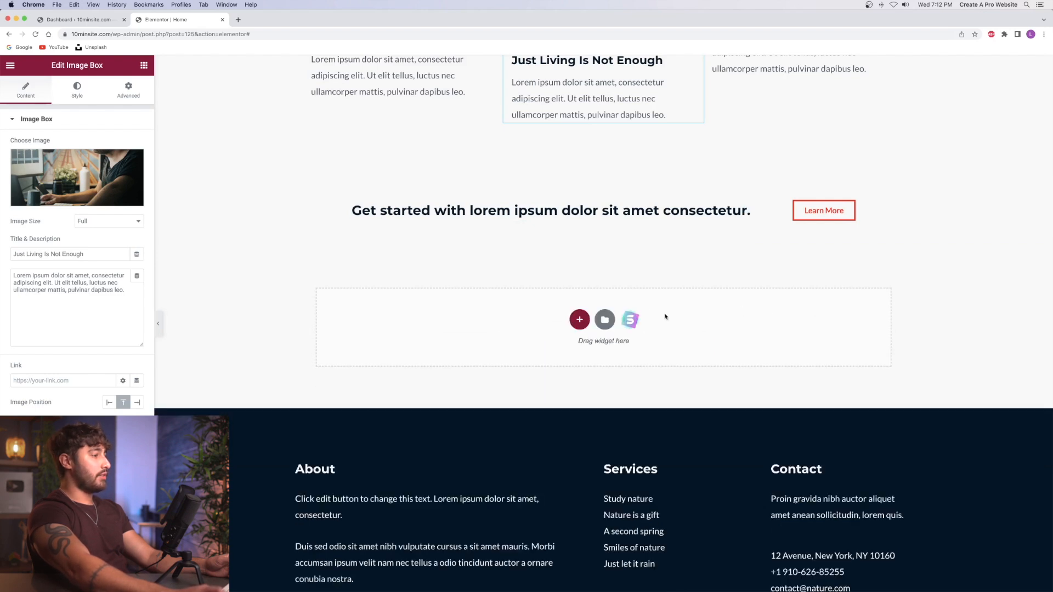
{"action": "left_click", "coordinate": [604, 320]}
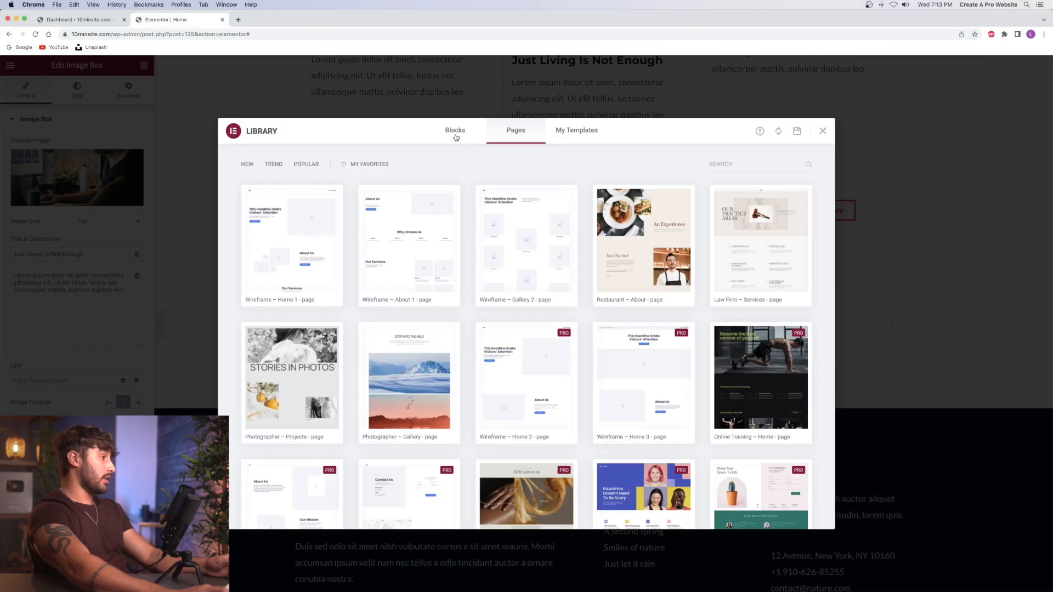
{"action": "left_click", "coordinate": [454, 129]}
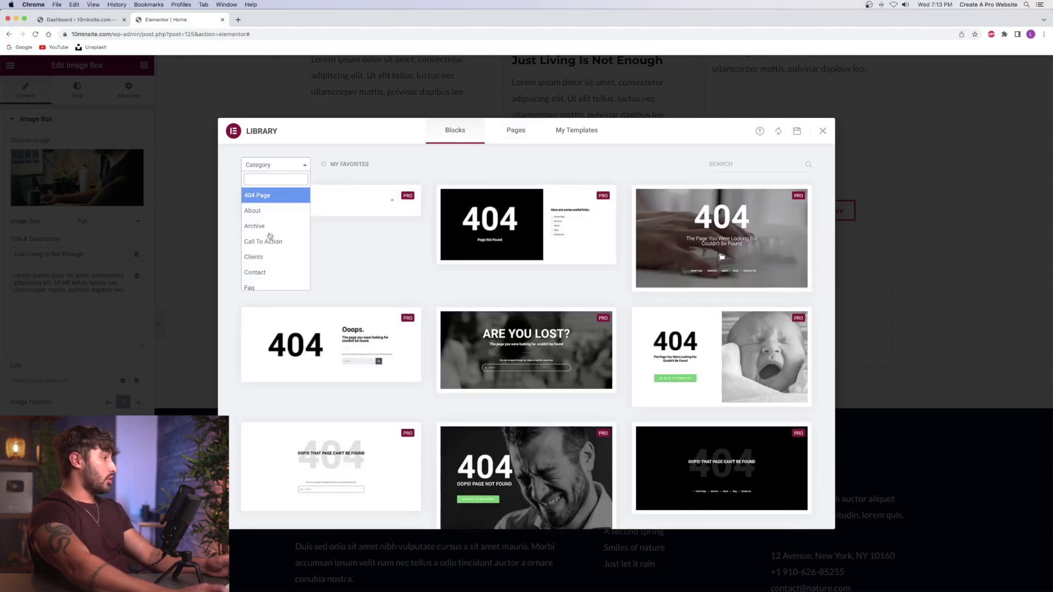
{"action": "left_click", "coordinate": [254, 272]}
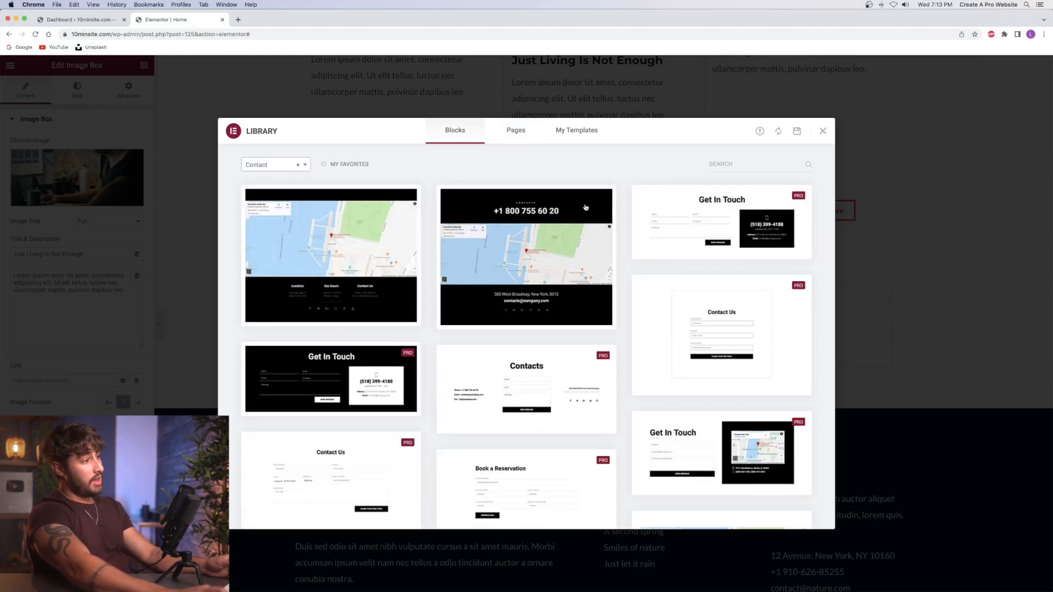
{"action": "scroll", "scroll_direction": "down", "scroll_amount": 3}
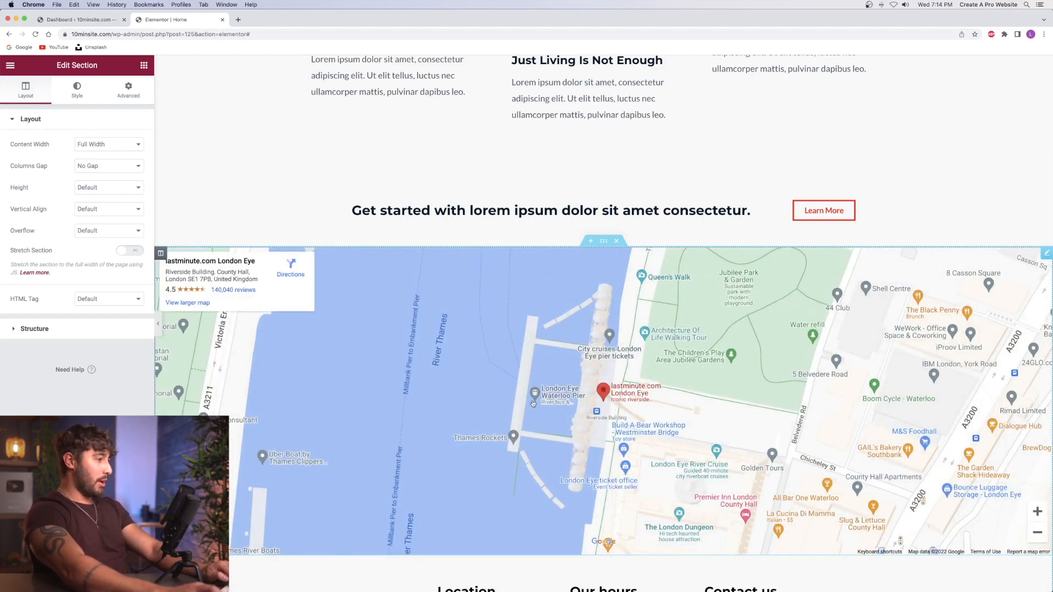
{"action": "scroll", "scroll_direction": "down", "scroll_amount": 3}
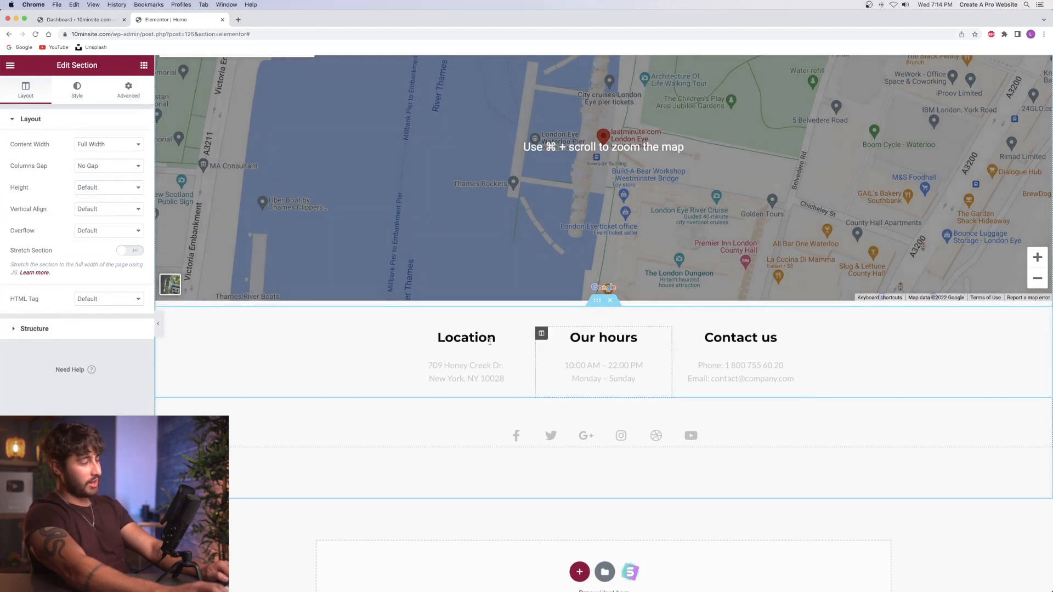
{"action": "scroll", "scroll_direction": "up", "scroll_amount": 3}
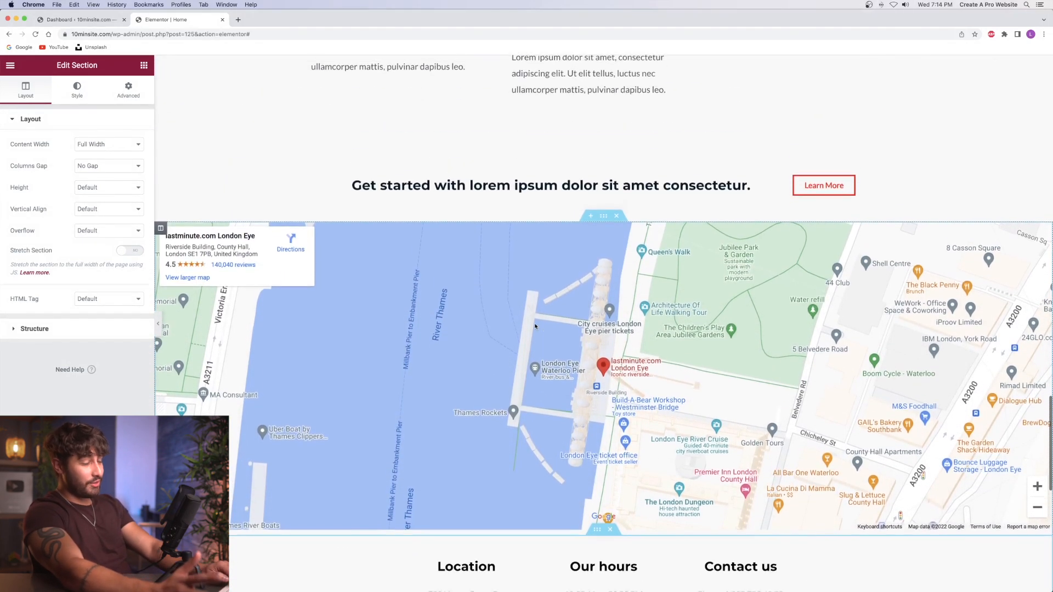
{"action": "scroll", "scroll_direction": "down", "scroll_amount": 3}
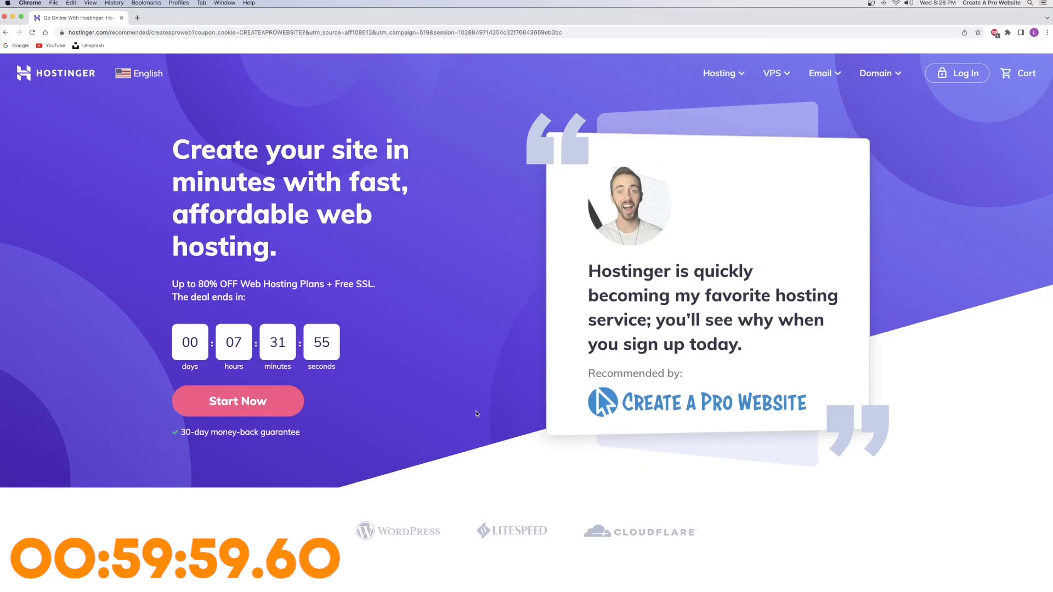
Choose Premium Shared Hosting from Hostinger's pricing table to reach checkout.
{"action": "scroll", "scroll_direction": "down", "scroll_amount": 3}
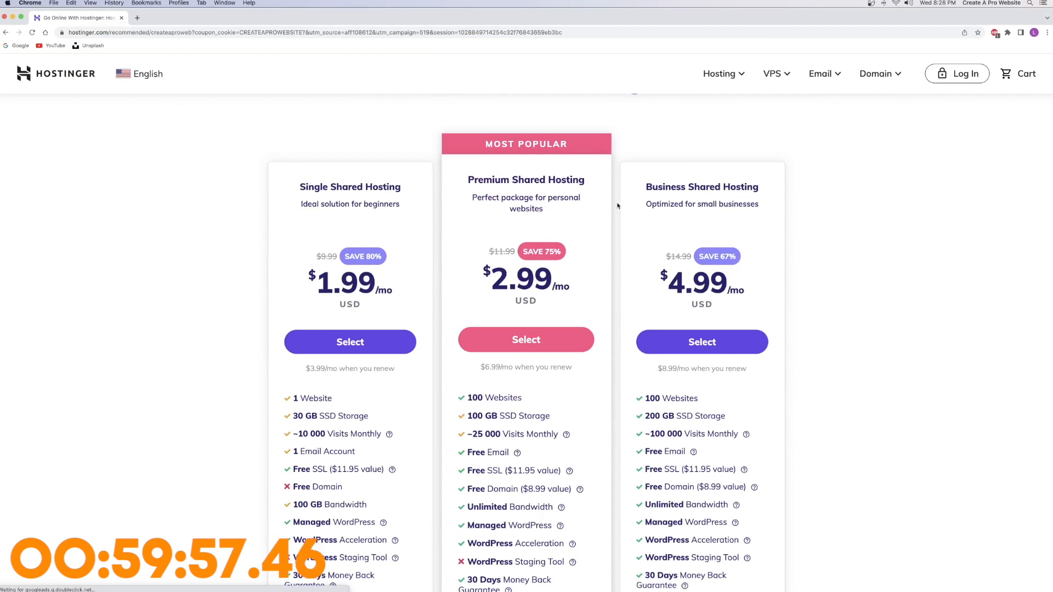
{"action": "left_click", "coordinate": [526, 340]}
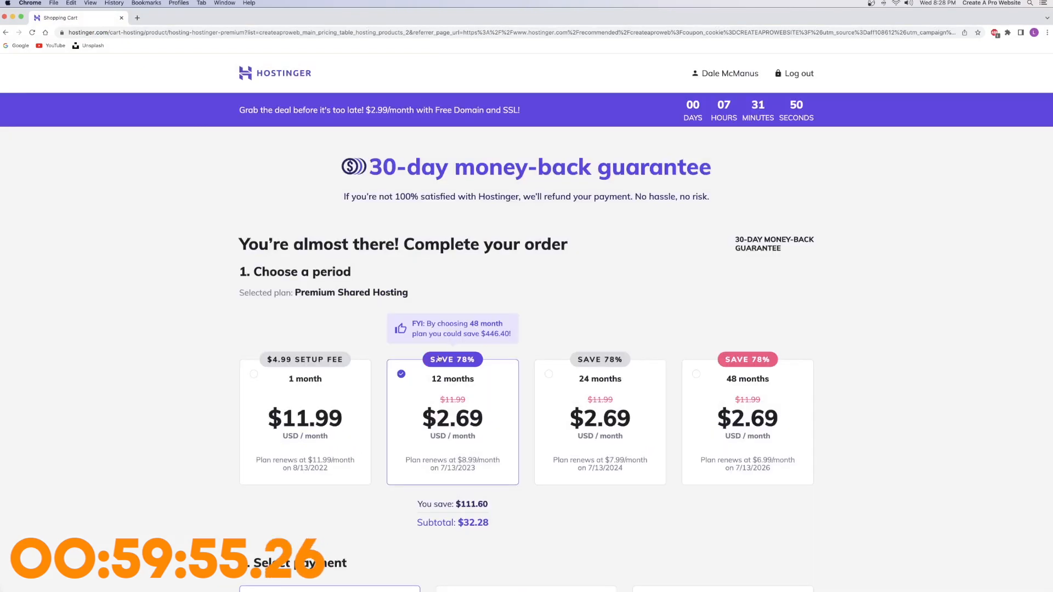
{"action": "scroll", "scroll_direction": "down", "scroll_amount": 3}
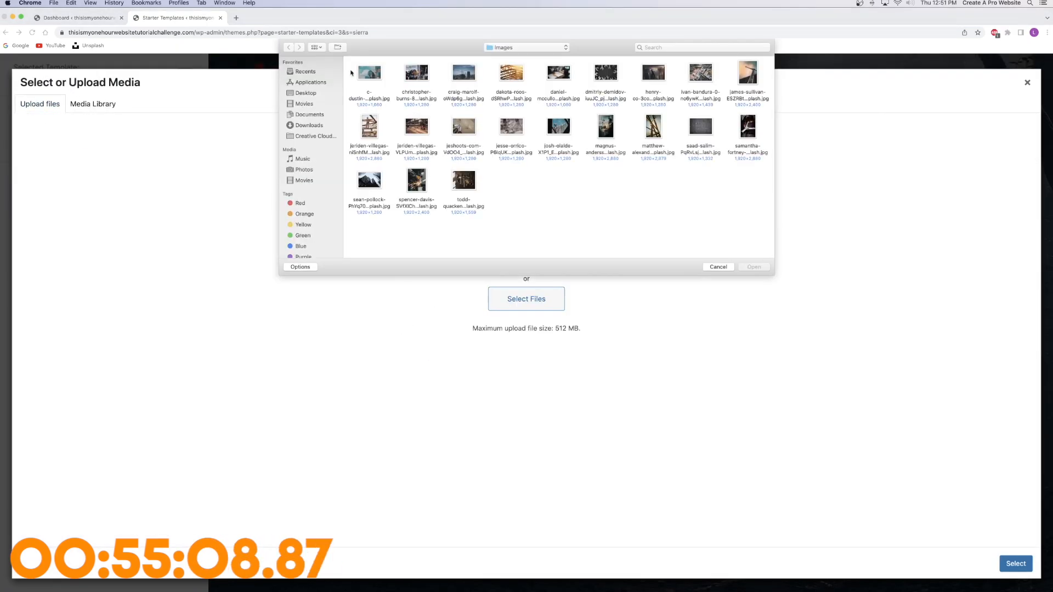
Upload a construction photo, then add a new section for the Calendly booking embed.
{"action": "left_click", "coordinate": [717, 266]}
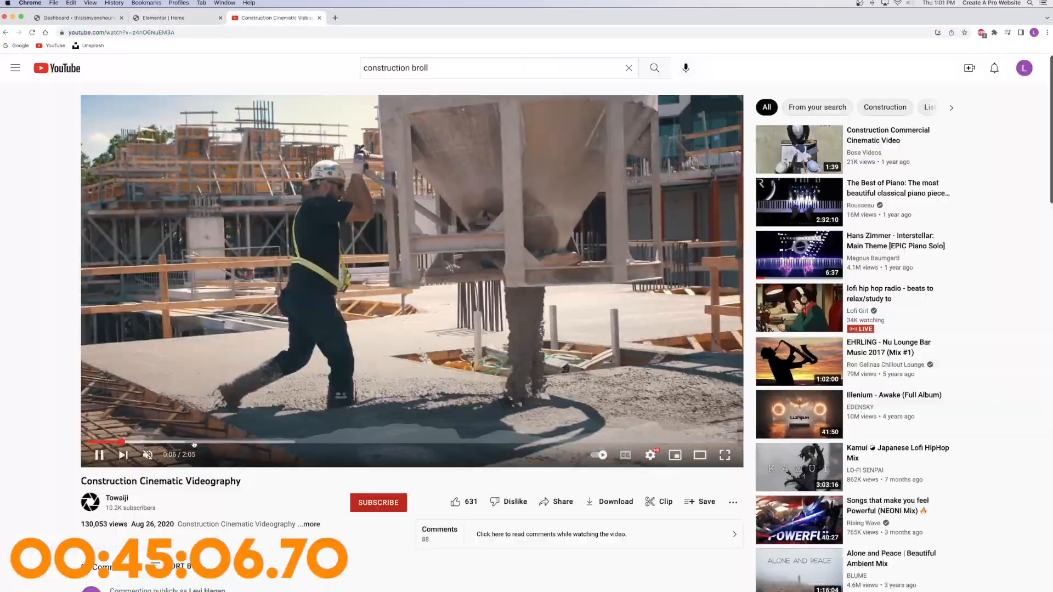
{"action": "left_click", "coordinate": [175, 17]}
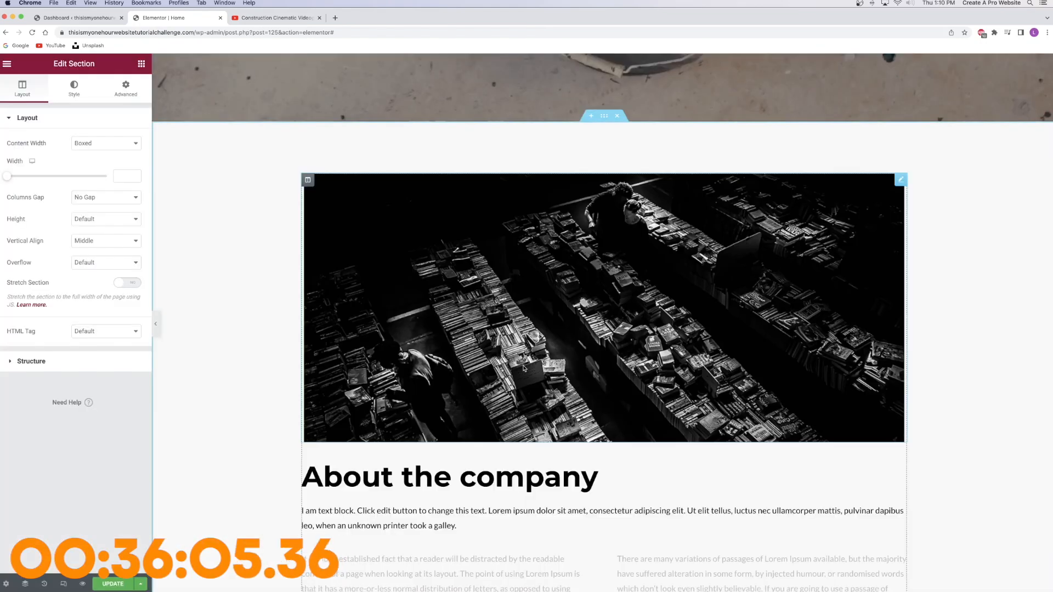
{"action": "left_click", "coordinate": [523, 343]}
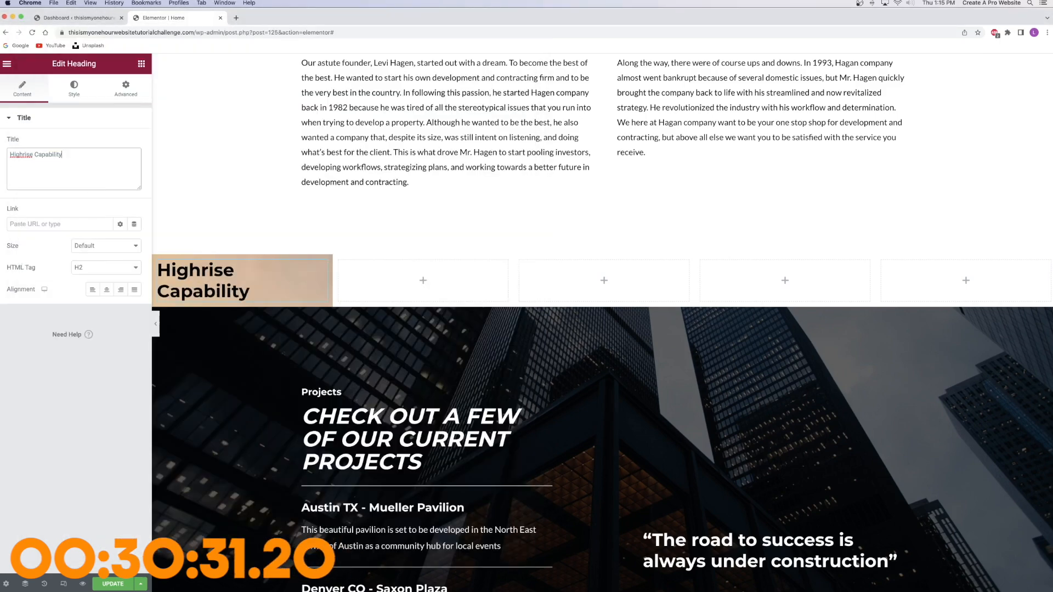
{"action": "left_click", "coordinate": [126, 87]}
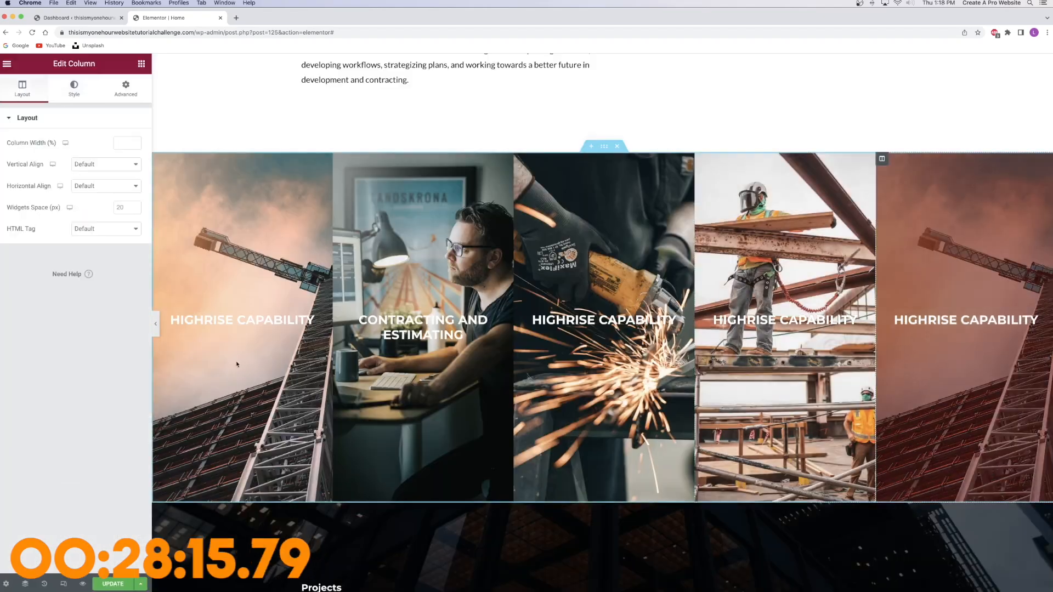
{"action": "left_click", "coordinate": [74, 88]}
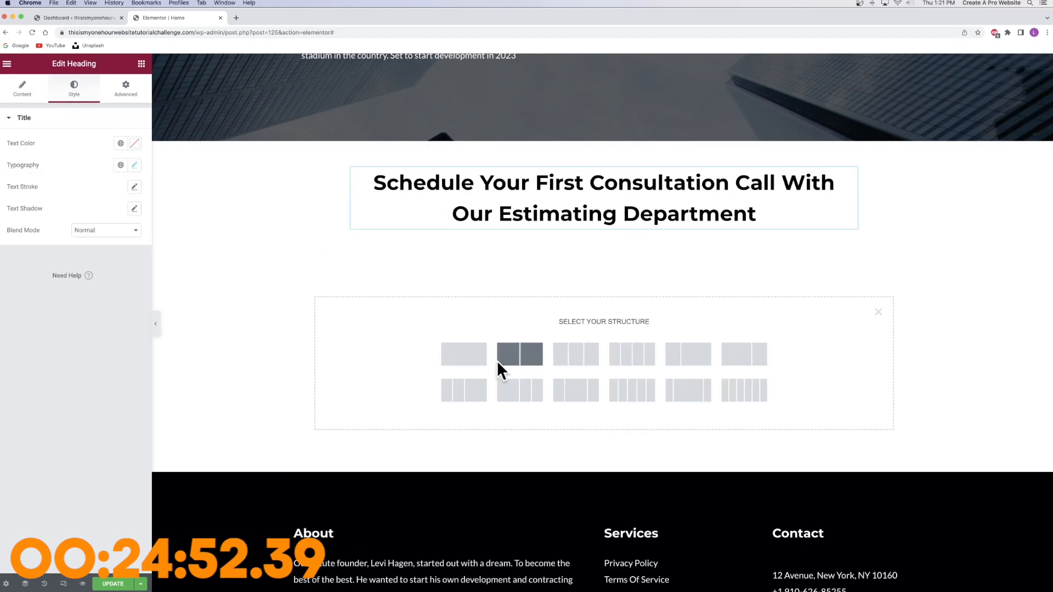
{"action": "left_click", "coordinate": [275, 17]}
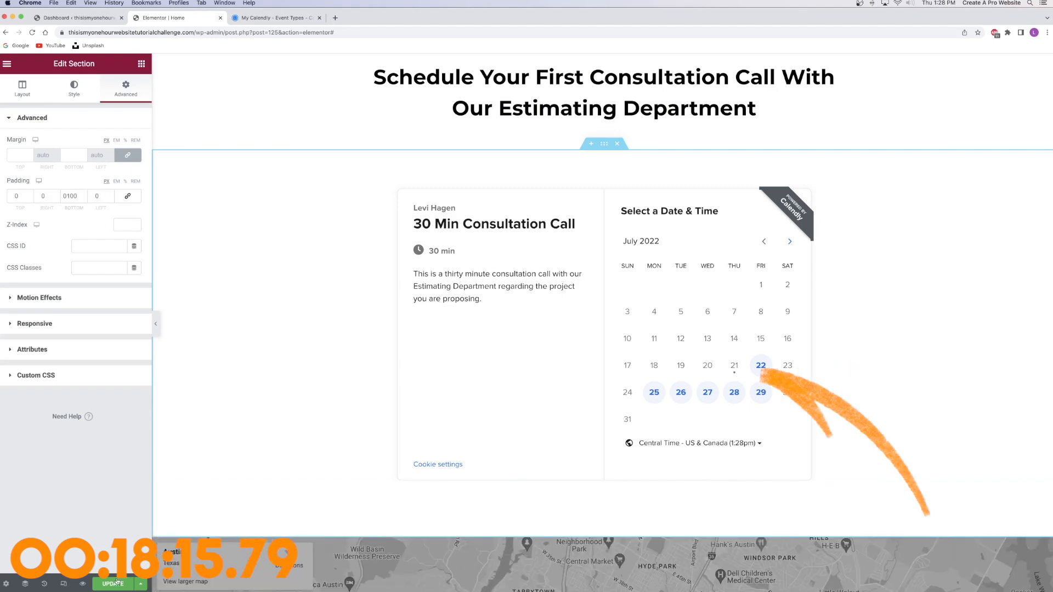
Work across browser tabs on the Instagram feed palette and Hagen Company logo preloader.
{"action": "left_click", "coordinate": [275, 18]}
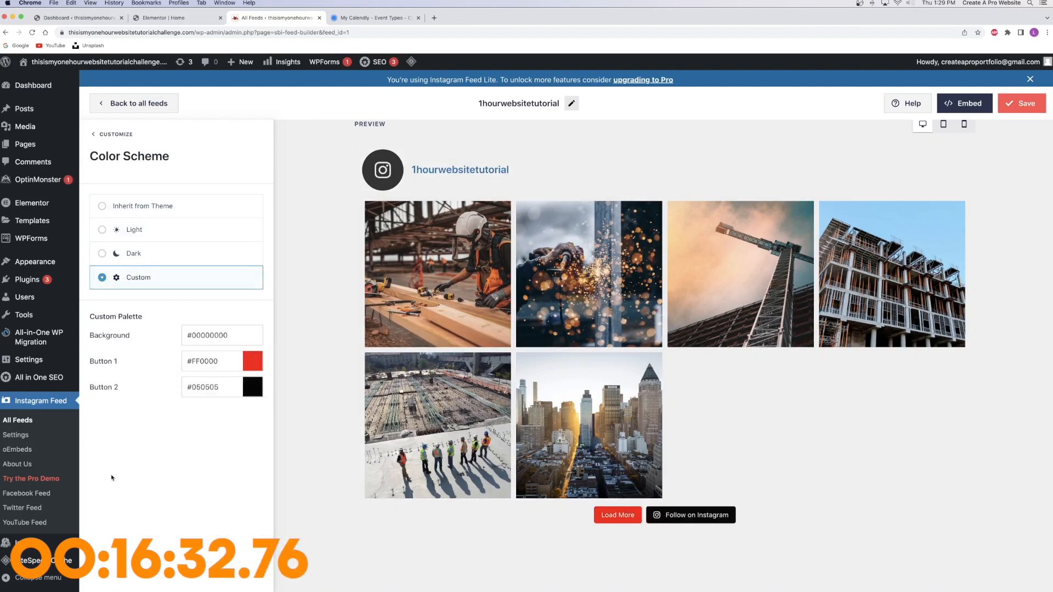
{"action": "left_click", "coordinate": [115, 134]}
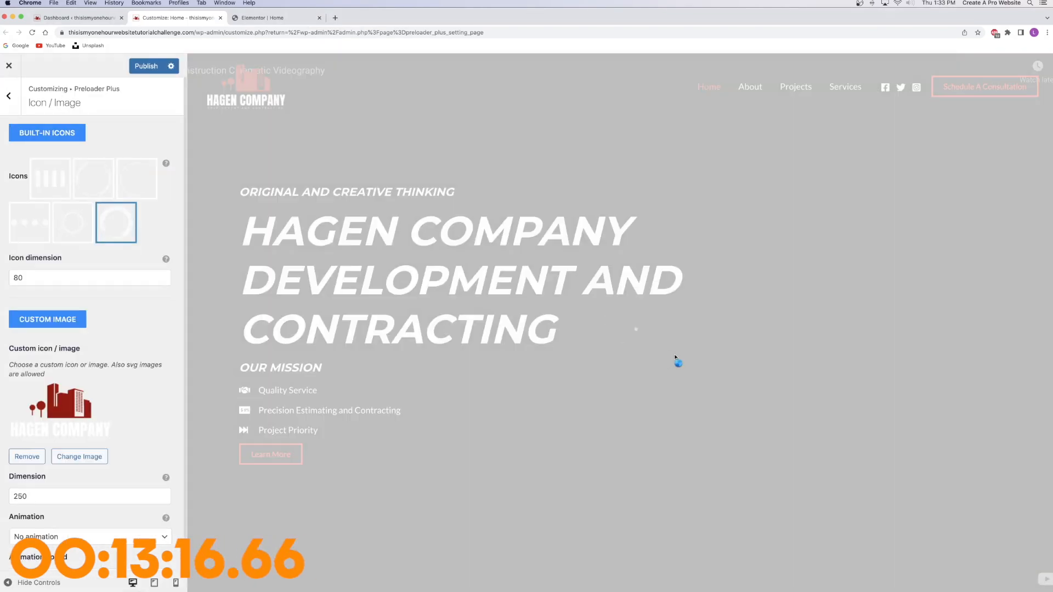
{"action": "left_click", "coordinate": [263, 17]}
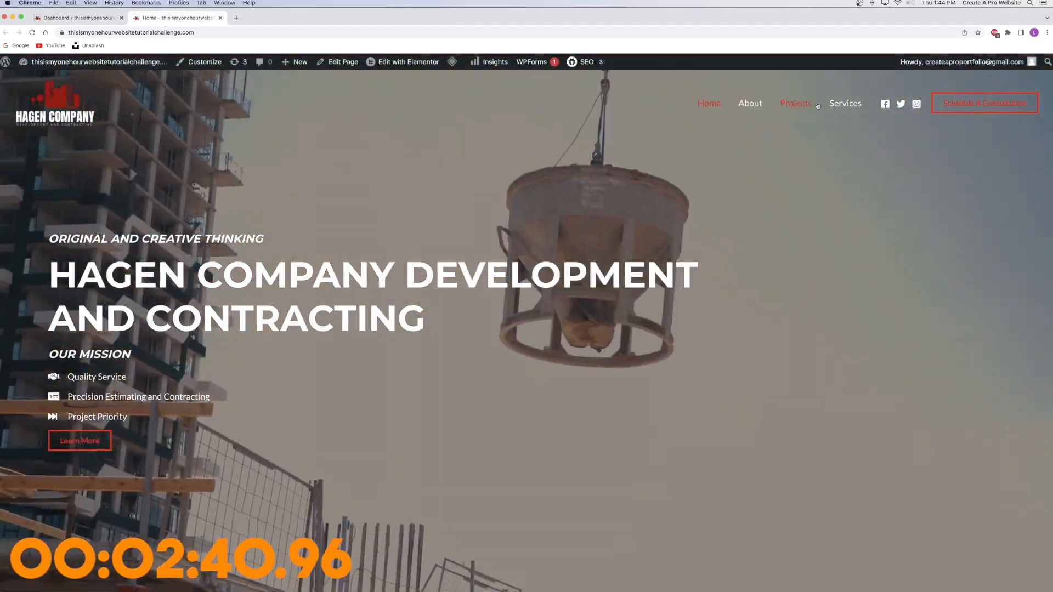
Scroll the live one-hour site down toward the Calendly booking embed.
{"action": "scroll", "scroll_direction": "down", "scroll_amount": 3}
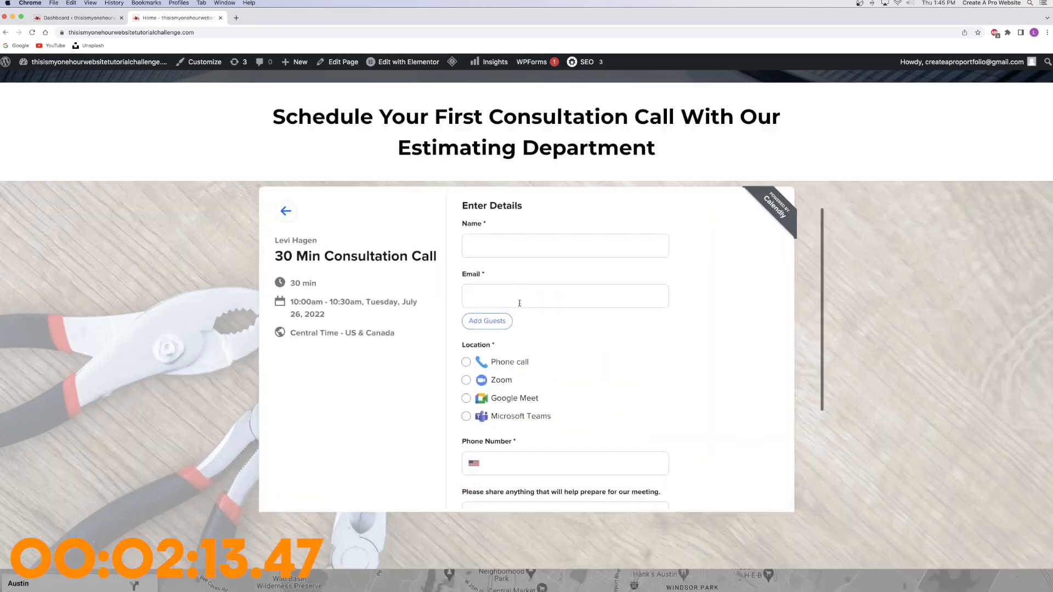
{"action": "scroll", "scroll_direction": "down", "scroll_amount": 3}
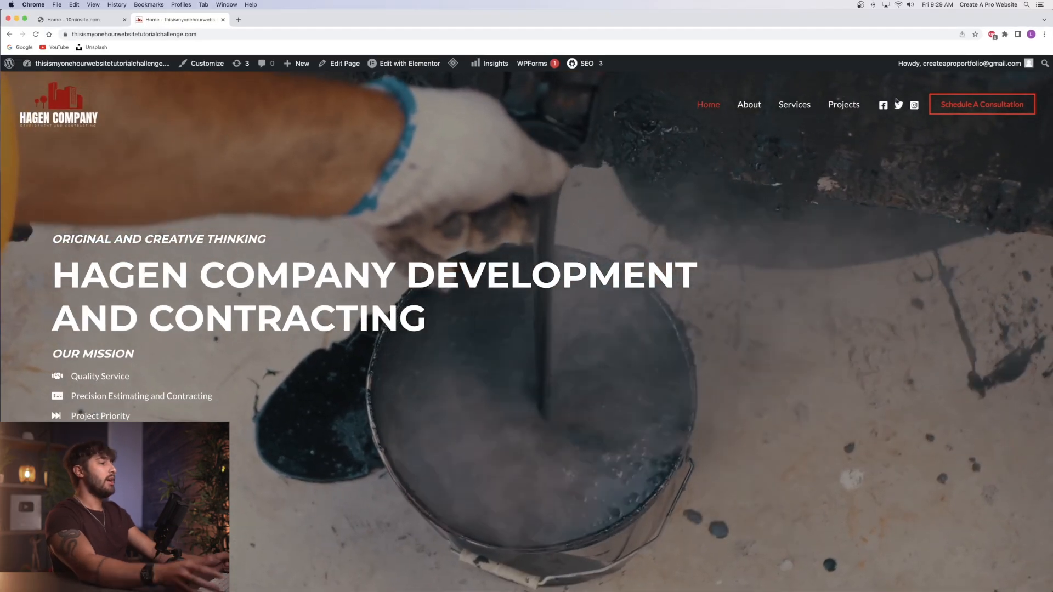
{"action": "left_click", "coordinate": [74, 19]}
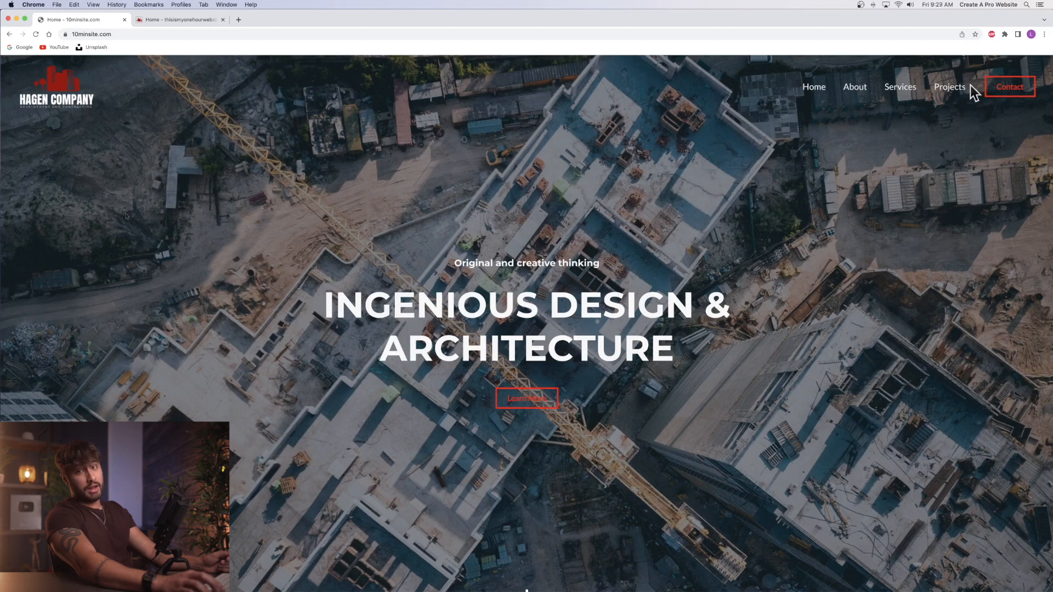
{"action": "left_click", "coordinate": [178, 19]}
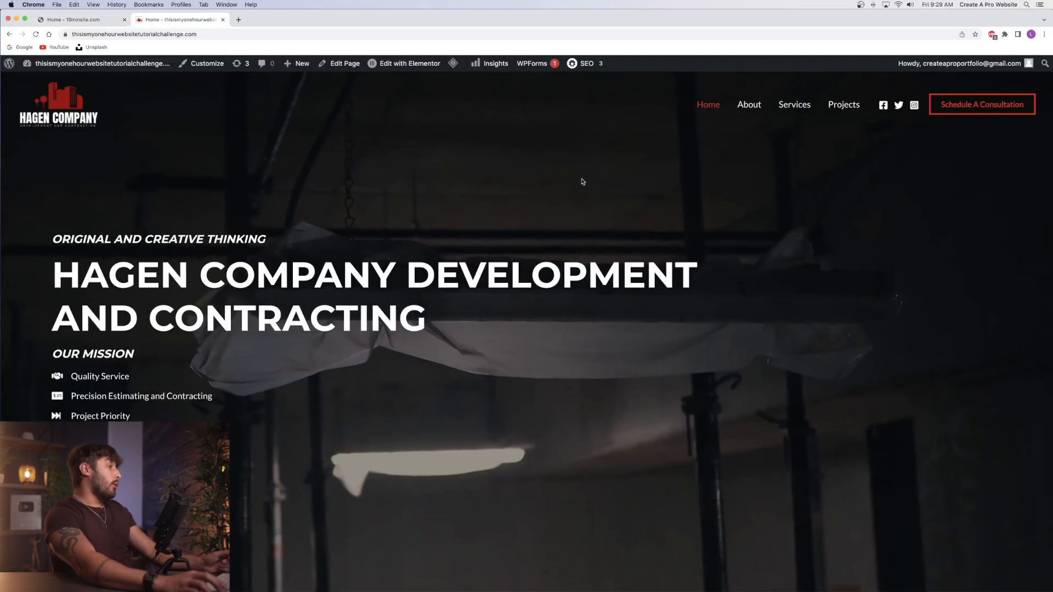
{"action": "scroll", "scroll_direction": "down", "scroll_amount": 3}
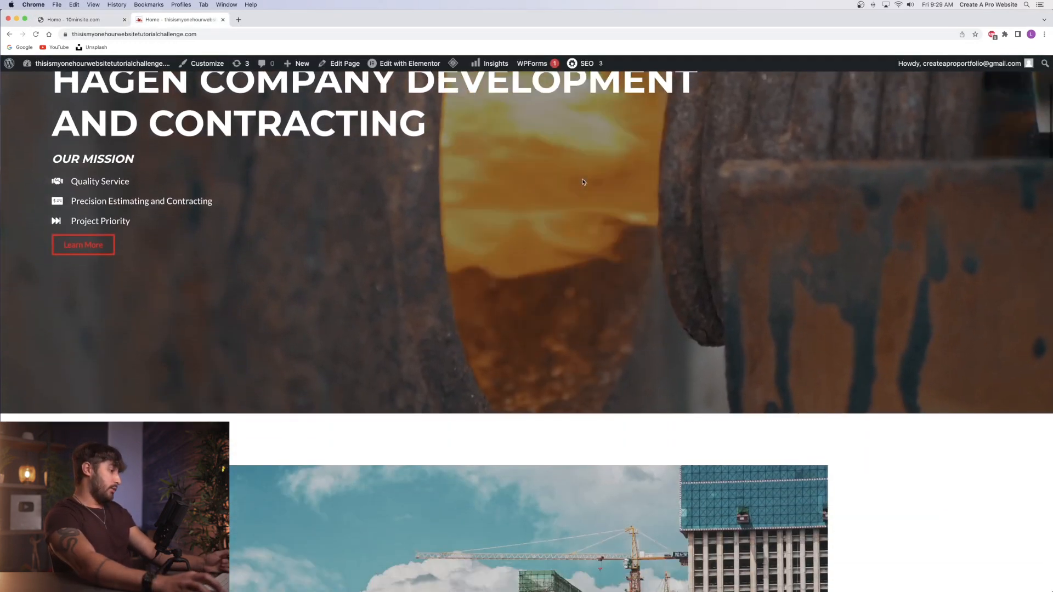
{"action": "scroll", "scroll_direction": "down", "scroll_amount": 3}
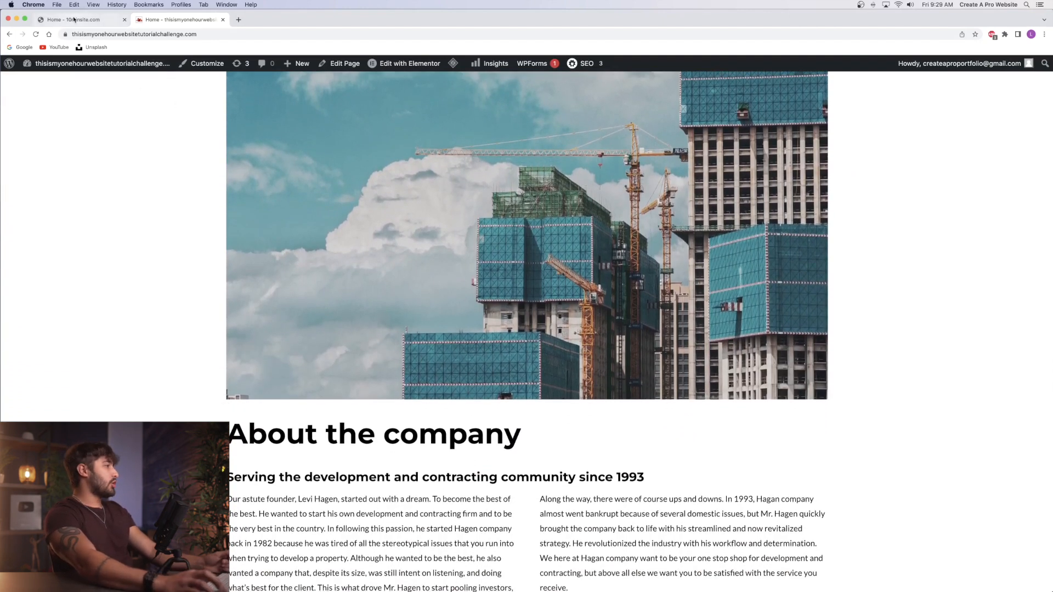
{"action": "left_click", "coordinate": [81, 18]}
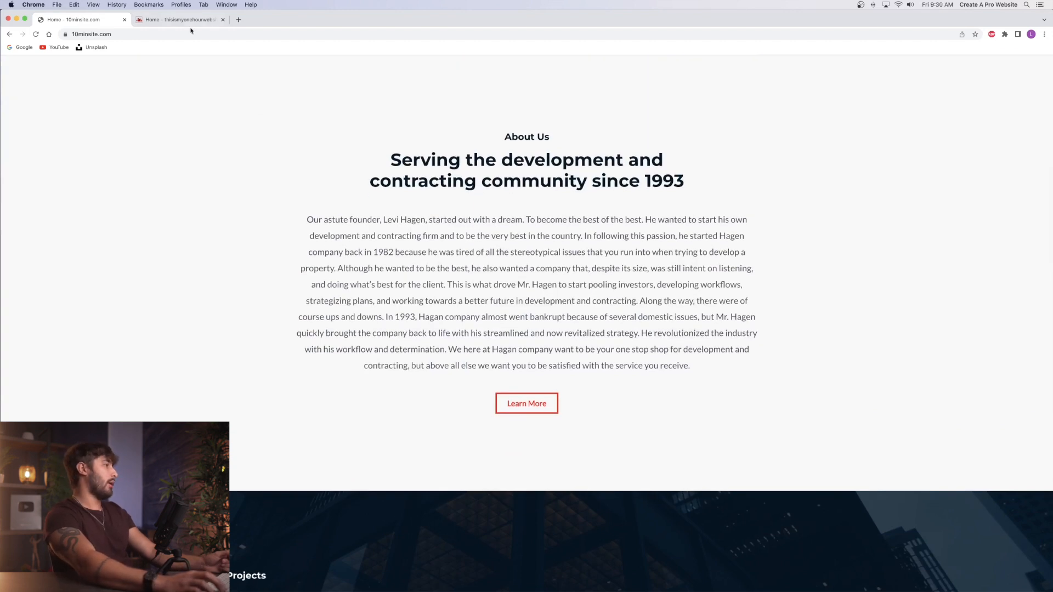
{"action": "left_click", "coordinate": [177, 19]}
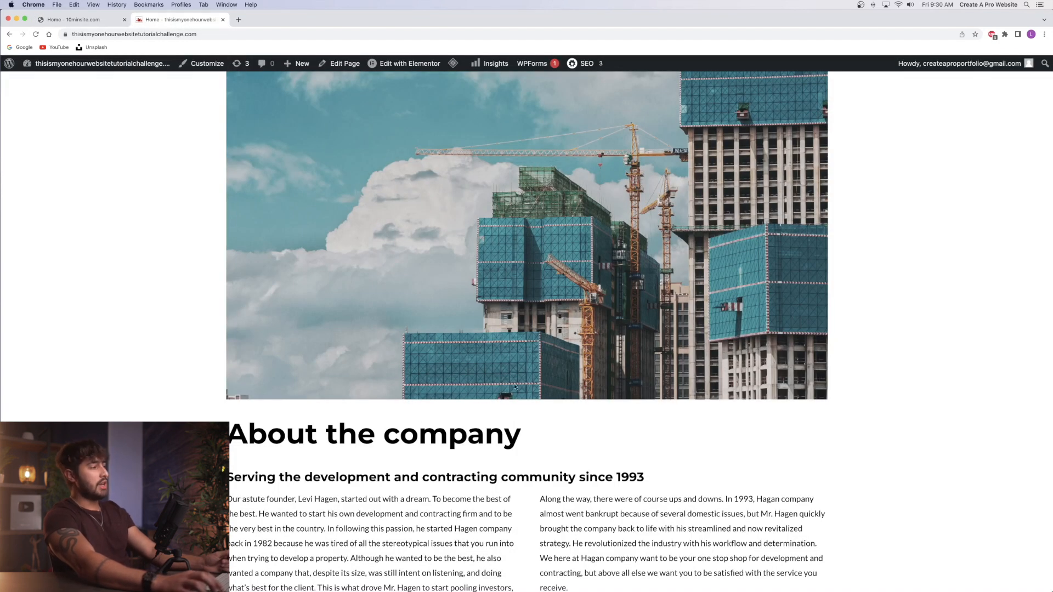
{"action": "left_click", "coordinate": [37, 34]}
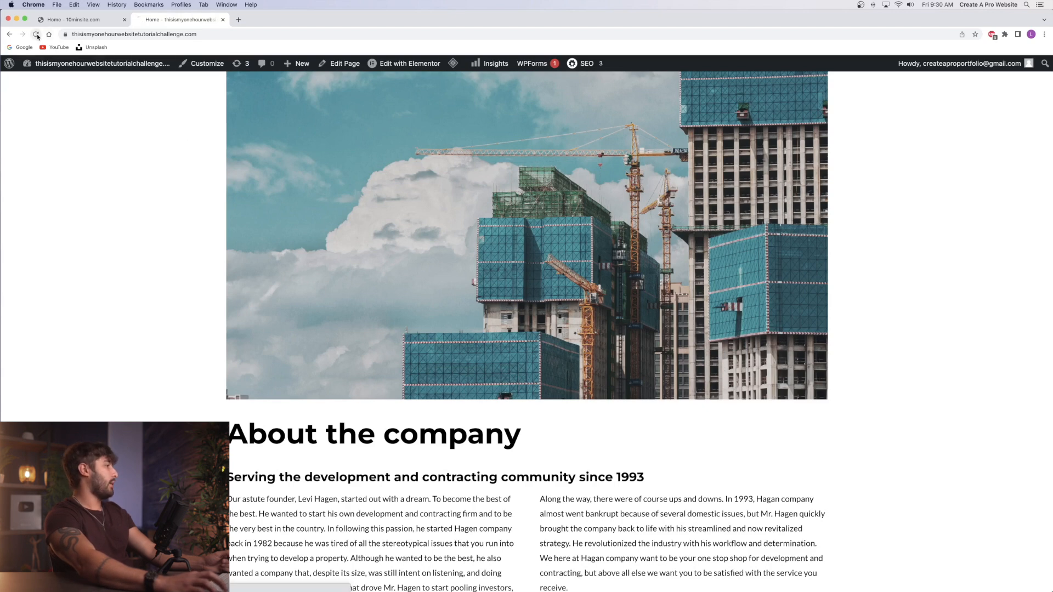
{"action": "left_click", "coordinate": [37, 34]}
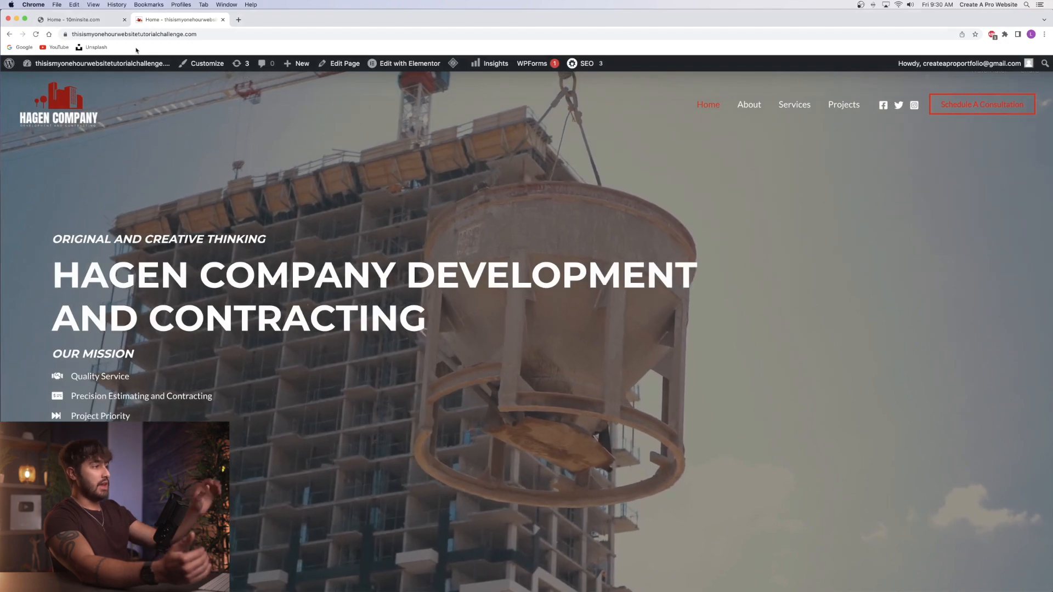
{"action": "scroll", "scroll_direction": "down", "scroll_amount": 3}
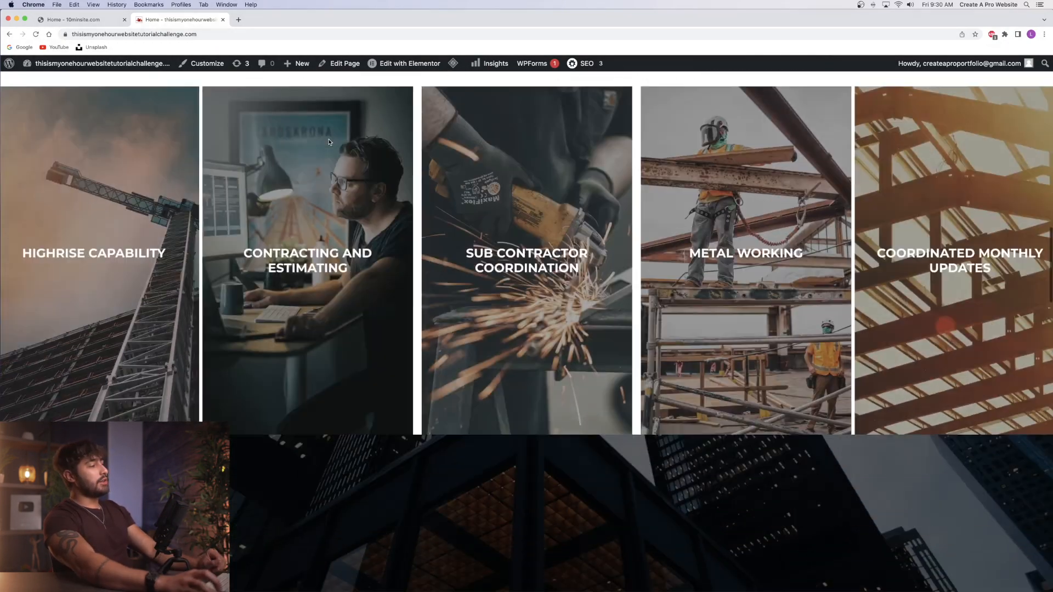
{"action": "scroll", "scroll_direction": "down", "scroll_amount": 3}
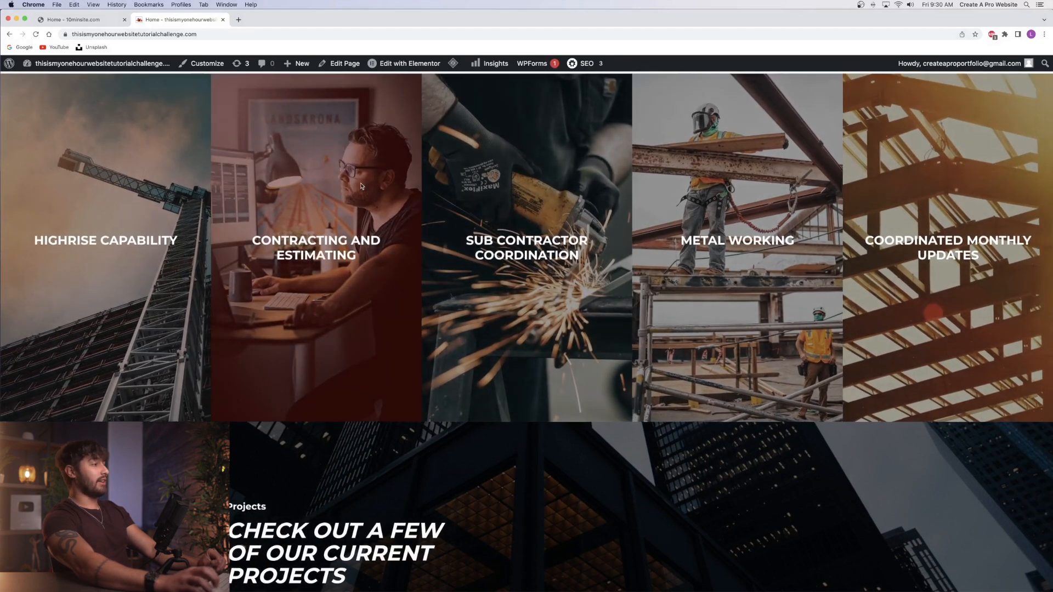
{"action": "scroll", "scroll_direction": "up", "scroll_amount": 3}
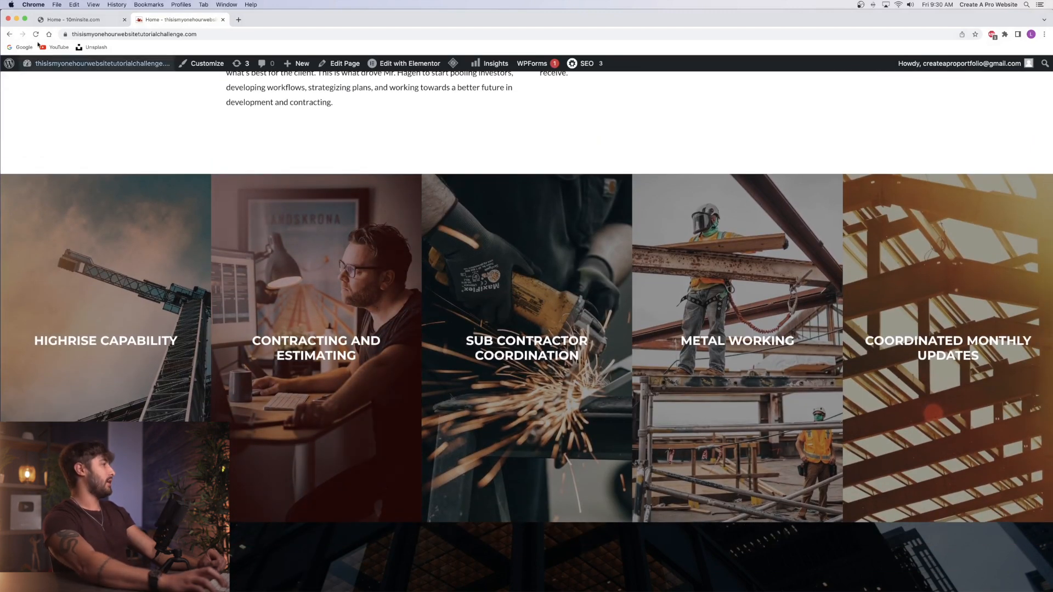
{"action": "left_click", "coordinate": [81, 20]}
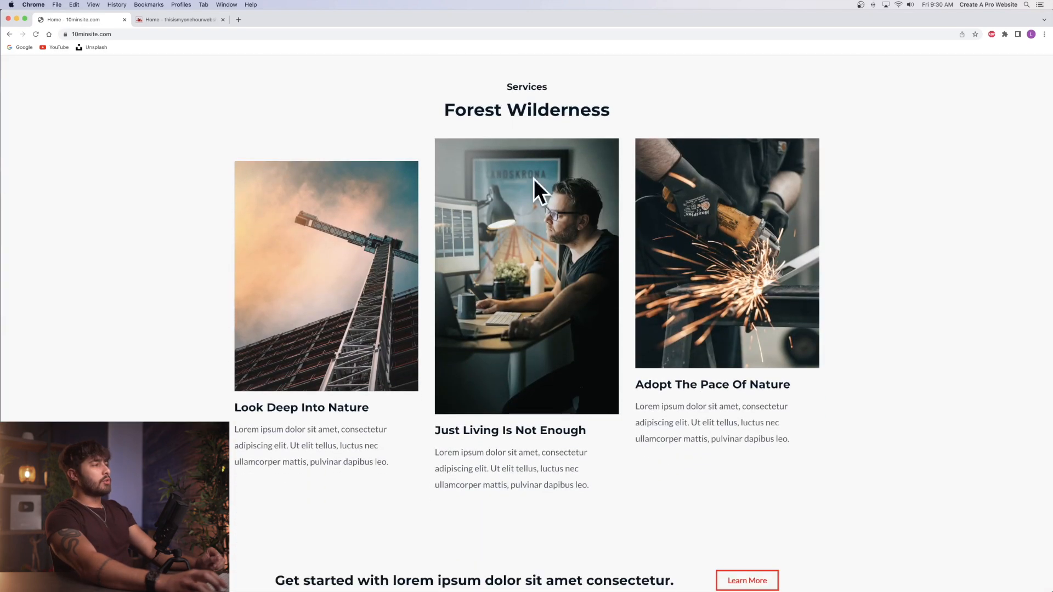
{"action": "mouse_move", "coordinate": [282, 258]}
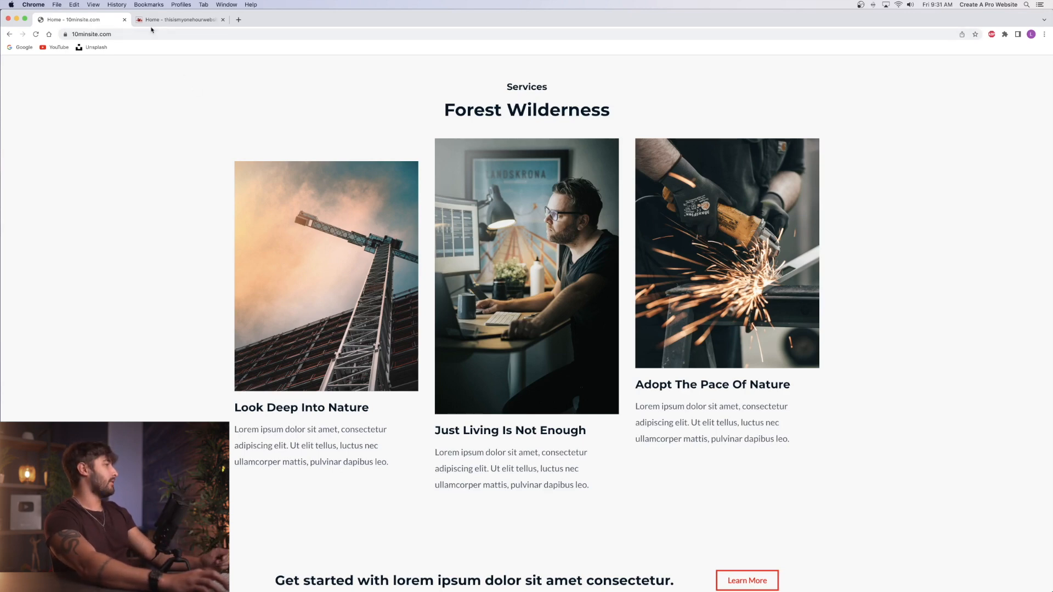
{"action": "left_click", "coordinate": [176, 19]}
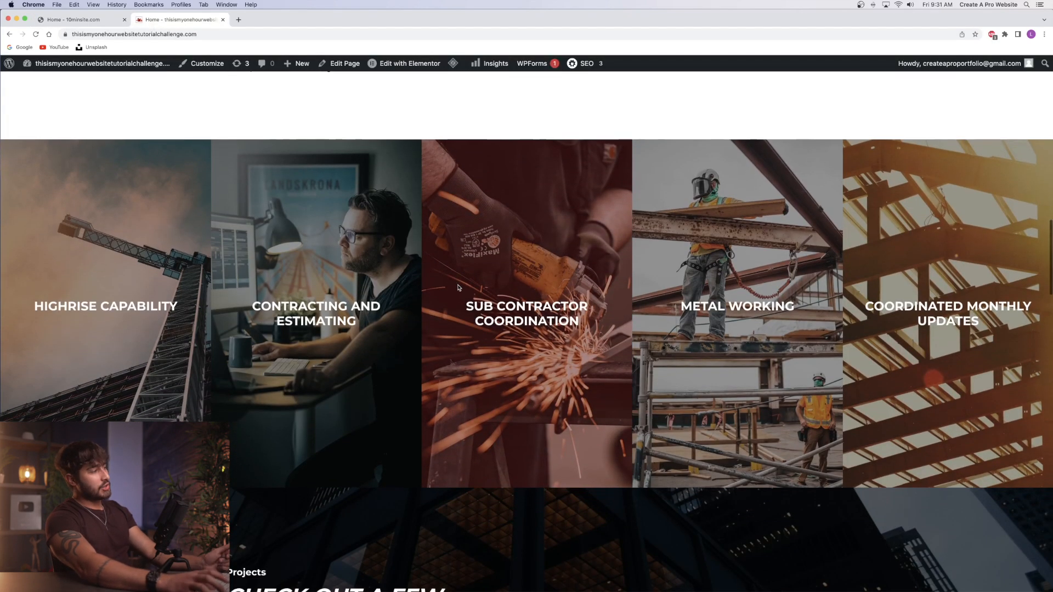
{"action": "mouse_move", "coordinate": [809, 263]}
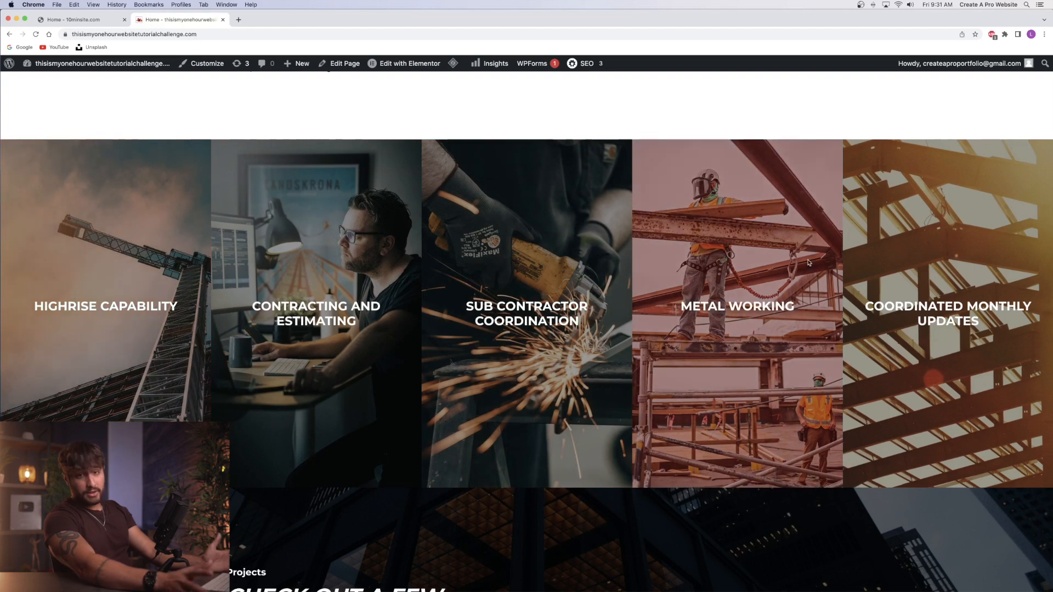
{"action": "mouse_move", "coordinate": [114, 251]}
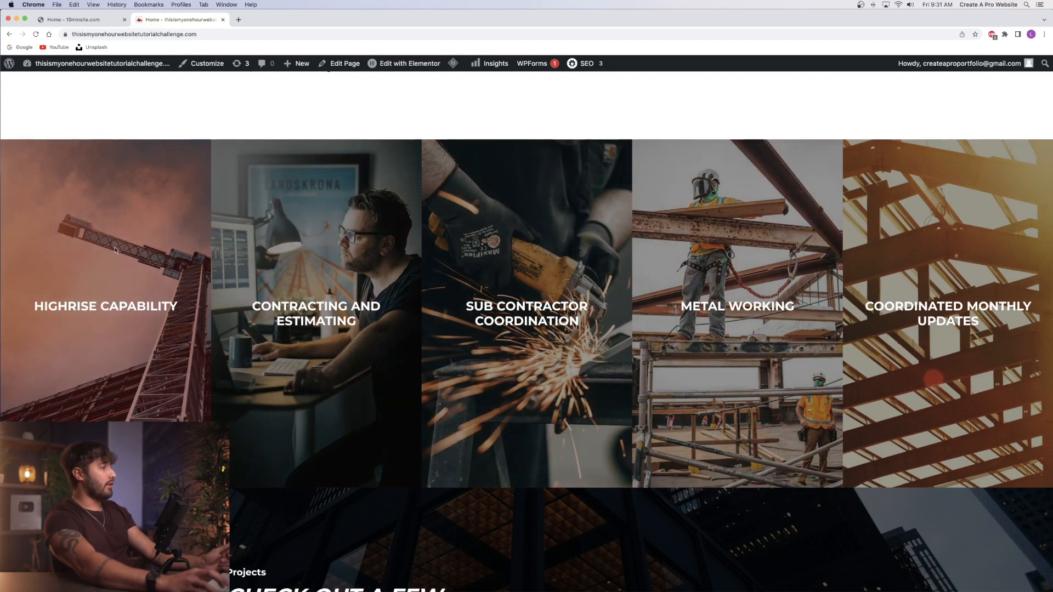
{"action": "mouse_move", "coordinate": [726, 259]}
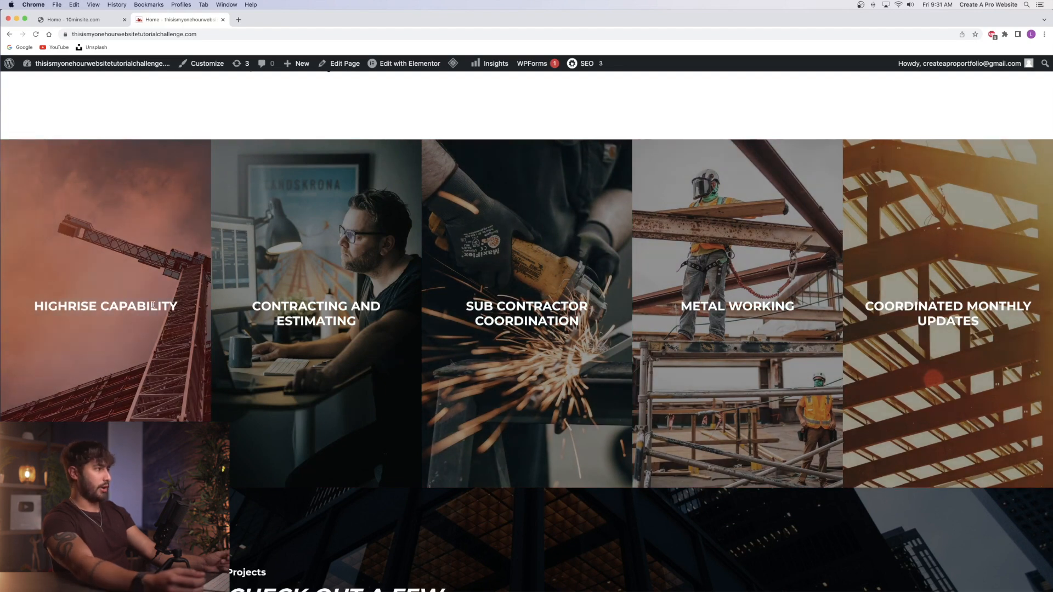
{"action": "scroll", "scroll_direction": "up", "scroll_amount": 3}
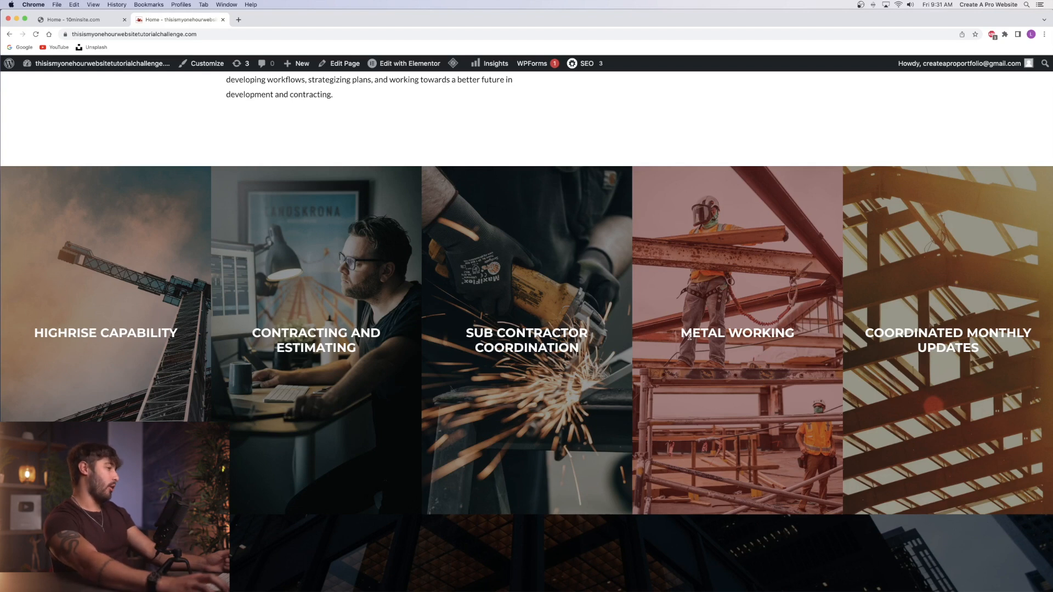
{"action": "scroll", "scroll_direction": "down", "scroll_amount": 3}
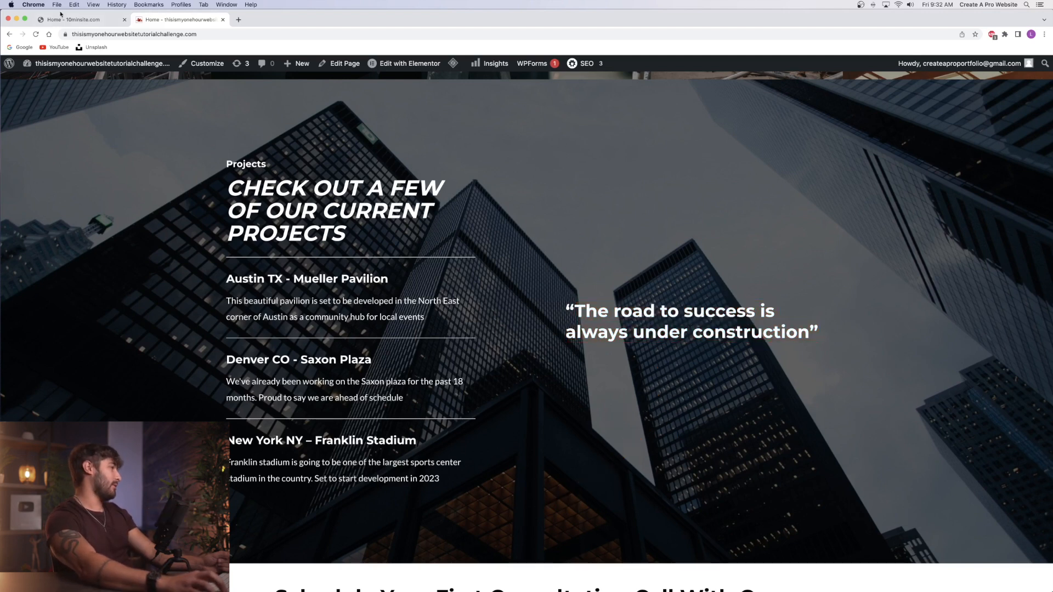
{"action": "left_click", "coordinate": [74, 19]}
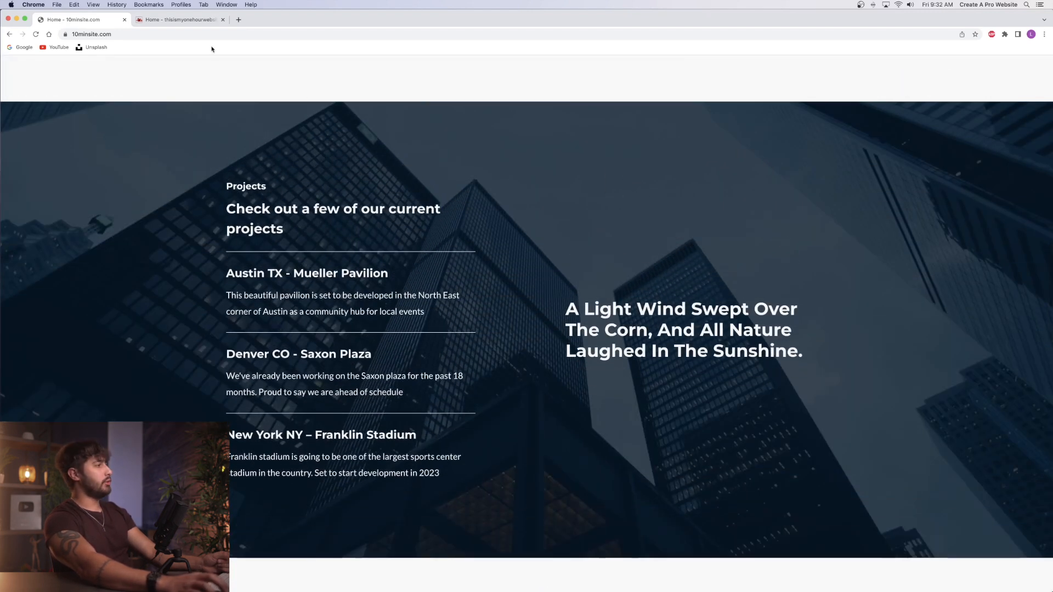
{"action": "left_click", "coordinate": [177, 19]}
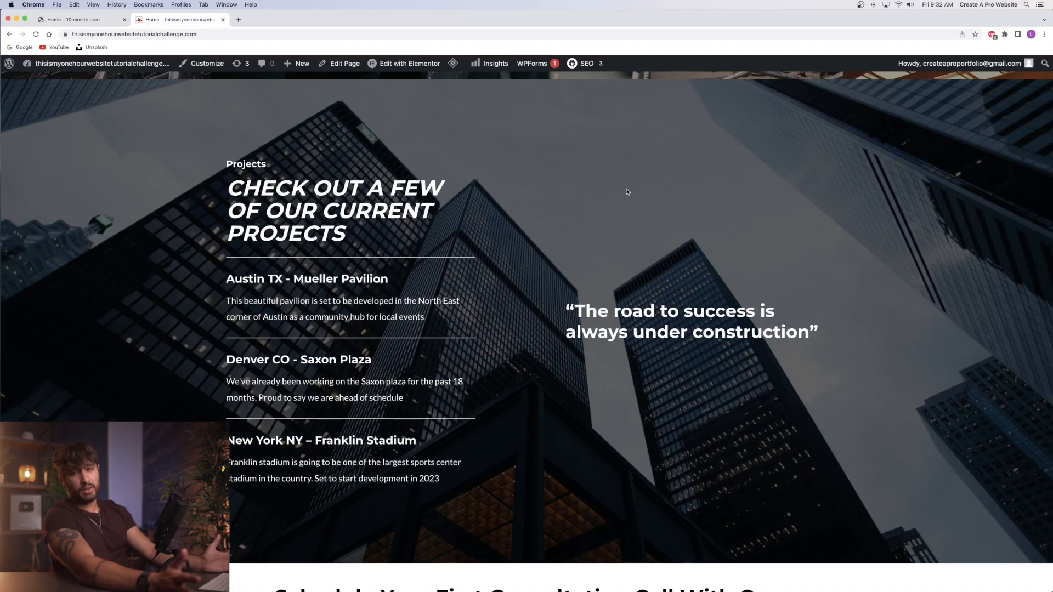
{"action": "mouse_move", "coordinate": [506, 163]}
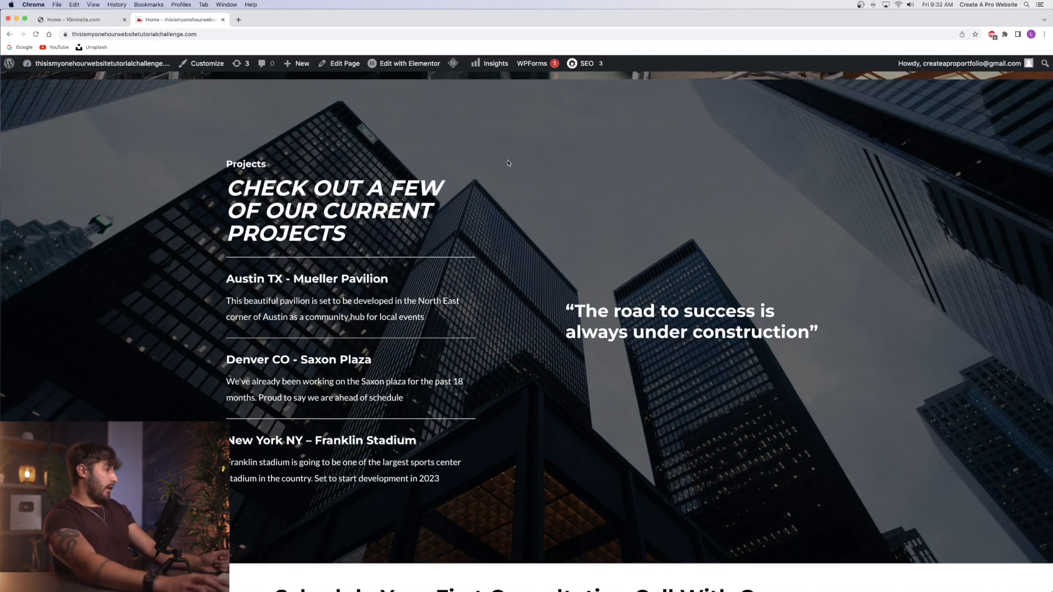
{"action": "scroll", "scroll_direction": "down", "scroll_amount": 3}
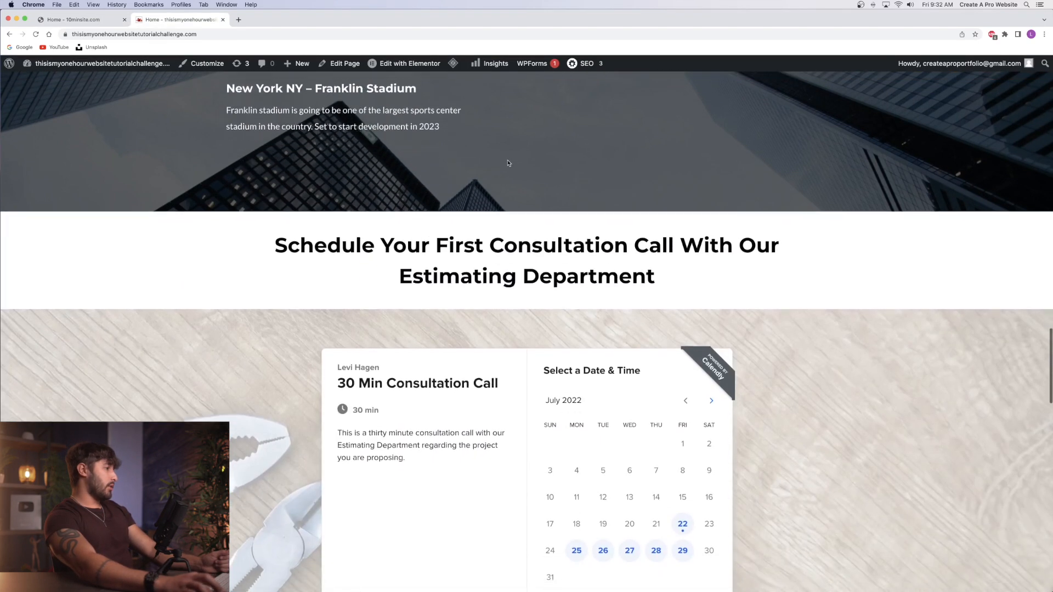
Pick and confirm the 9:00am July 27 slot, then start filling the Email field.
{"action": "scroll", "scroll_direction": "down", "scroll_amount": 3}
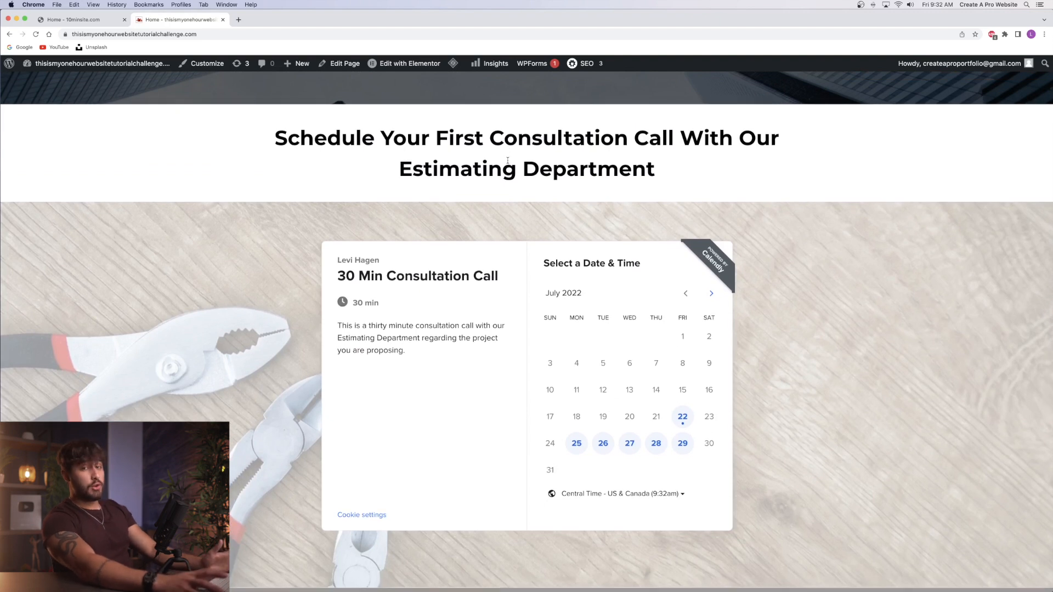
{"action": "mouse_move", "coordinate": [120, 197]}
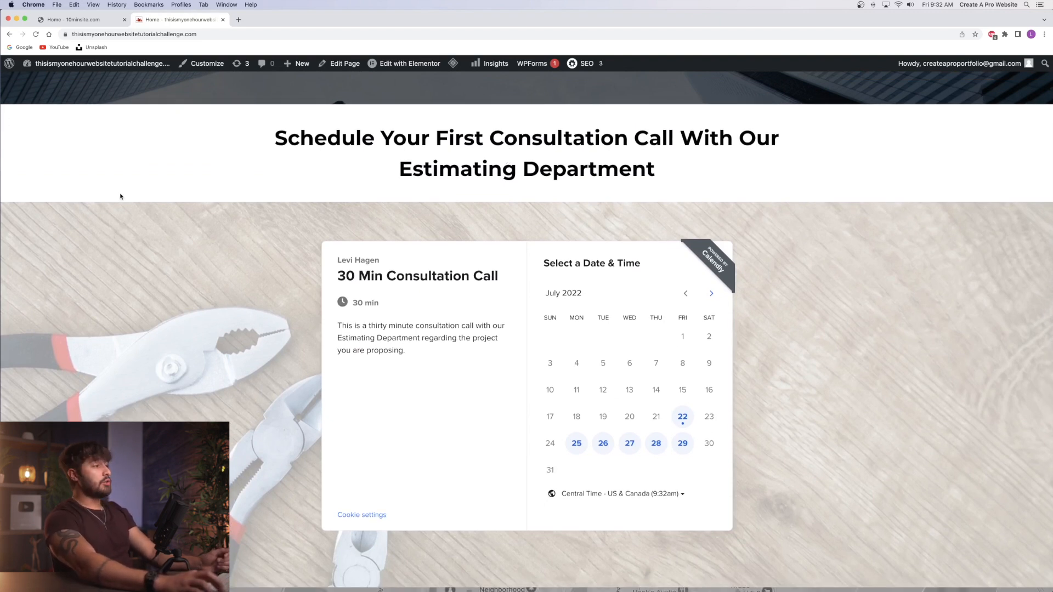
{"action": "scroll", "scroll_direction": "down", "scroll_amount": 3}
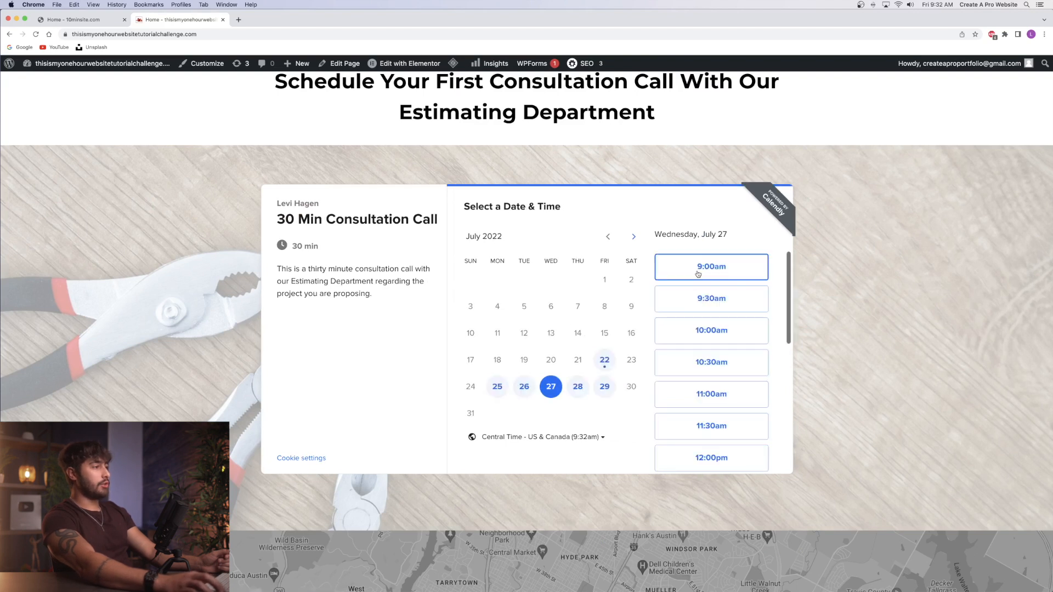
{"action": "left_click", "coordinate": [711, 267]}
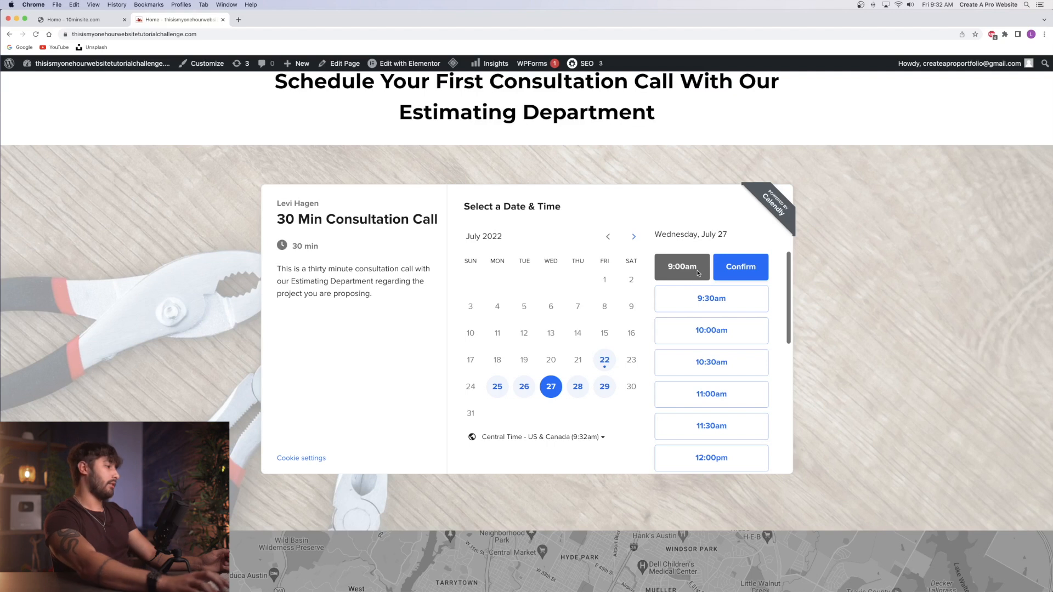
{"action": "left_click", "coordinate": [740, 266]}
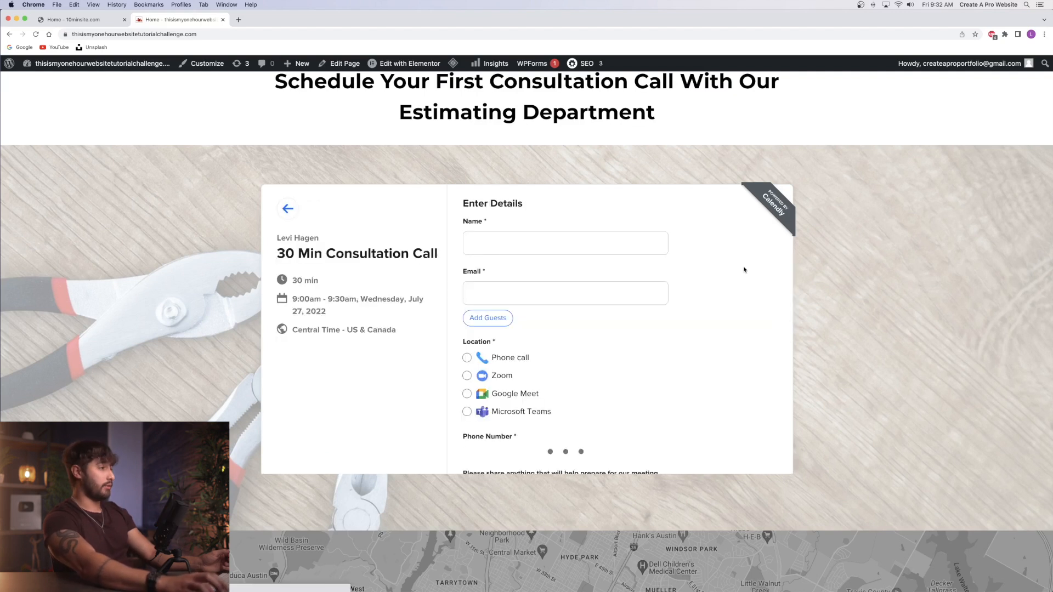
{"action": "left_click", "coordinate": [564, 293]}
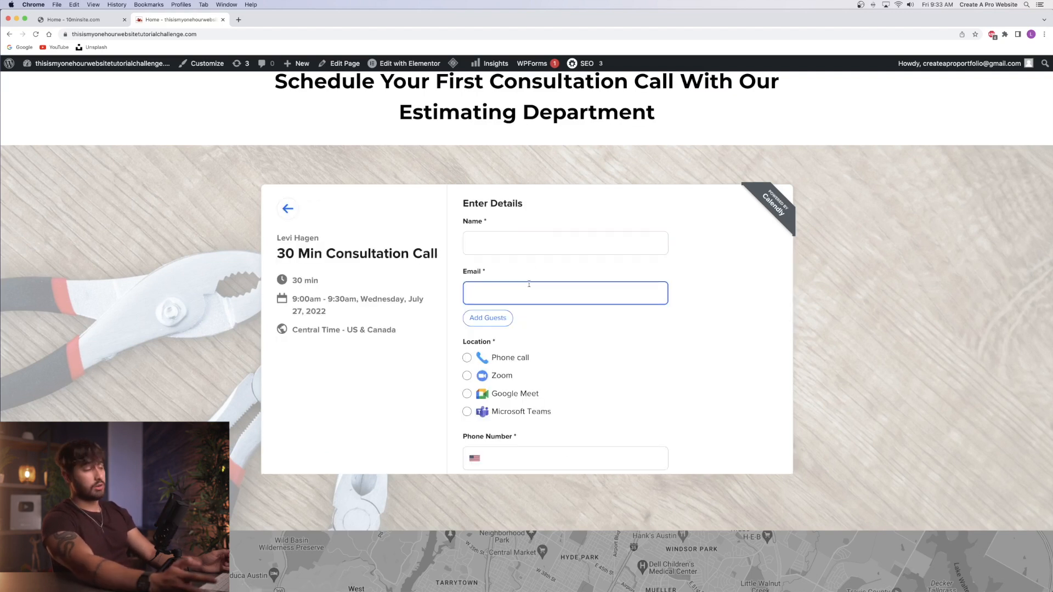
{"action": "scroll", "scroll_direction": "up", "scroll_amount": 3}
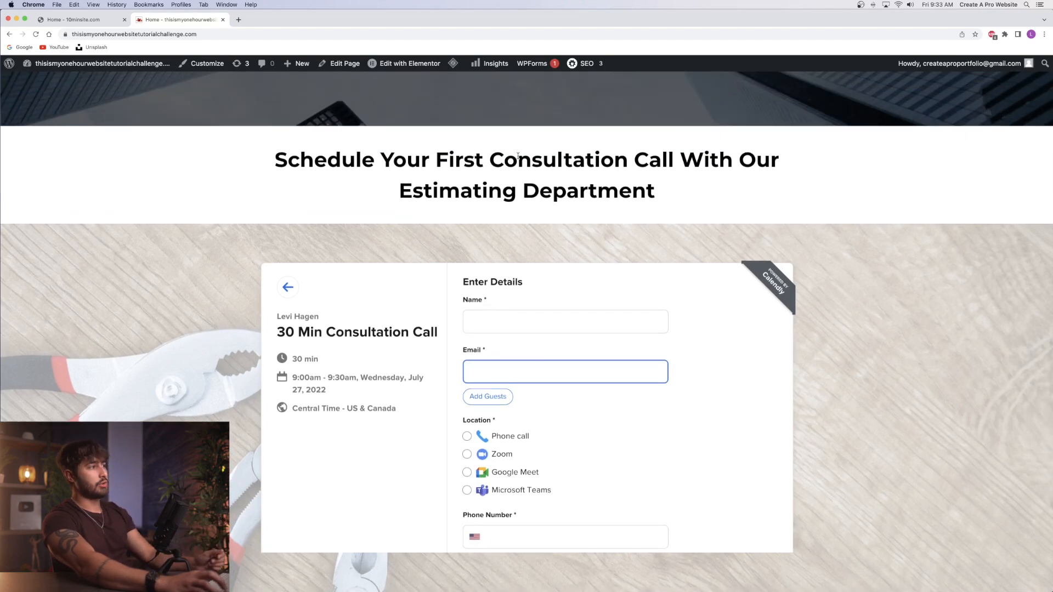
{"action": "scroll", "scroll_direction": "down", "scroll_amount": 3}
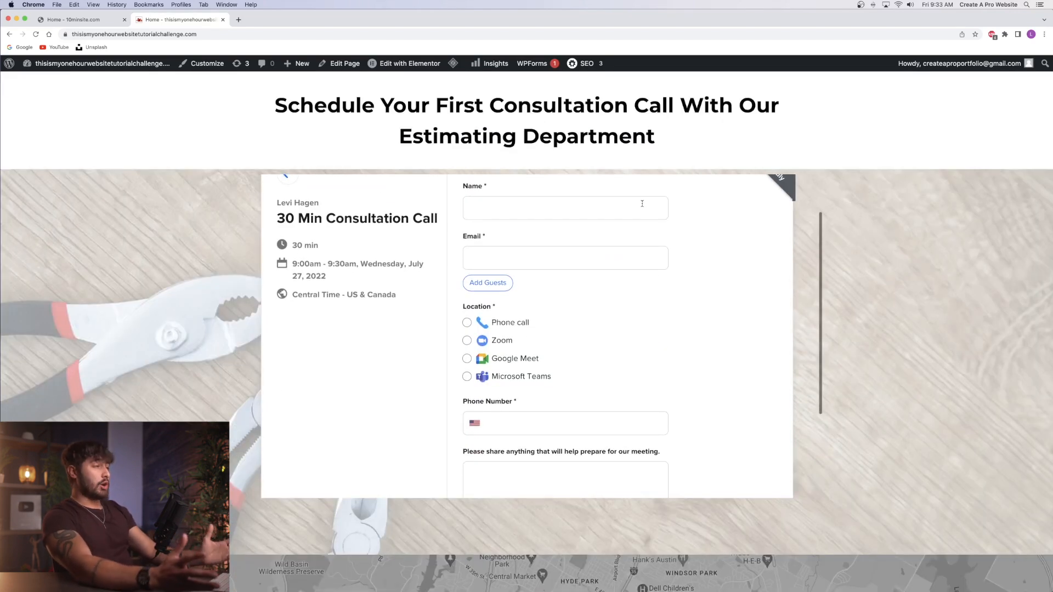
{"action": "scroll", "scroll_direction": "down", "scroll_amount": 3}
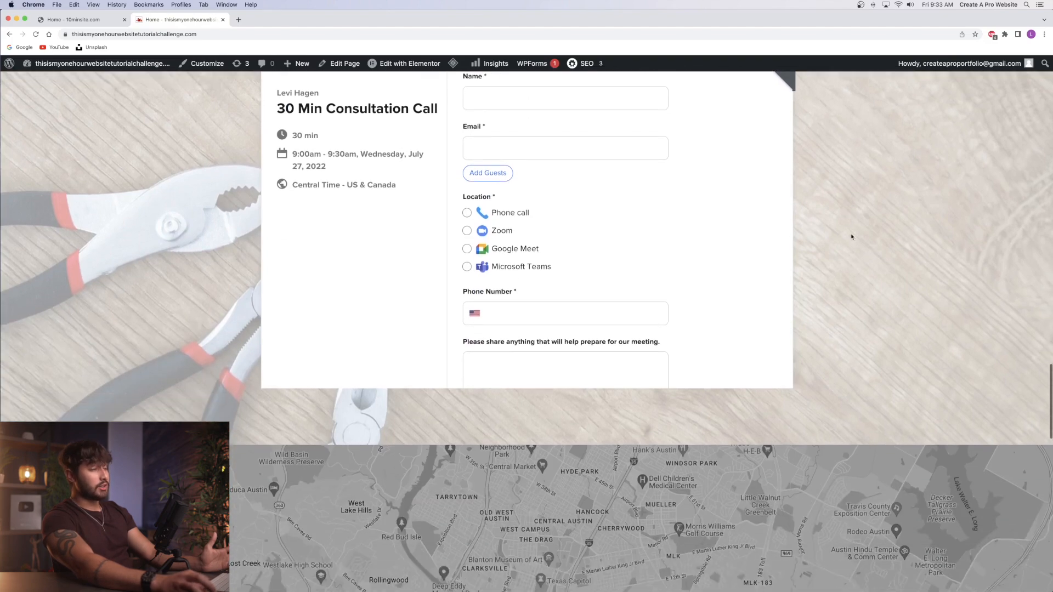
Scroll past the Austin map, footer and Instagram feed, then view 10minsite's London Eye map and footer.
{"action": "scroll", "scroll_direction": "down", "scroll_amount": 3}
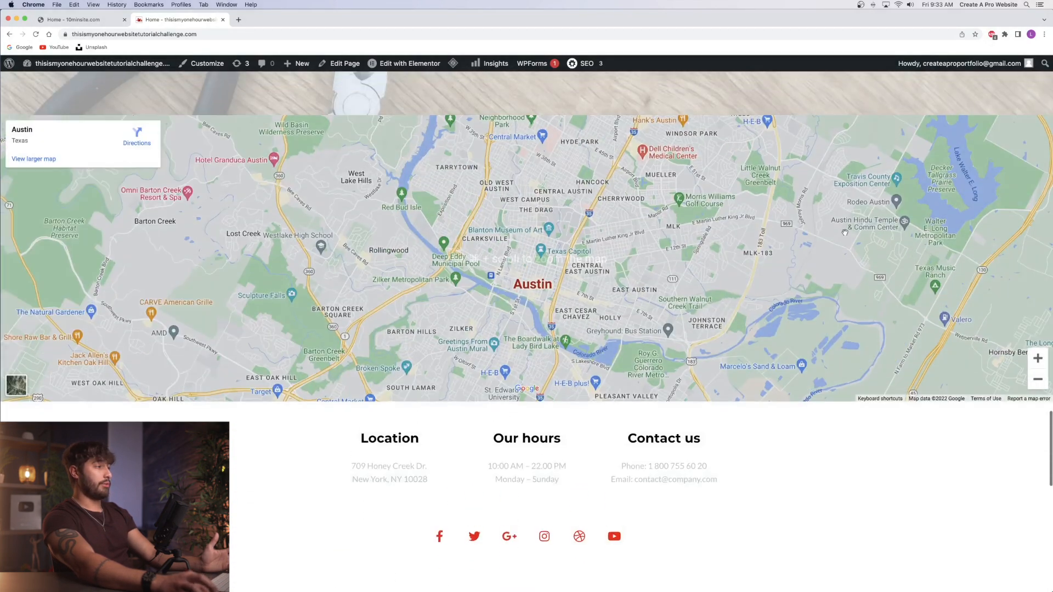
{"action": "scroll", "scroll_direction": "down", "scroll_amount": 3}
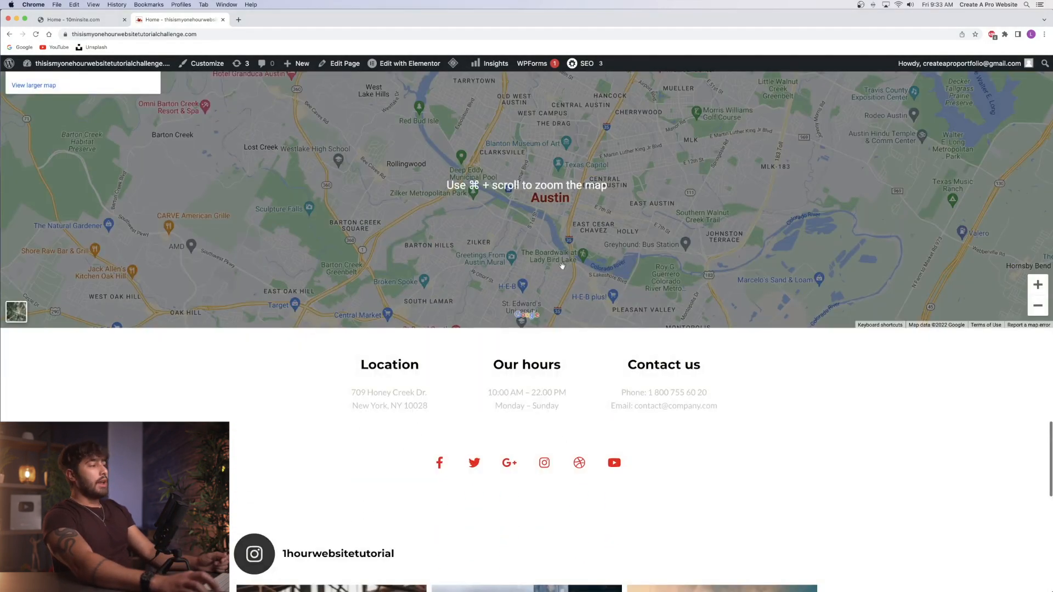
{"action": "scroll", "scroll_direction": "down", "scroll_amount": 3}
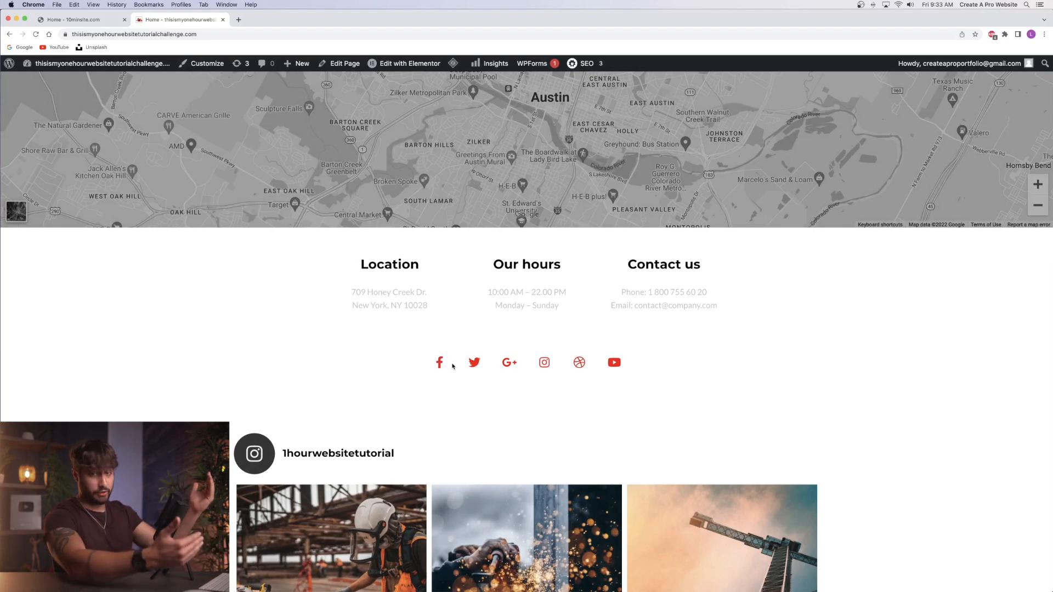
{"action": "left_click", "coordinate": [80, 19]}
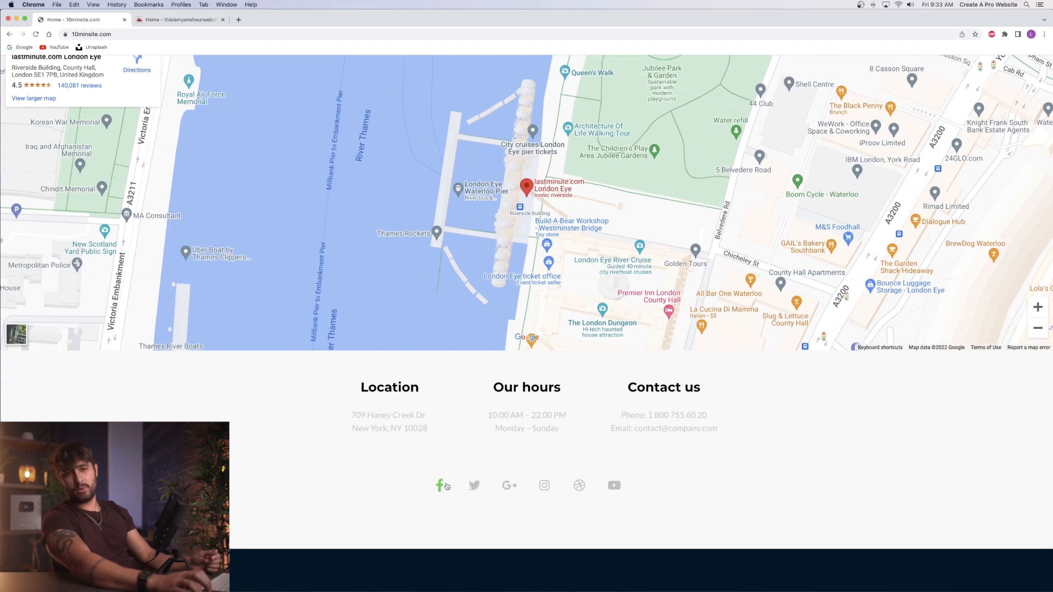
{"action": "mouse_move", "coordinate": [238, 385]}
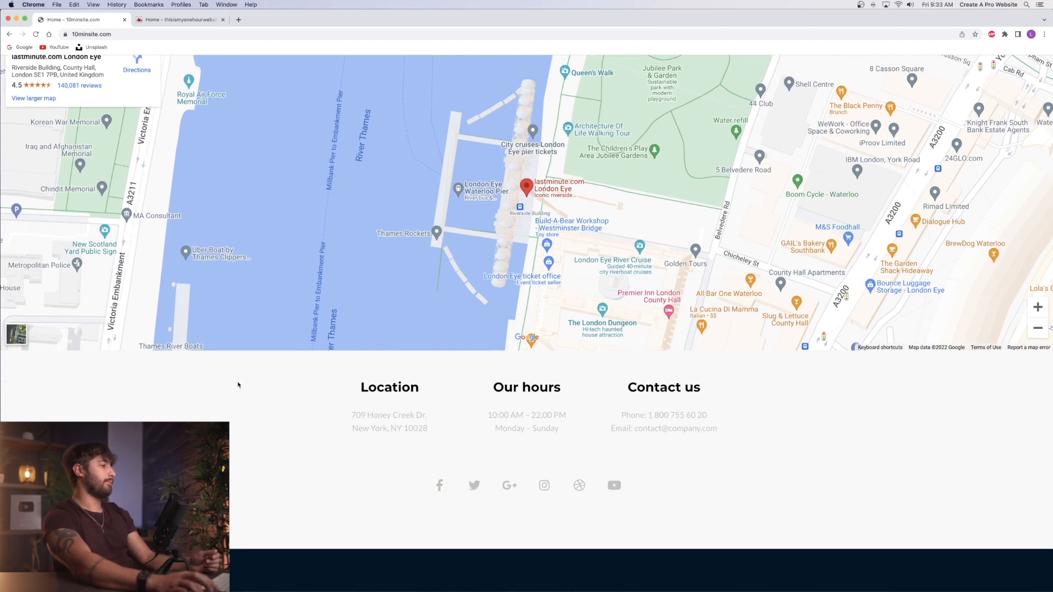
{"action": "left_click", "coordinate": [178, 19]}
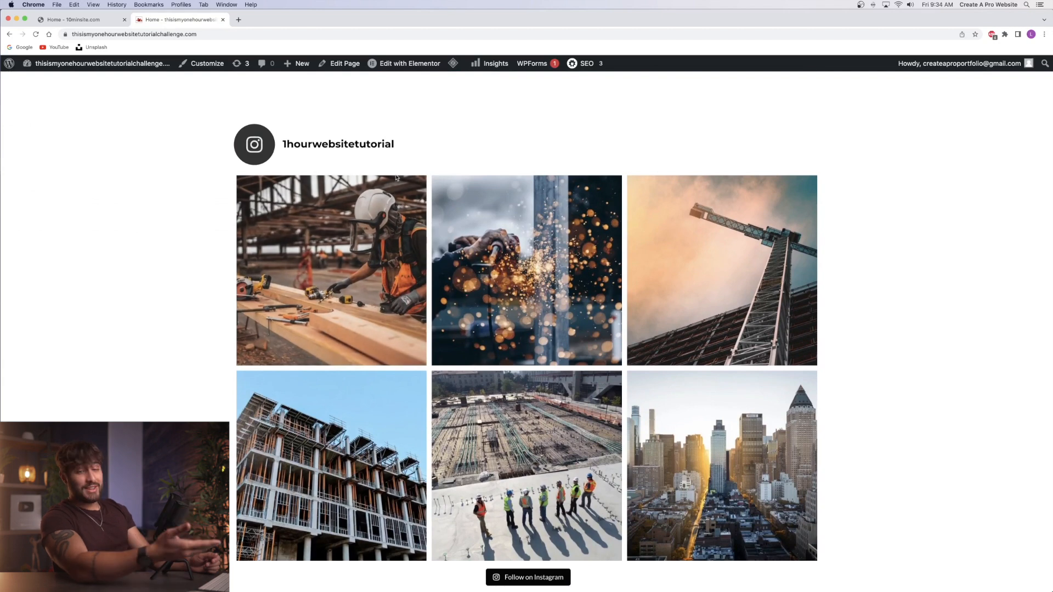
{"action": "mouse_move", "coordinate": [338, 143]}
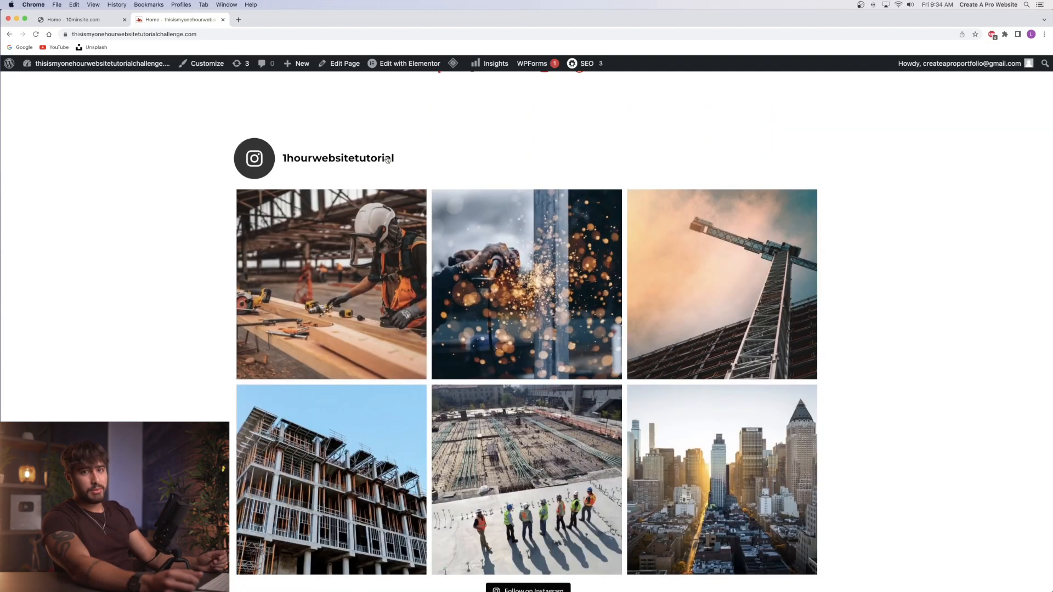
{"action": "scroll", "scroll_direction": "down", "scroll_amount": 3}
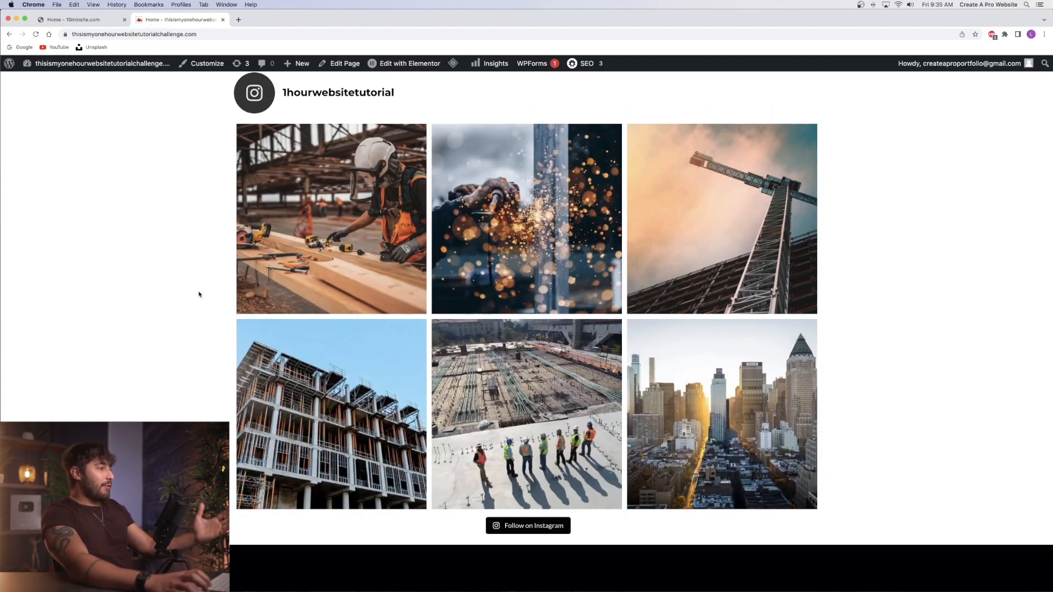
{"action": "scroll", "scroll_direction": "up", "scroll_amount": 3}
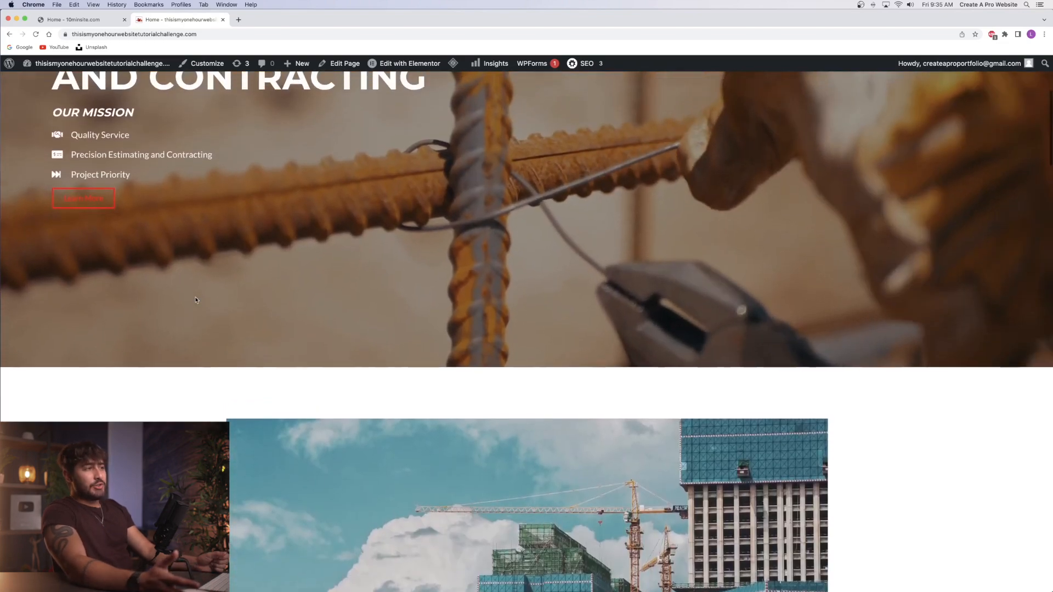
{"action": "scroll", "scroll_direction": "up", "scroll_amount": 3}
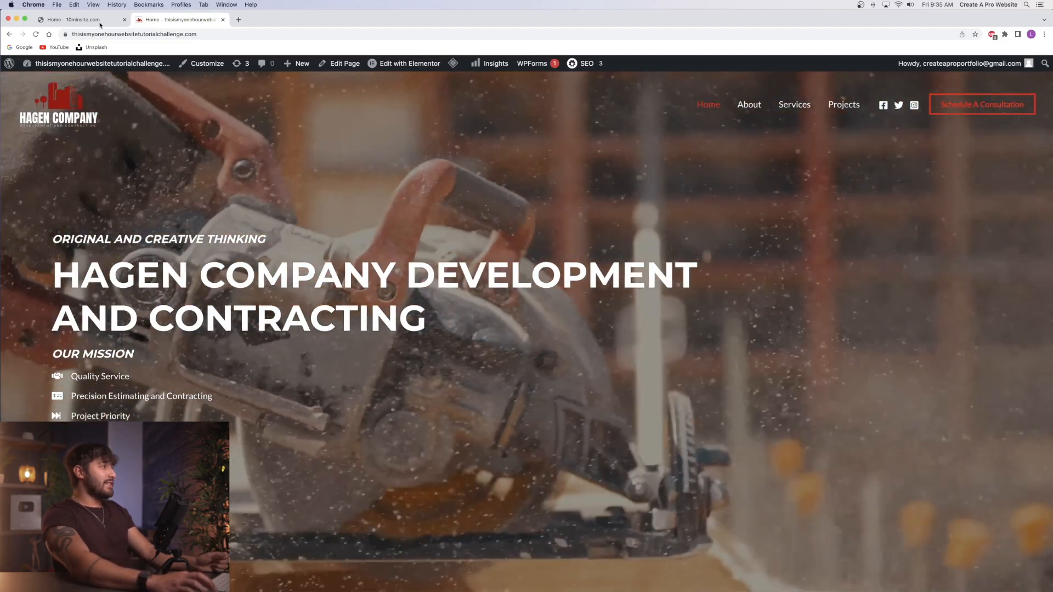
{"action": "left_click", "coordinate": [74, 18]}
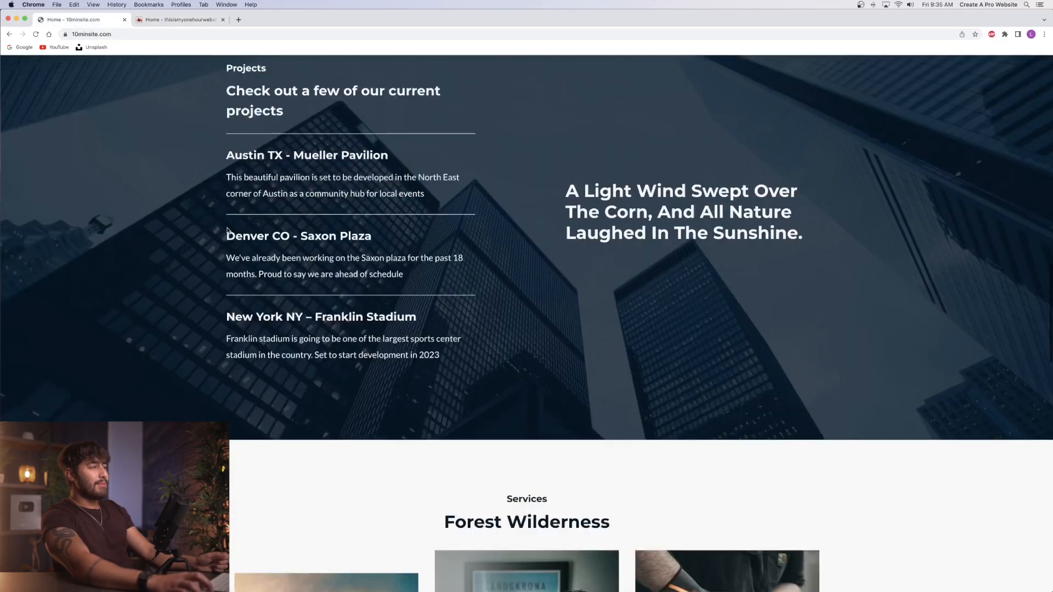
{"action": "scroll", "scroll_direction": "up", "scroll_amount": 3}
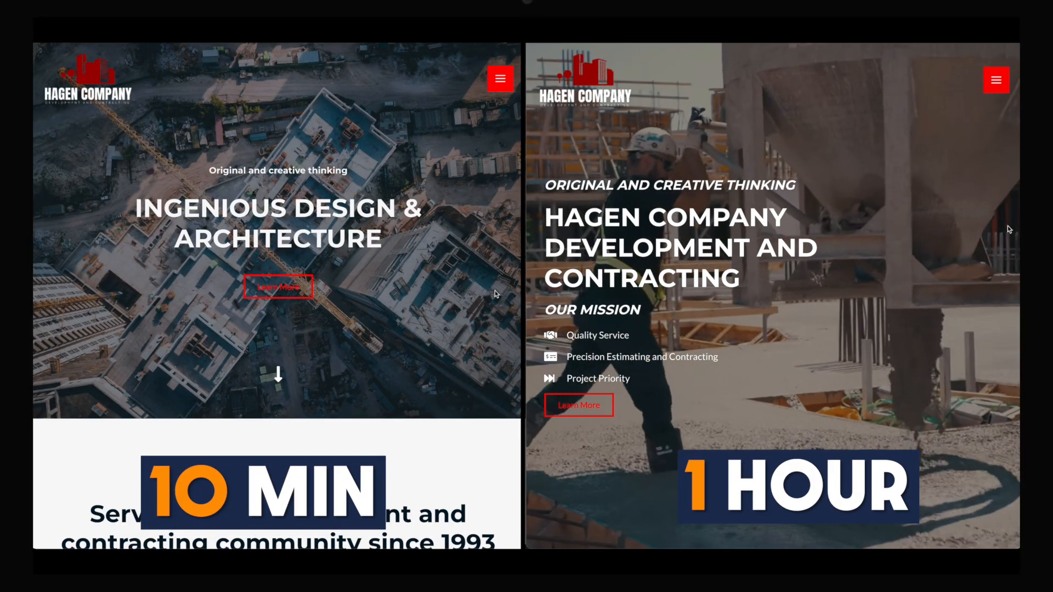
{"action": "scroll", "scroll_direction": "down", "scroll_amount": 3}
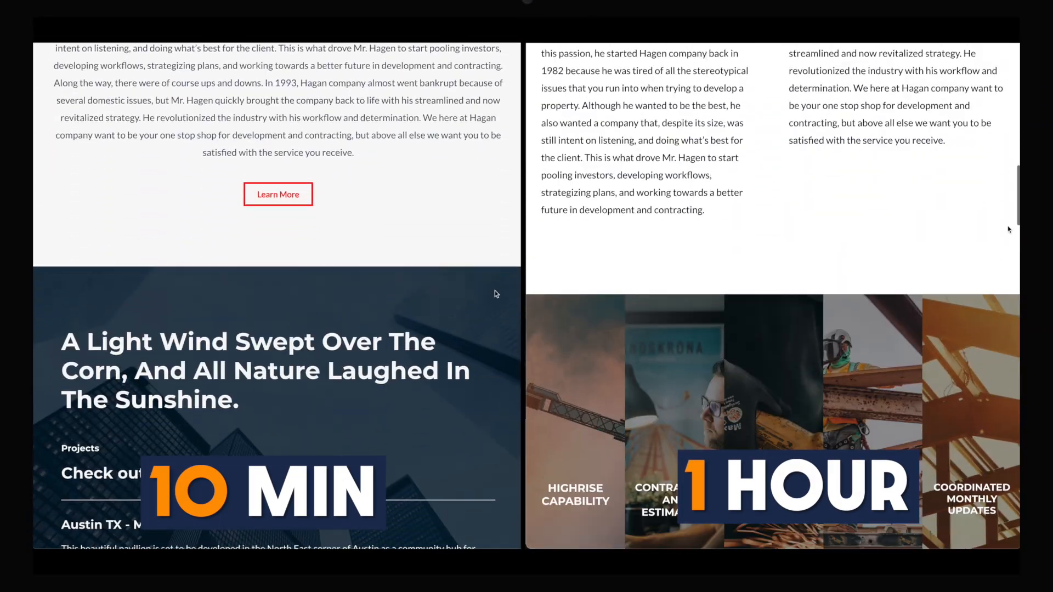
{"action": "scroll", "scroll_direction": "down", "scroll_amount": 3}
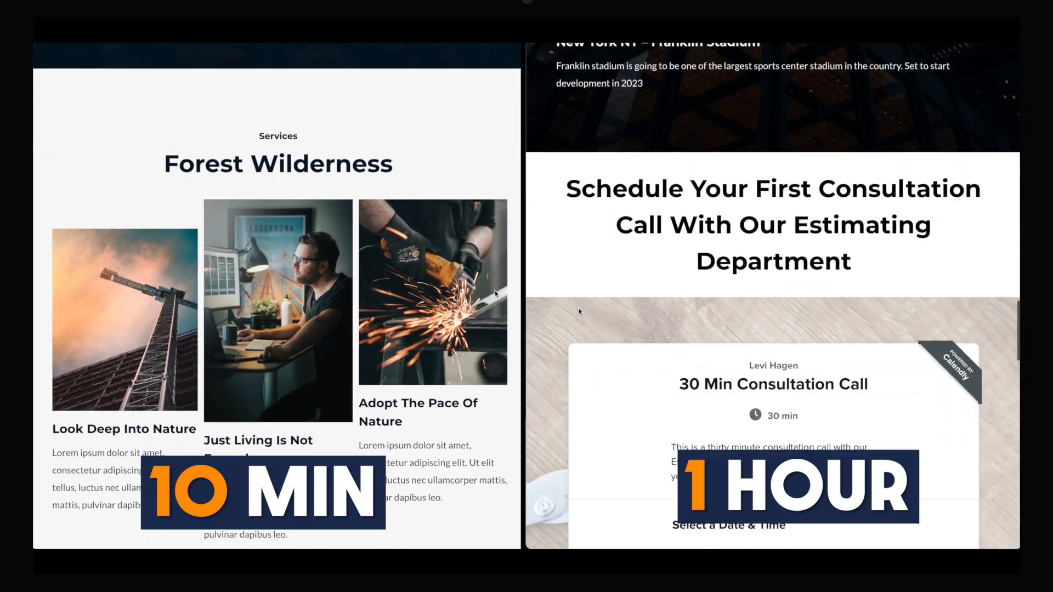
{"action": "scroll", "scroll_direction": "down", "scroll_amount": 3}
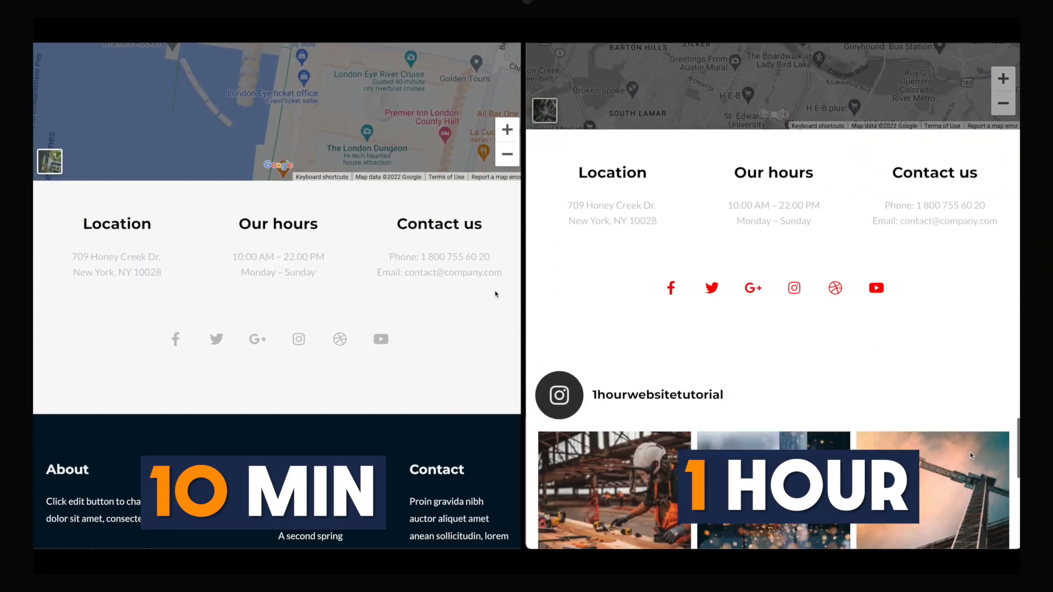